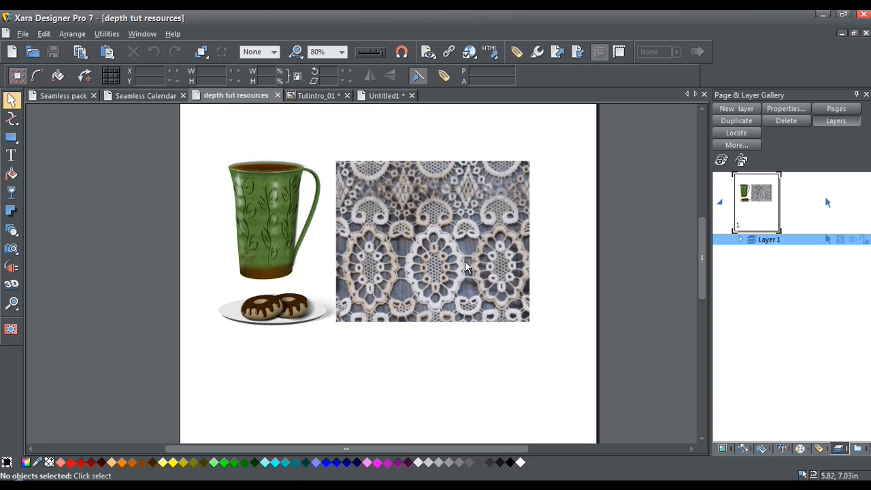
mouse_move(327, 327)
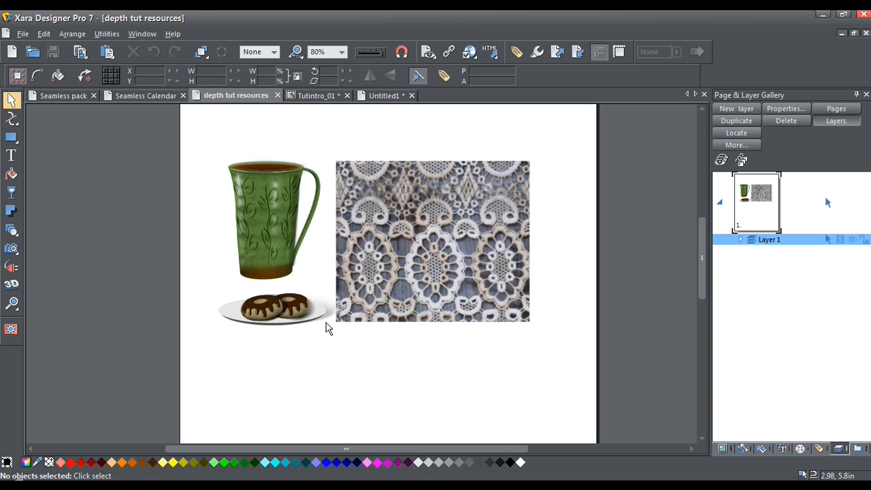
mouse_move(257, 229)
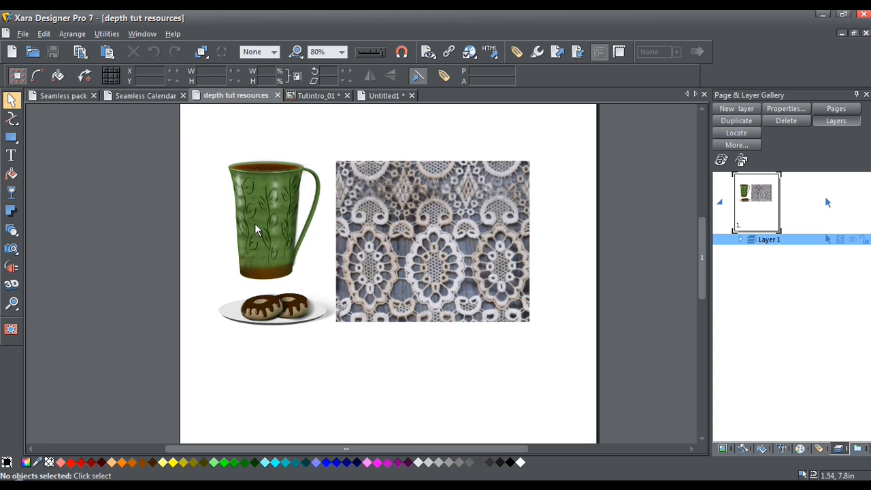
mouse_move(284, 319)
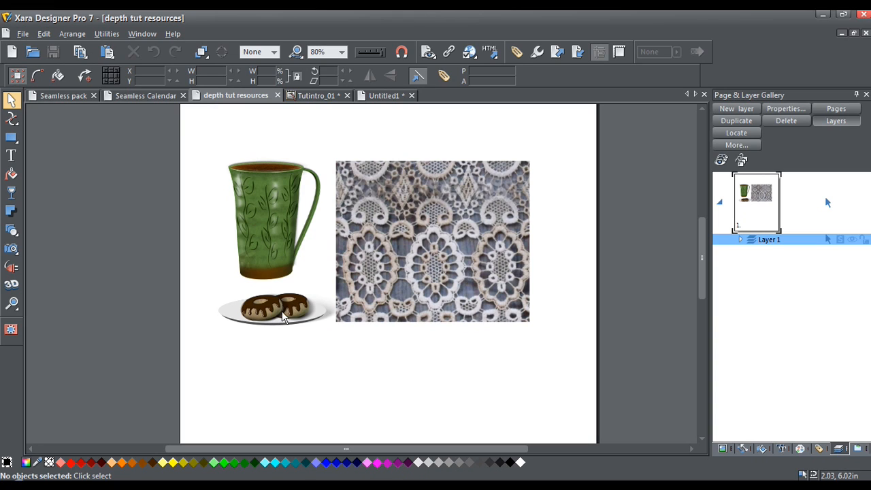
mouse_move(378, 206)
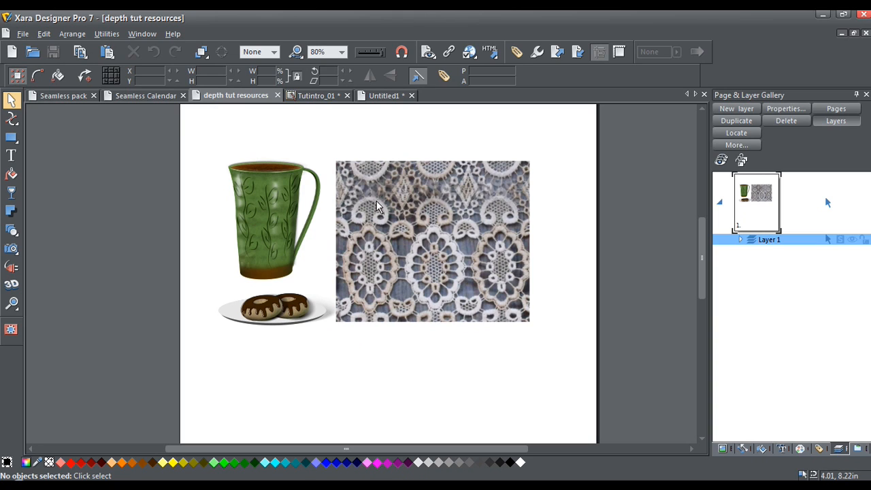
mouse_move(487, 315)
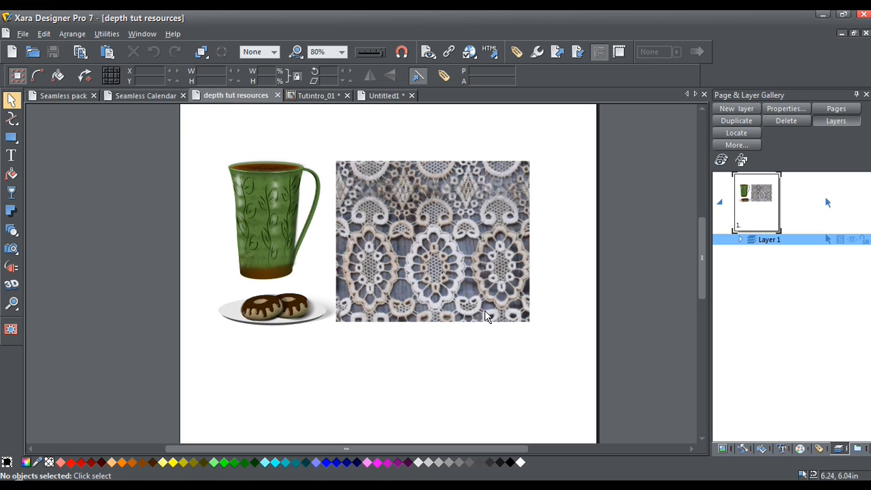
mouse_move(340, 306)
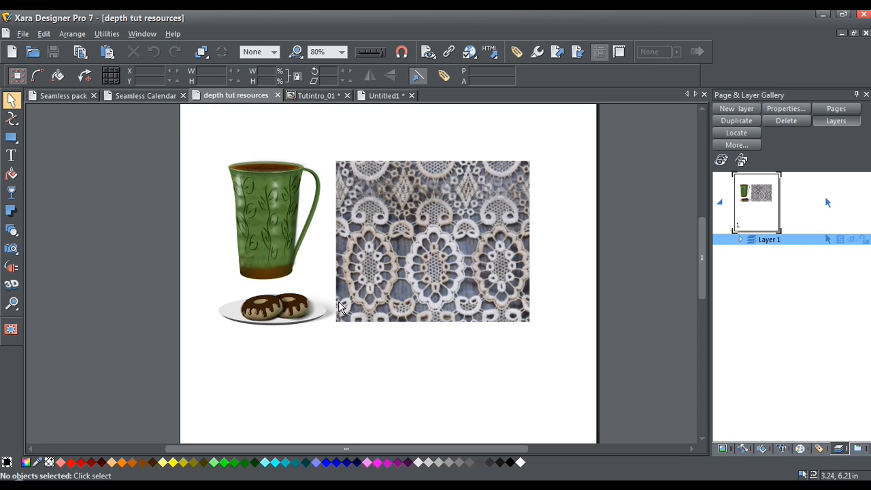
- Move the green mug and donut plate onto the pasteboard, then delete the lace photo
drag(272, 218, 92, 184)
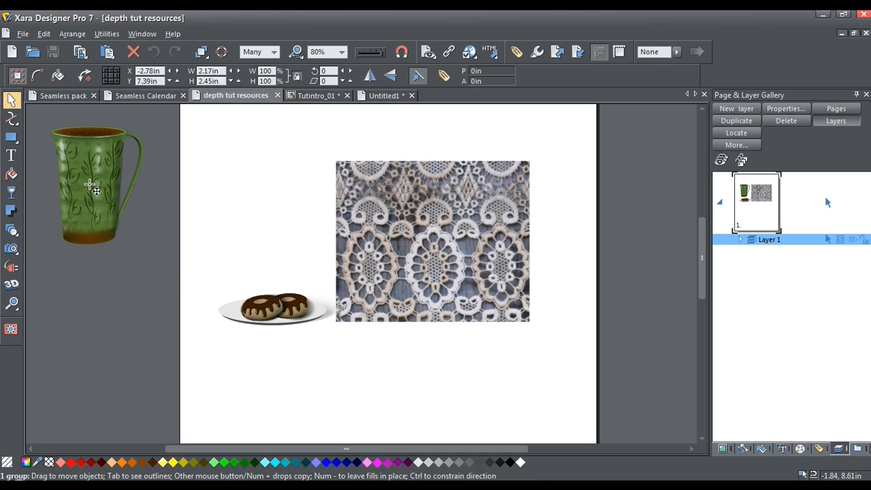
drag(273, 306, 184, 293)
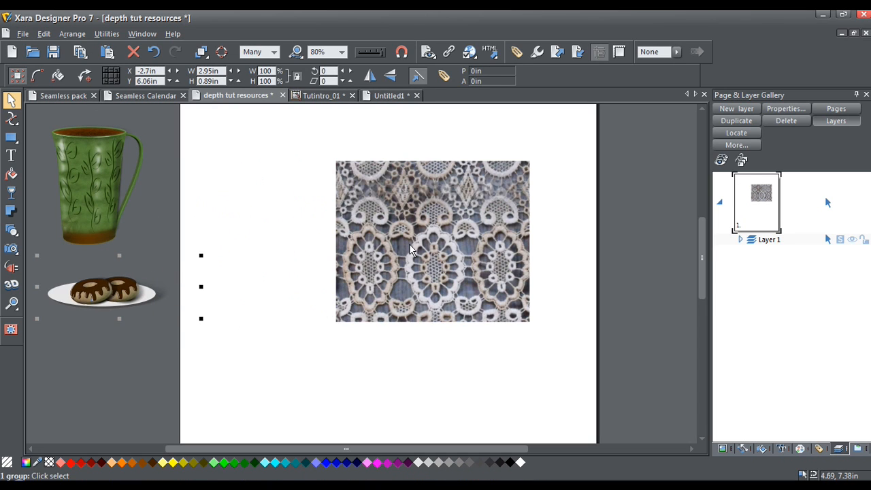
click(432, 241)
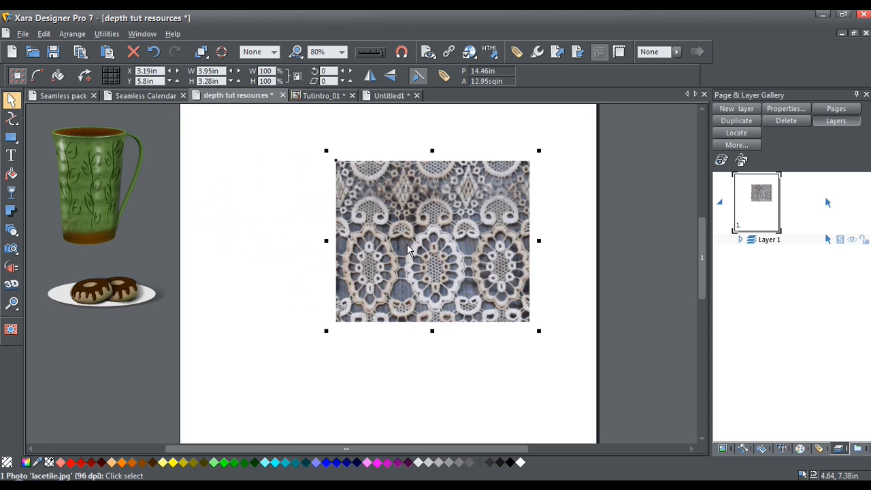
mouse_move(393, 257)
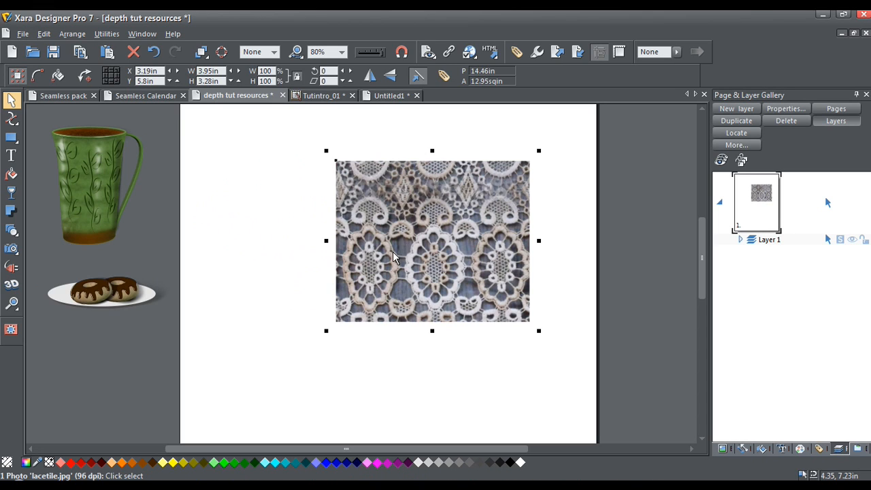
mouse_move(423, 257)
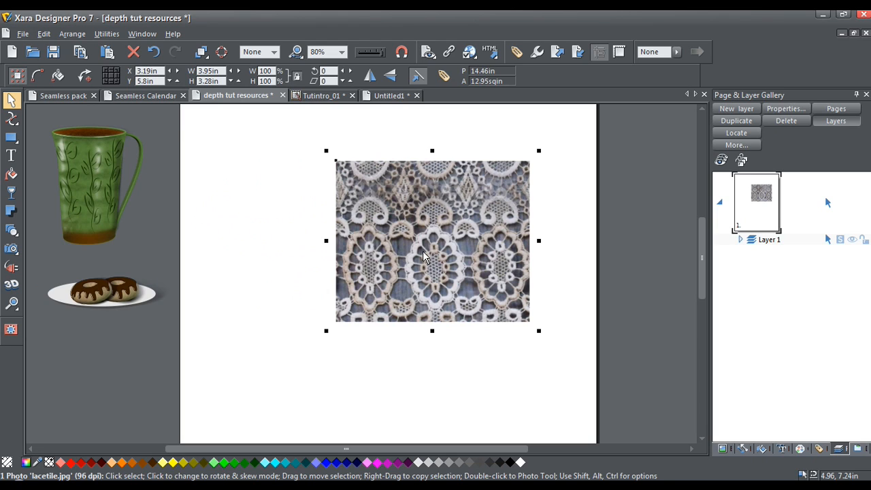
key(Delete)
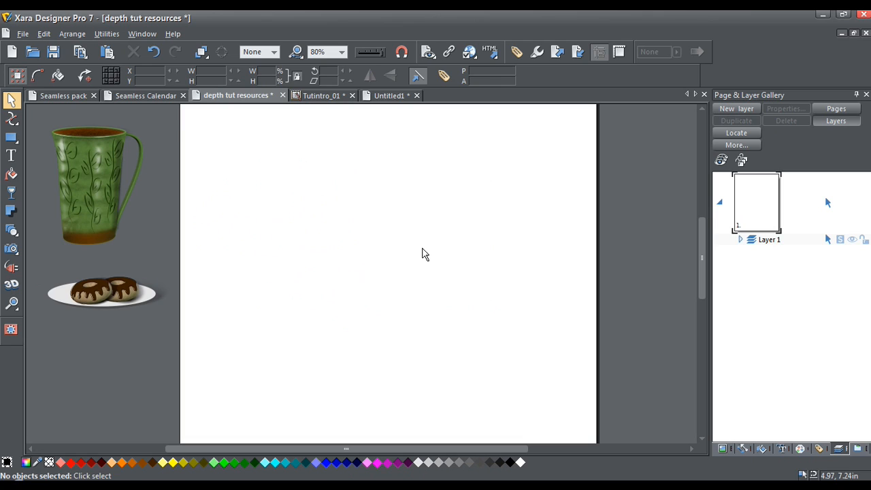
mouse_move(105, 131)
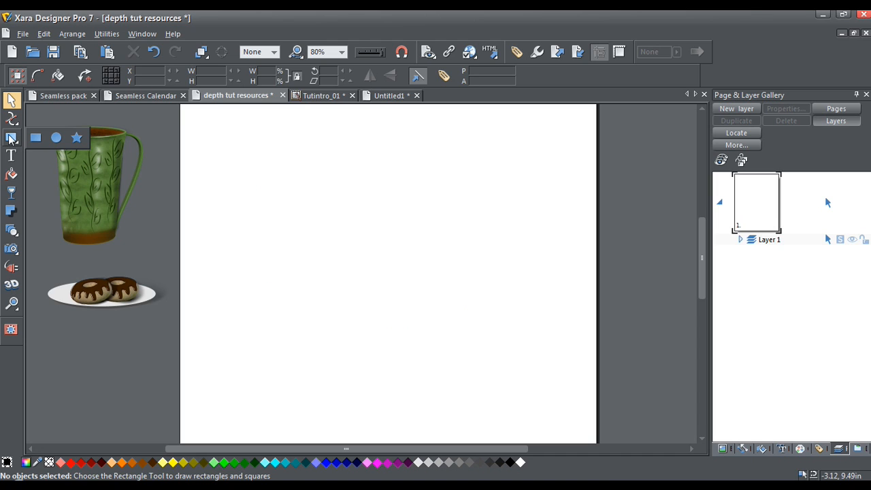
- Draw a large rectangle across most of the page and fill it Medium-dark Cyan
click(12, 138)
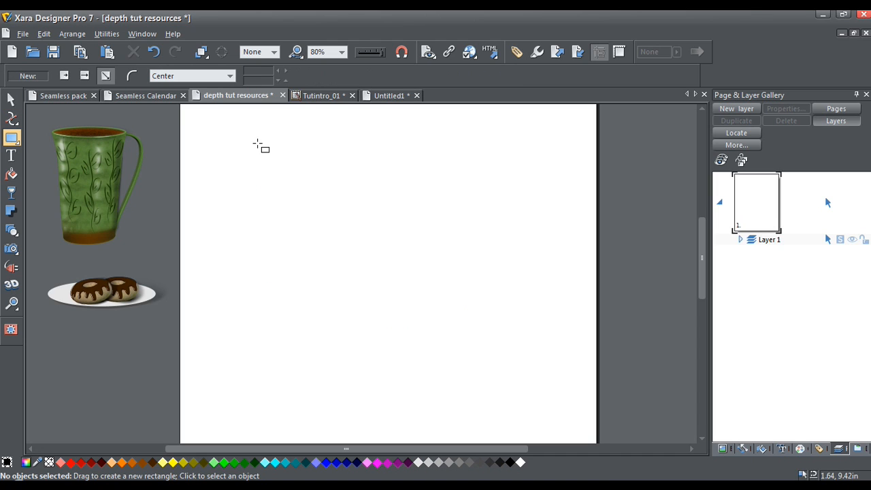
drag(258, 145, 287, 275)
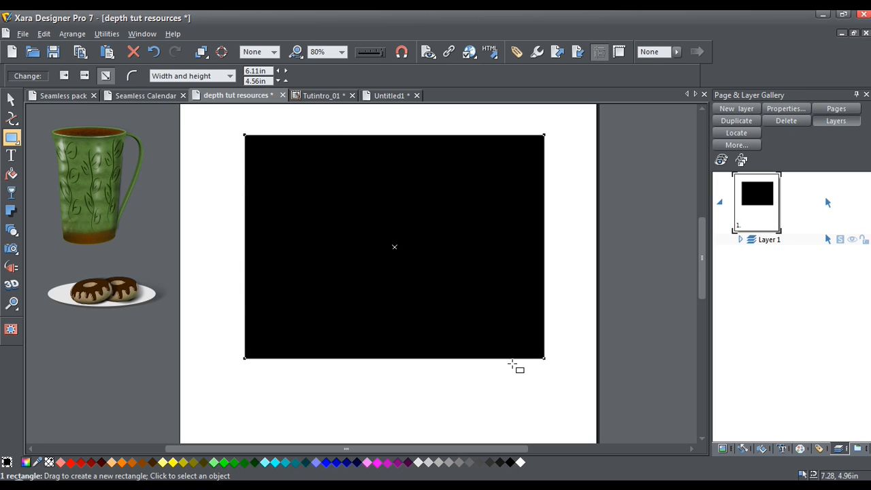
mouse_move(467, 306)
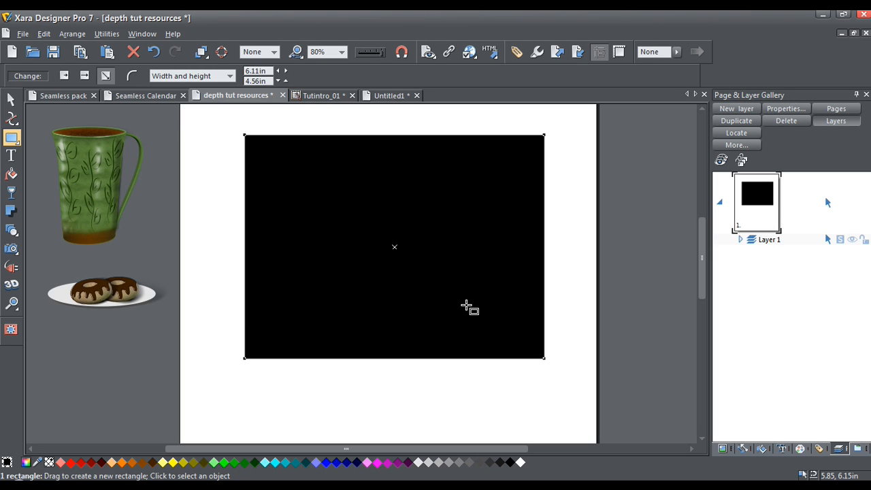
mouse_move(395, 316)
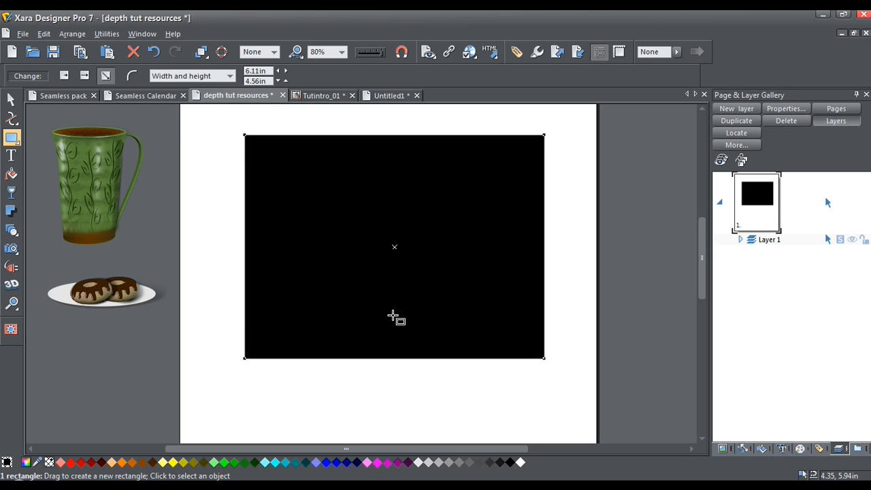
mouse_move(401, 337)
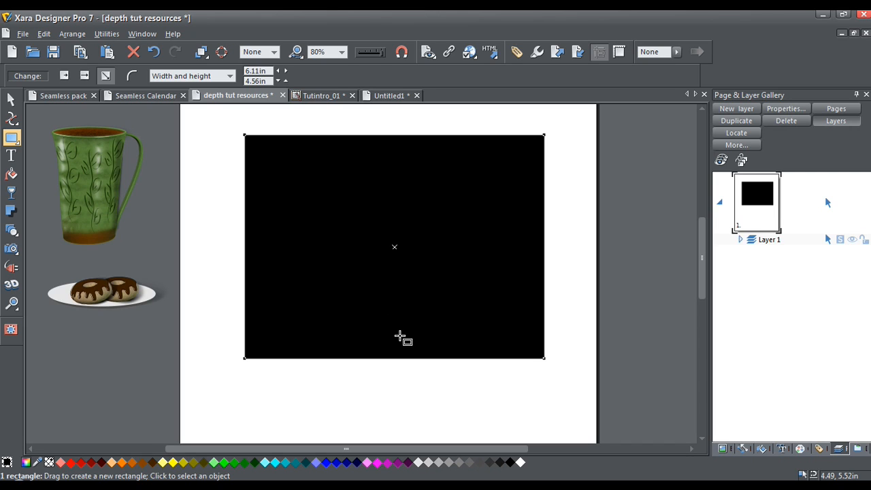
mouse_move(398, 340)
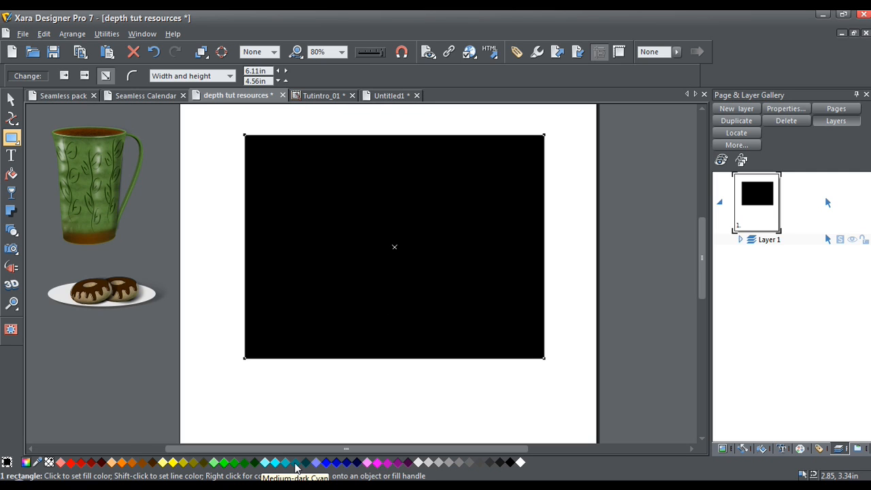
click(294, 463)
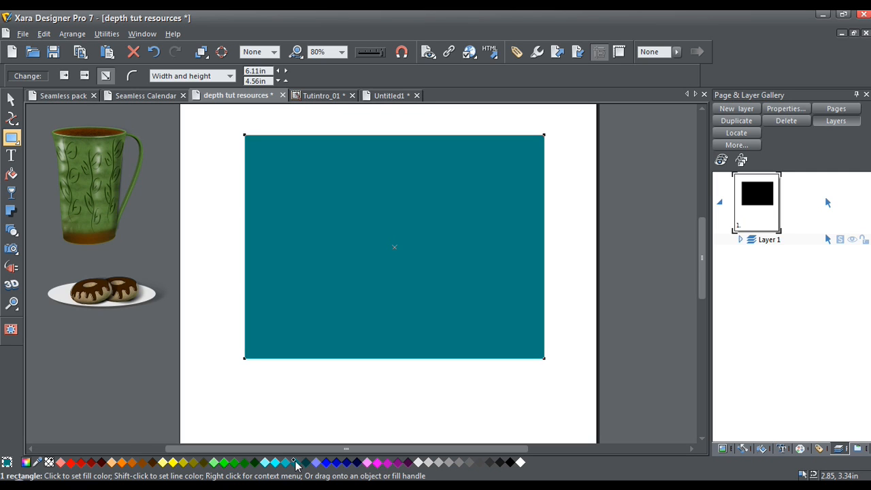
click(296, 463)
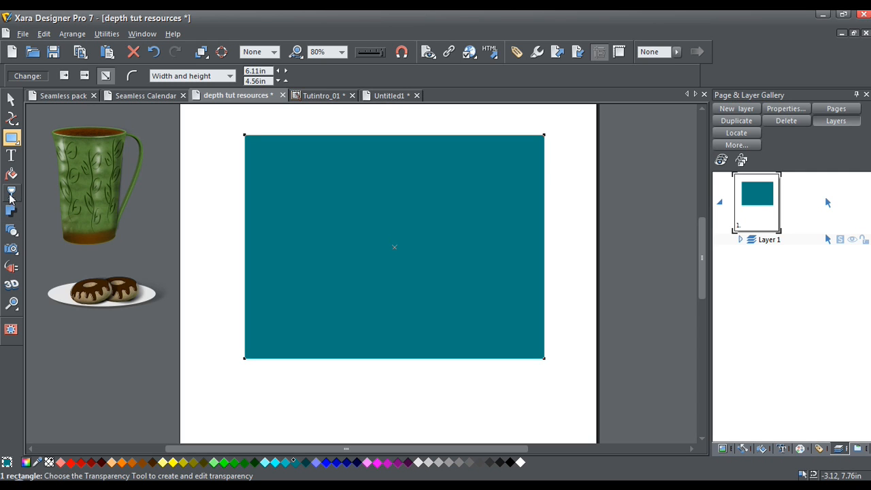
- Give the backdrop a vertical linear gradient, light teal at top fading to dark teal
click(11, 175)
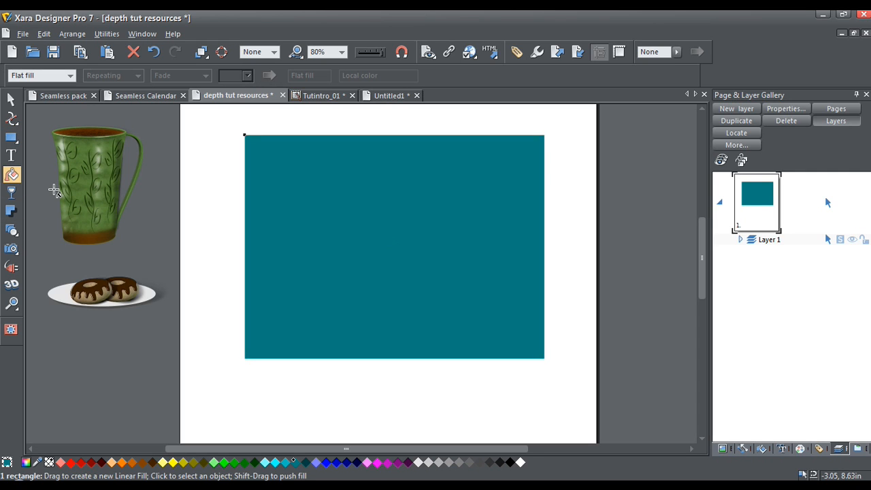
mouse_move(391, 349)
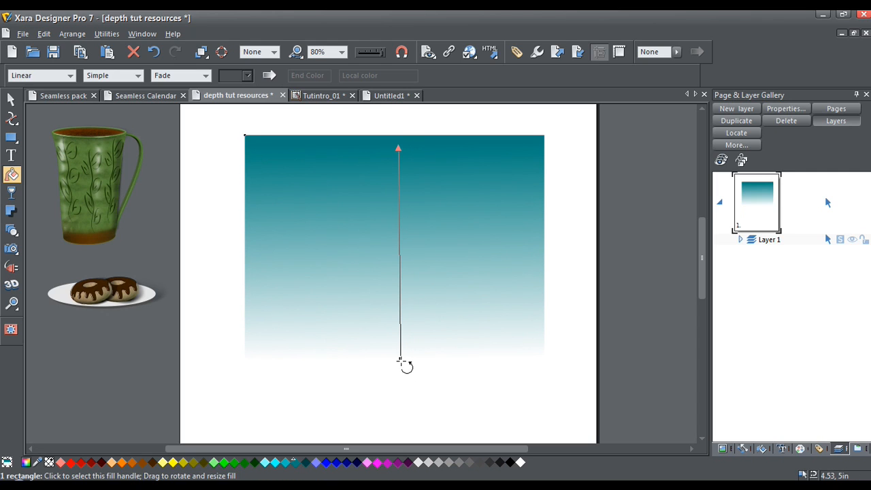
click(400, 359)
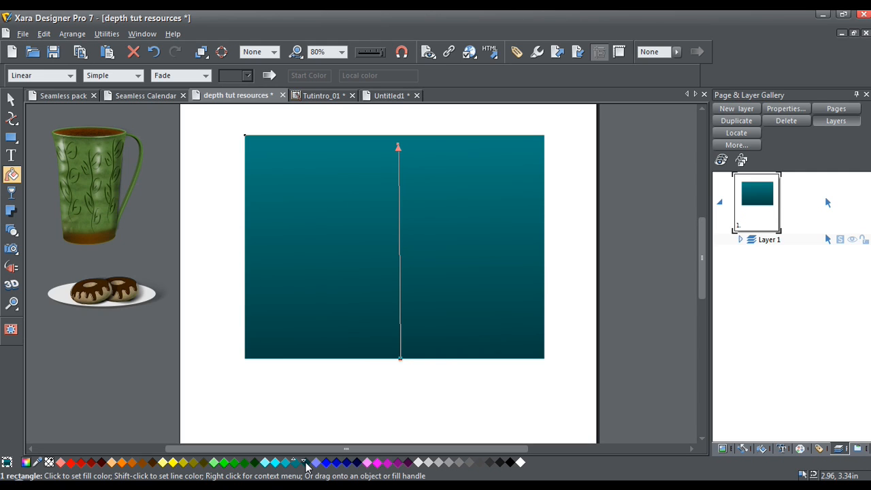
mouse_move(400, 149)
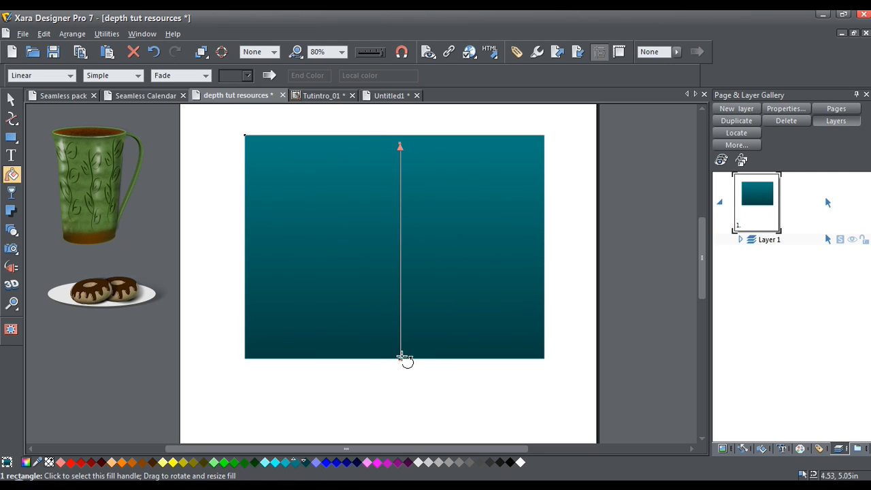
drag(405, 359, 401, 301)
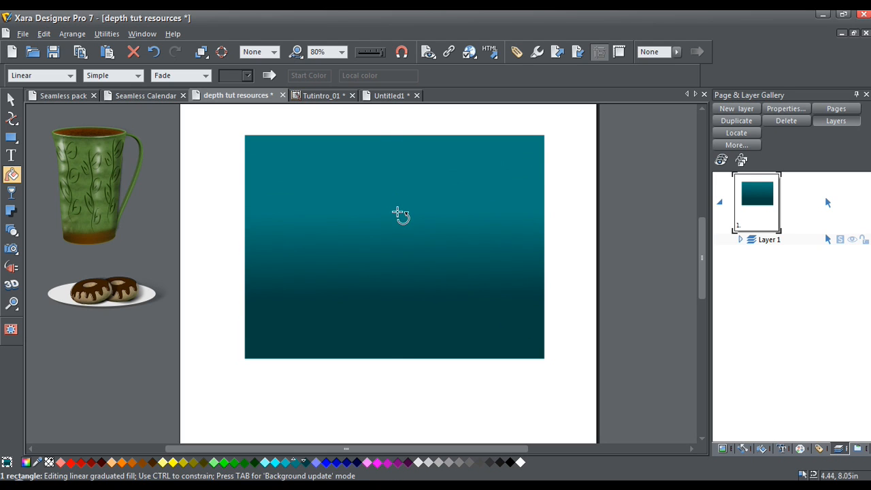
drag(398, 223, 398, 296)
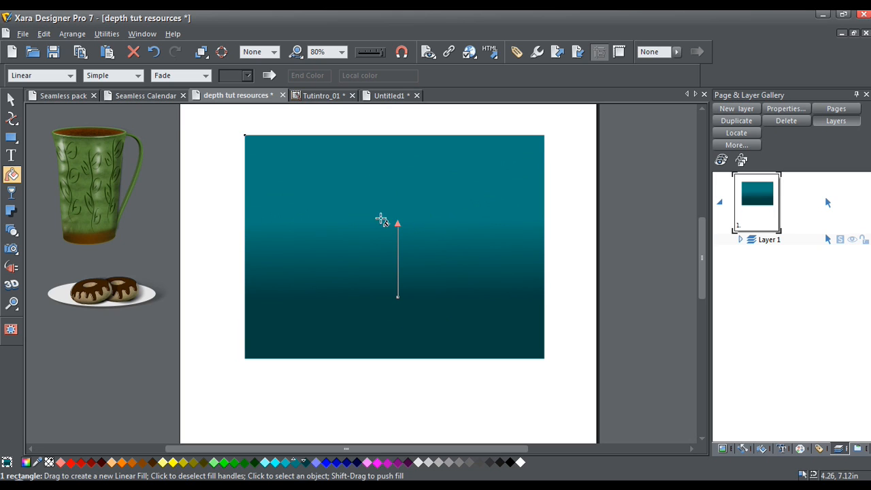
mouse_move(341, 330)
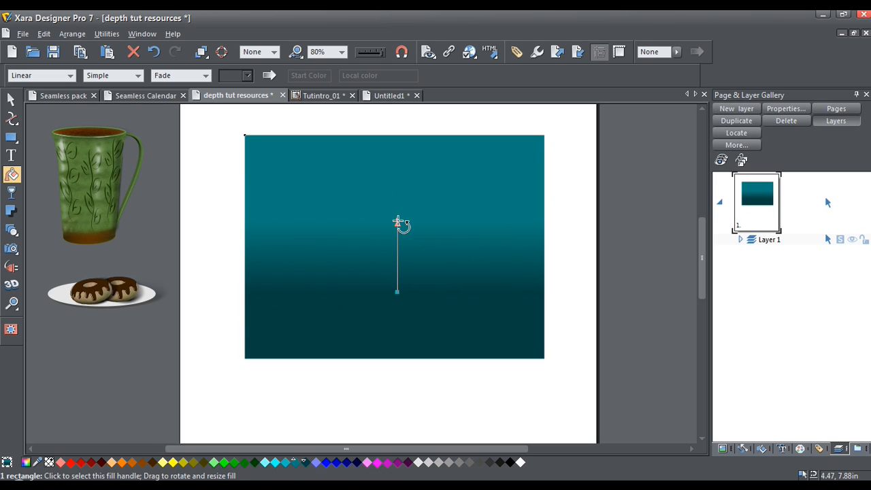
drag(398, 223, 398, 200)
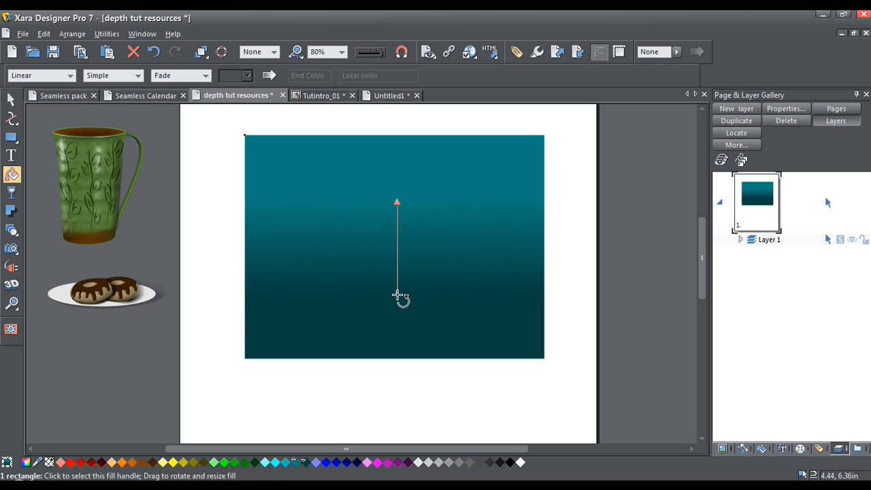
drag(401, 298, 400, 285)
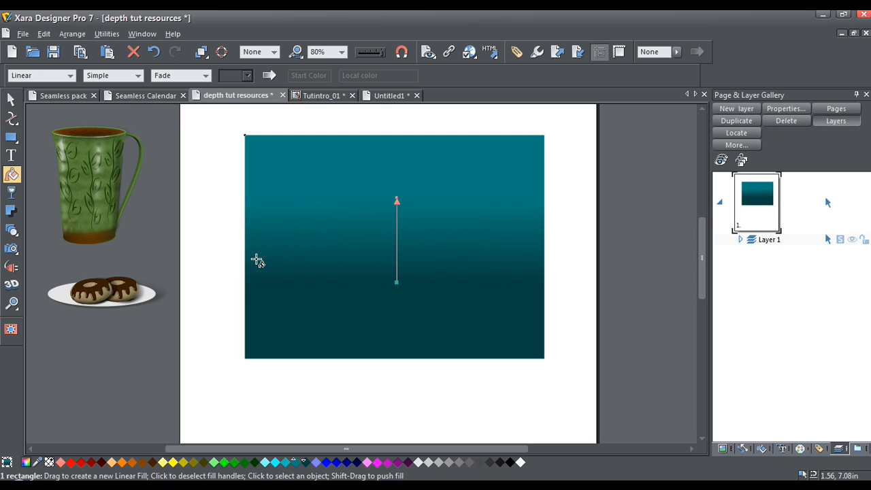
mouse_move(272, 330)
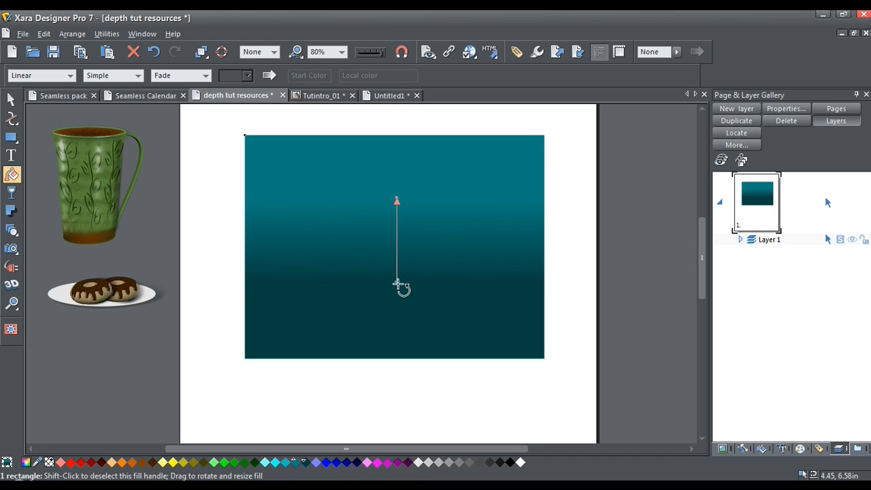
mouse_move(401, 286)
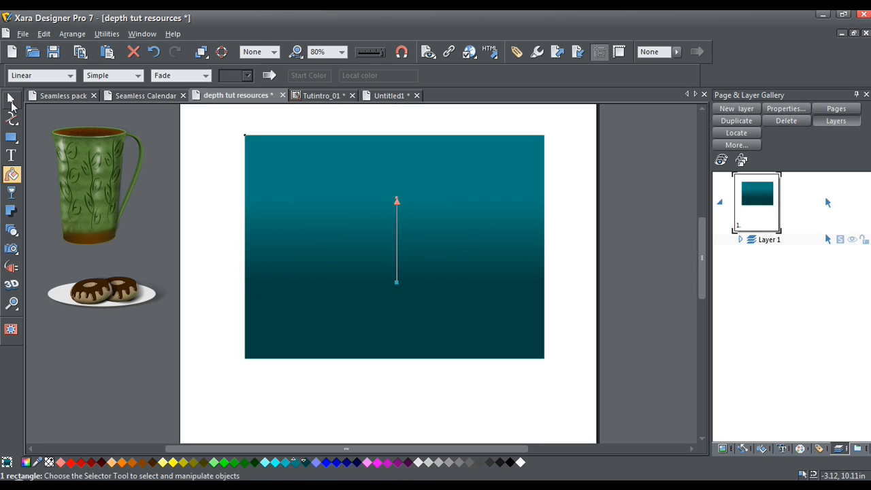
- Select the teal backdrop rectangle and expand Layer 1 in the Page & Layer Gallery
click(10, 100)
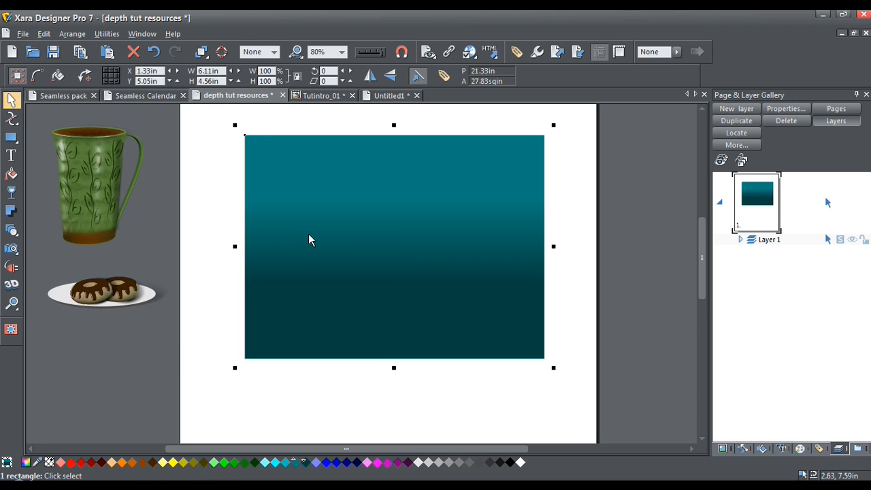
mouse_move(352, 286)
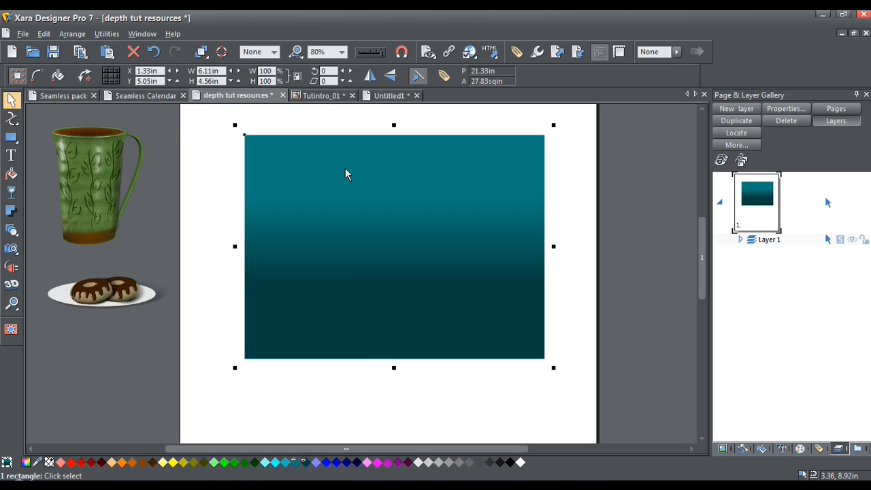
mouse_move(361, 201)
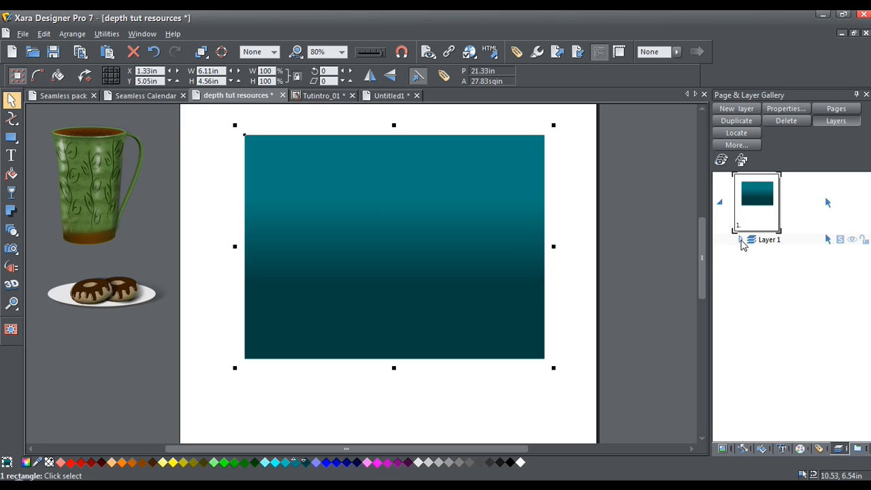
click(740, 239)
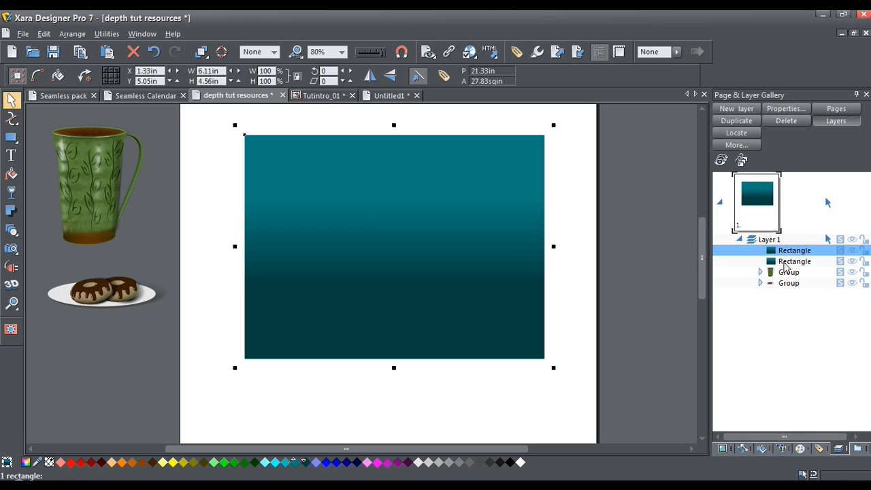
mouse_move(455, 248)
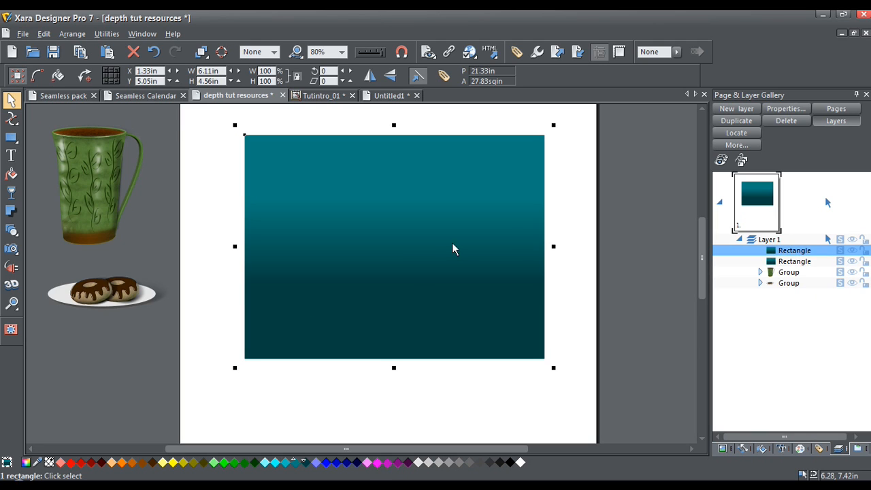
mouse_move(343, 271)
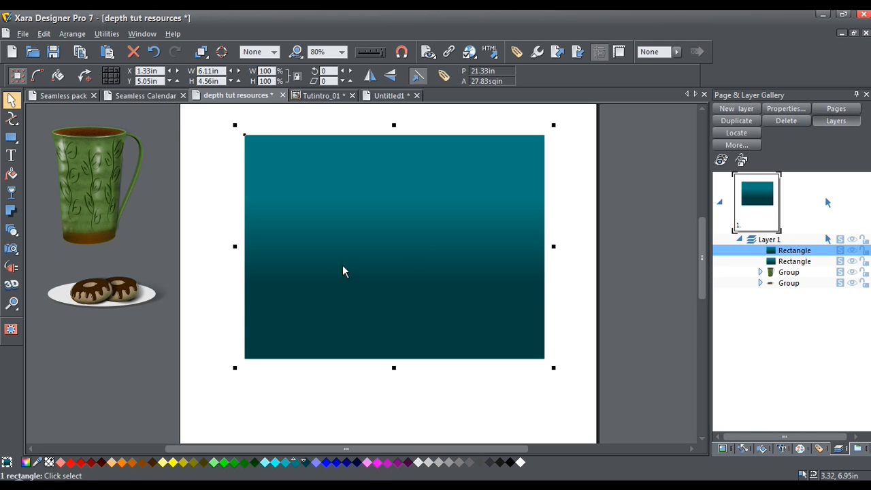
mouse_move(397, 259)
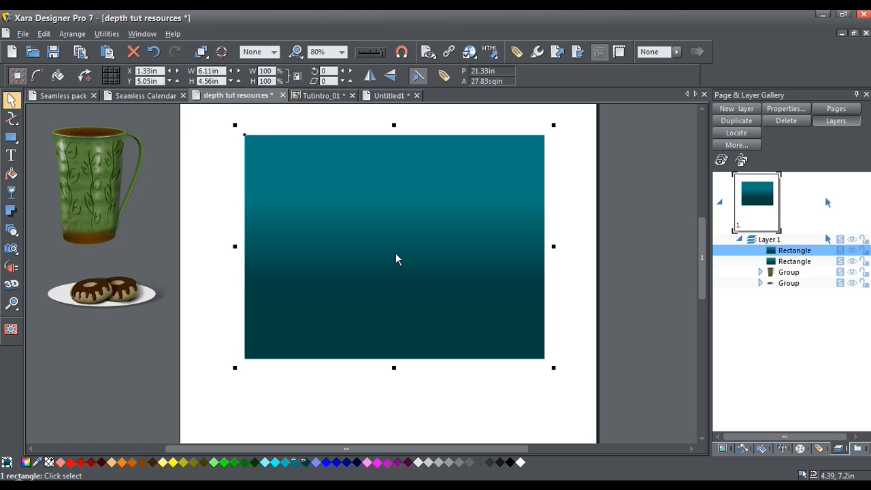
mouse_move(100, 245)
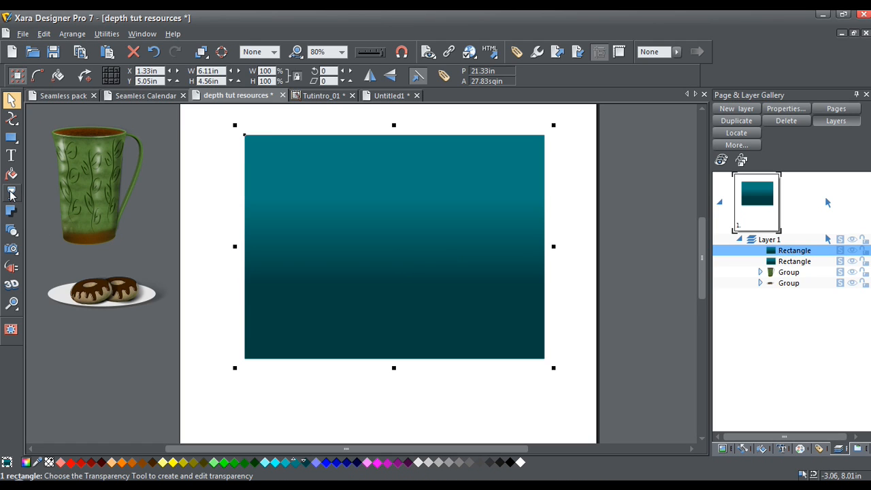
- Set the rectangle's transparency type to Stained glass with a Fractal plasma shape
click(12, 192)
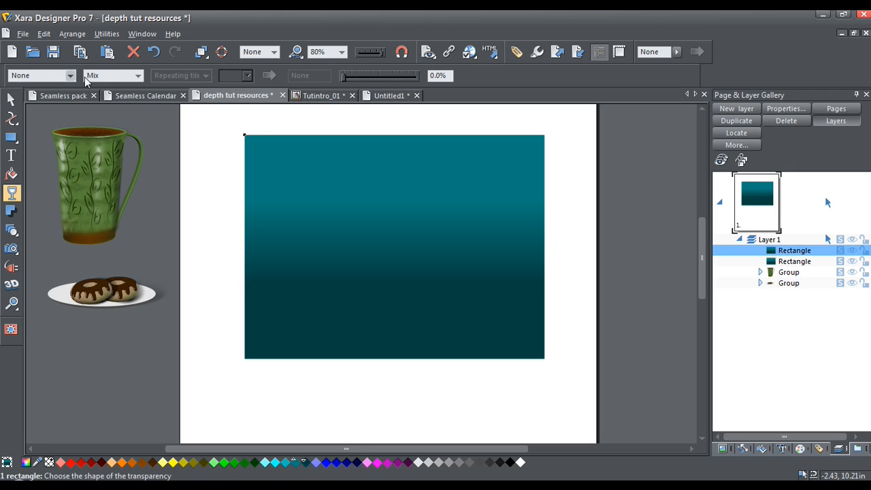
click(137, 75)
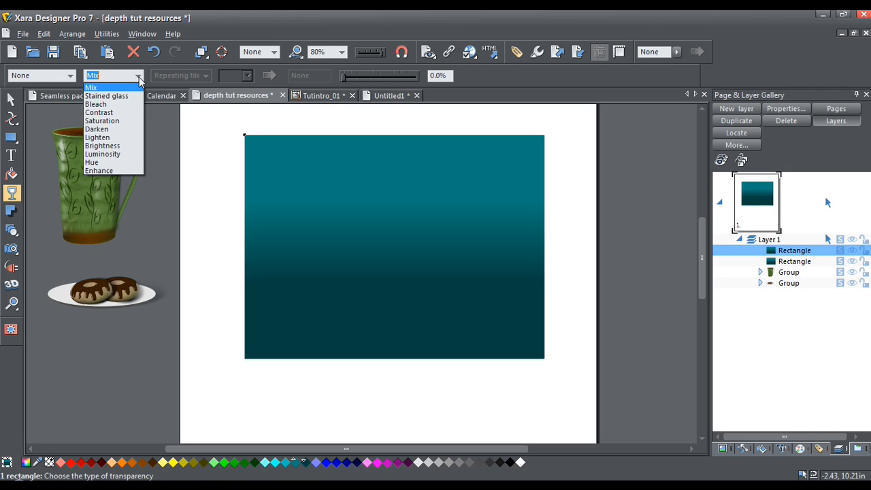
click(106, 96)
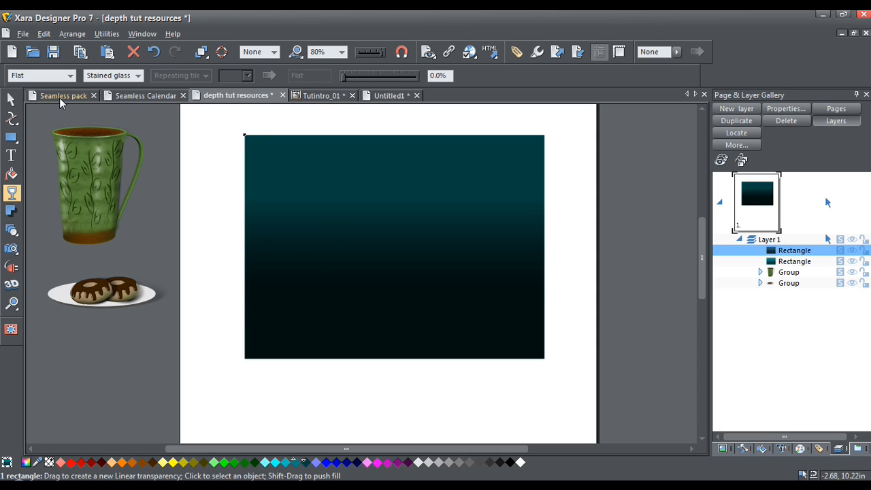
click(68, 75)
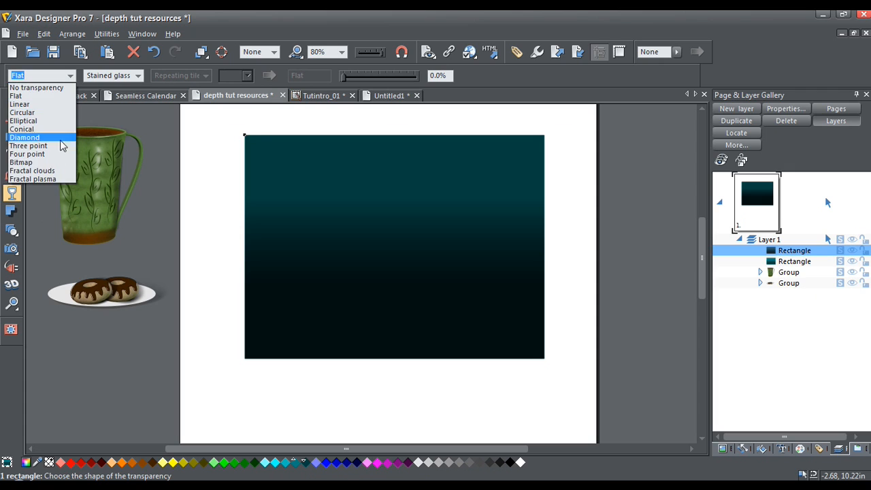
click(33, 178)
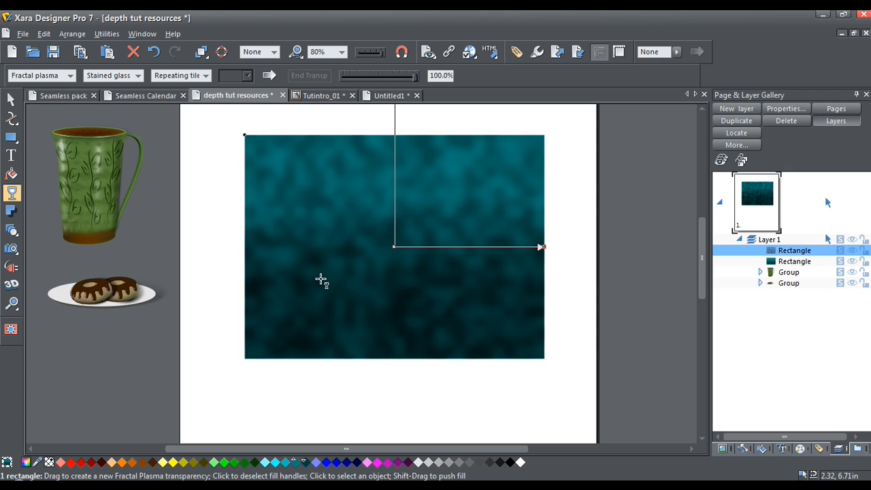
mouse_move(368, 131)
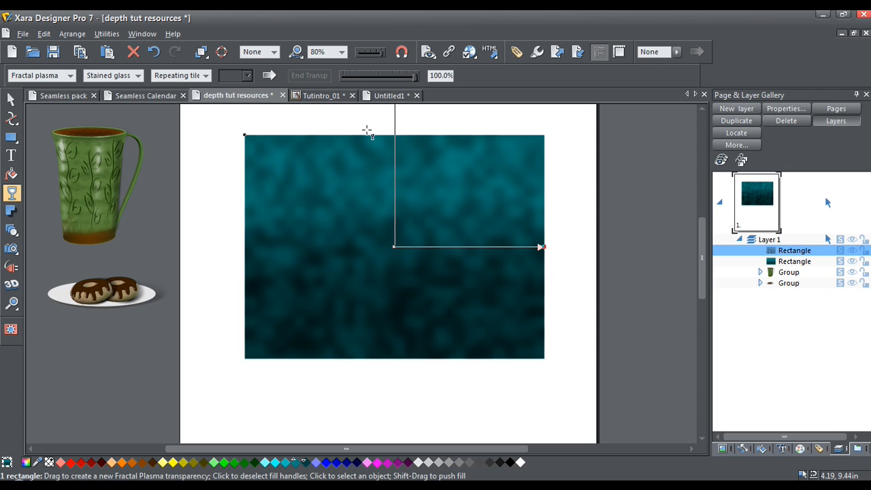
mouse_move(359, 224)
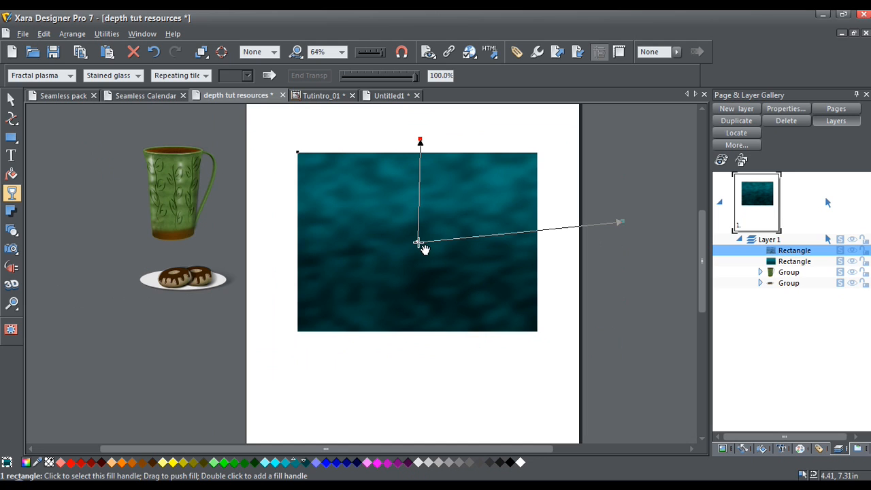
- Set the plasma transparency start to 54.5% and tilt the pattern with its outer handle
click(418, 244)
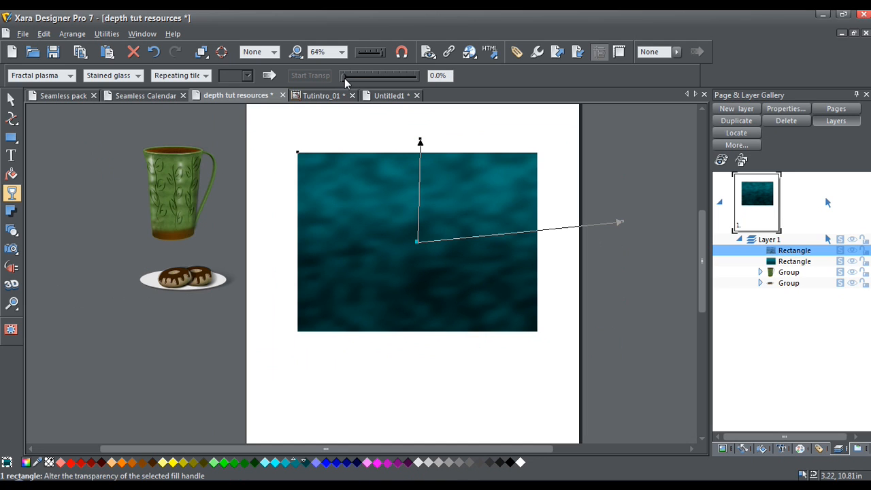
drag(344, 76, 377, 75)
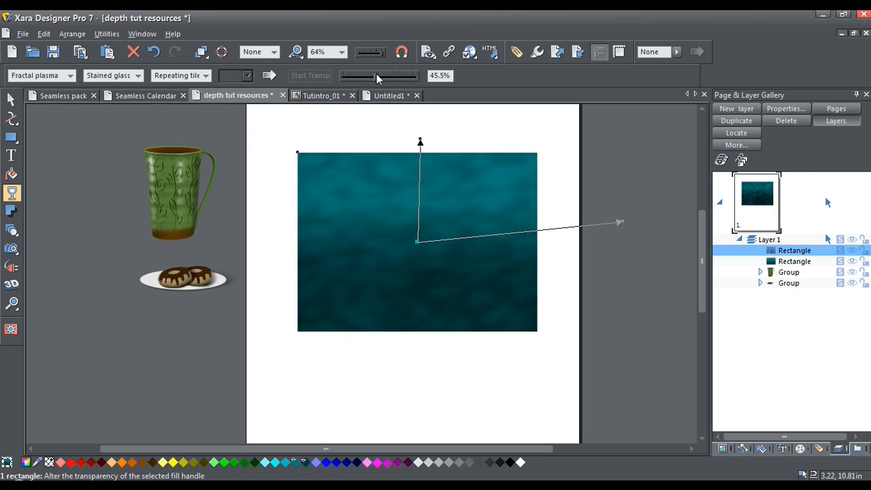
drag(379, 76, 388, 76)
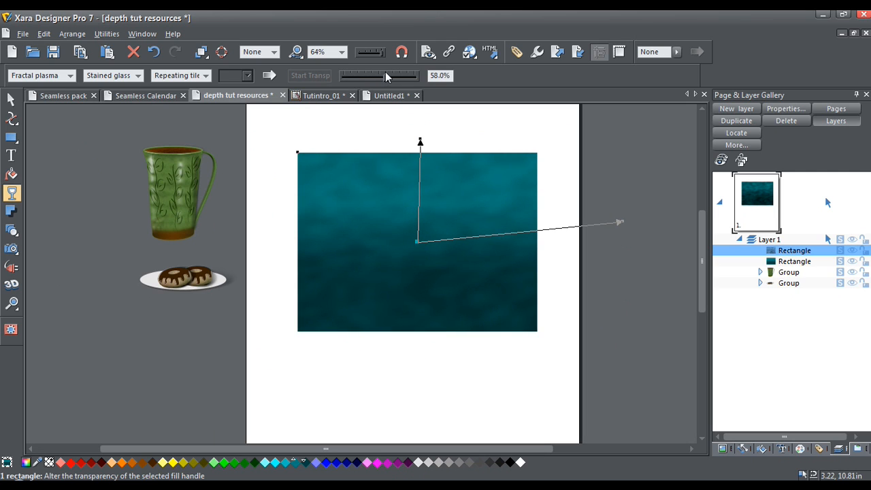
drag(386, 76, 380, 76)
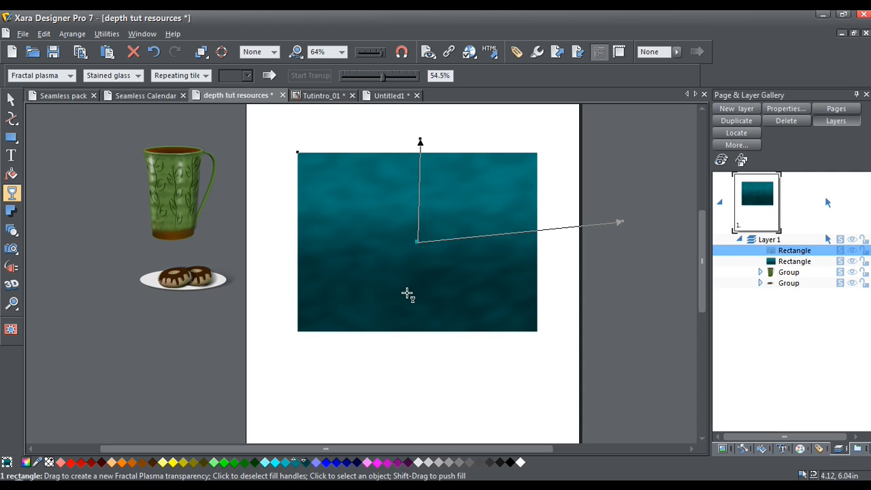
mouse_move(420, 143)
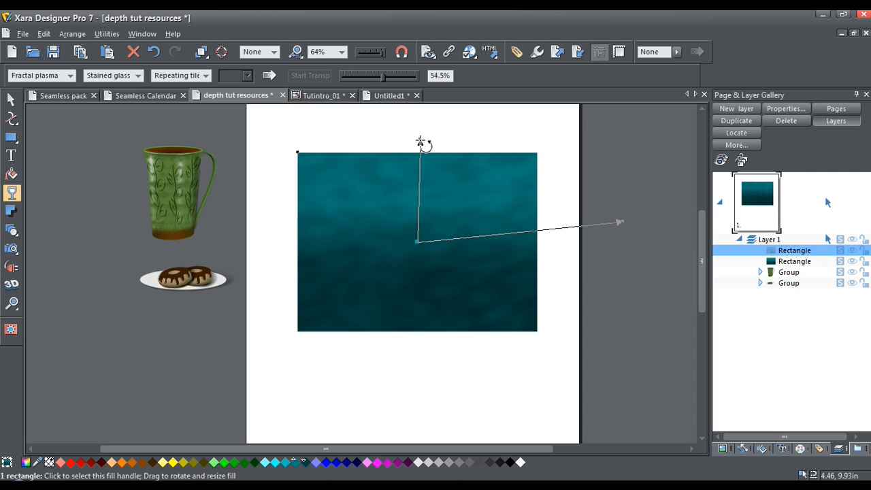
mouse_move(421, 143)
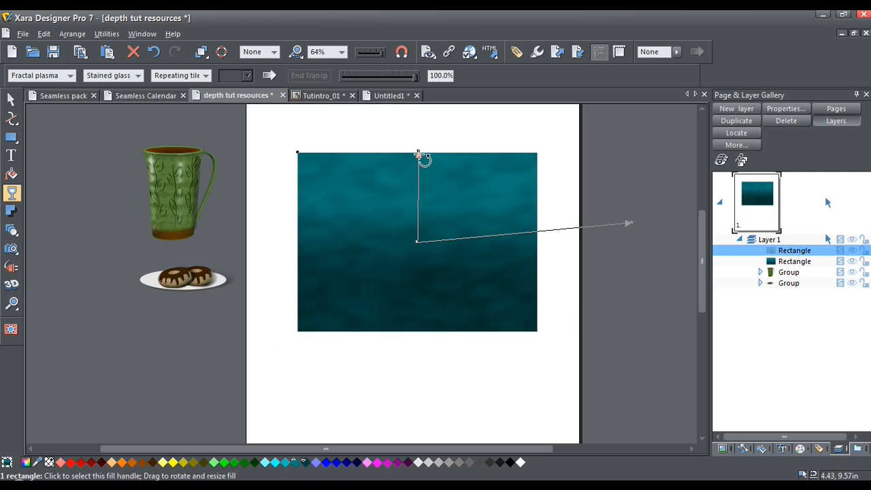
drag(417, 152, 410, 137)
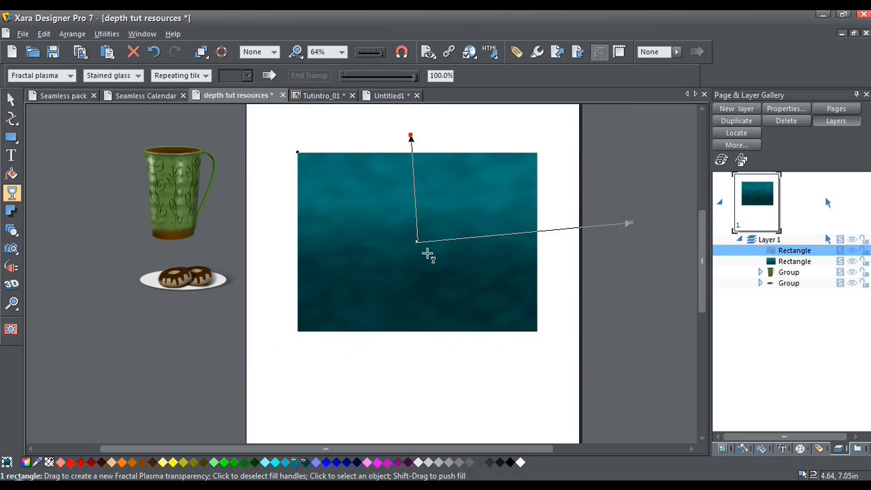
mouse_move(379, 265)
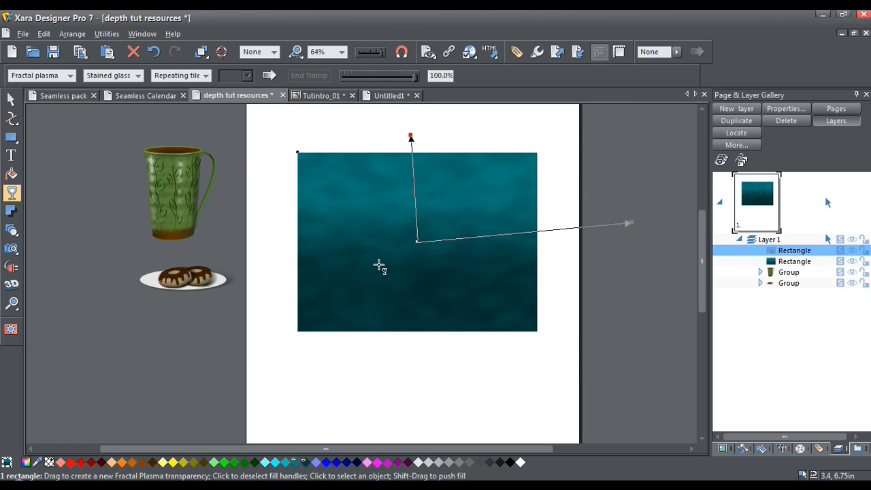
mouse_move(375, 267)
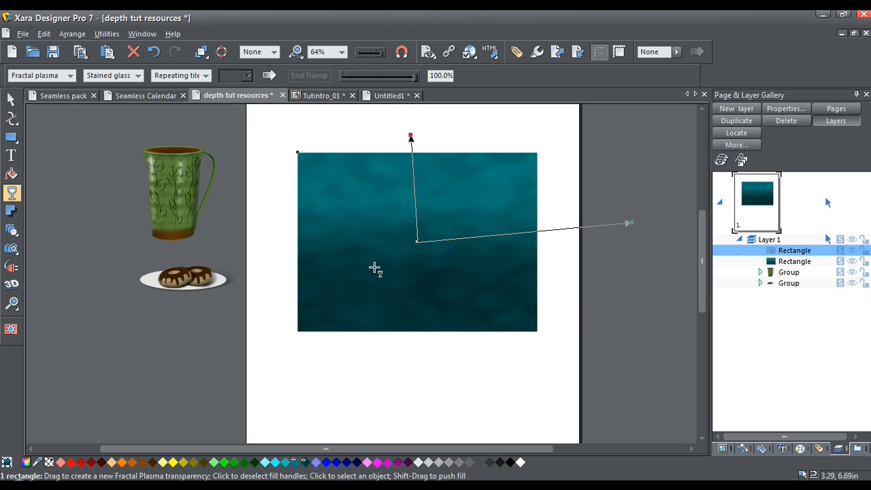
click(11, 100)
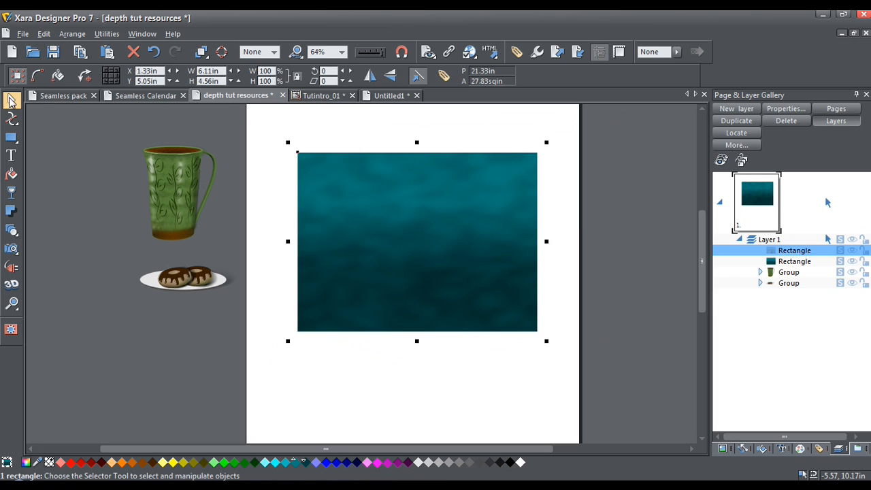
click(264, 355)
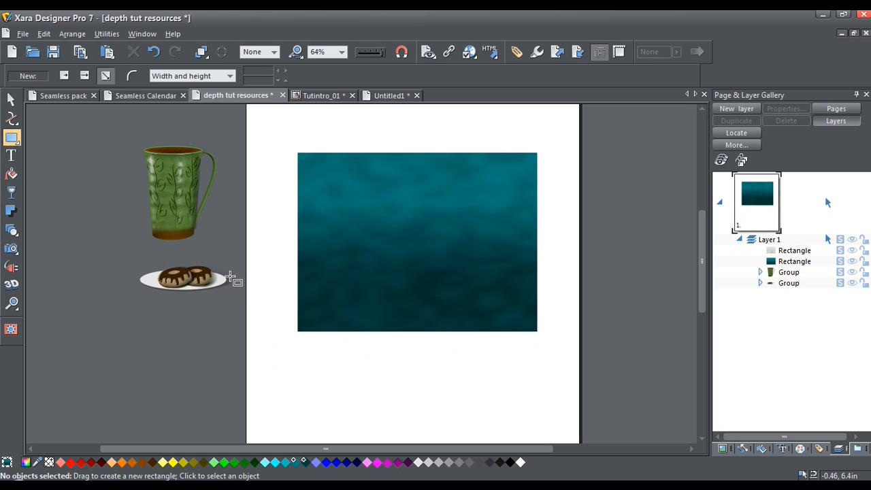
mouse_move(212, 248)
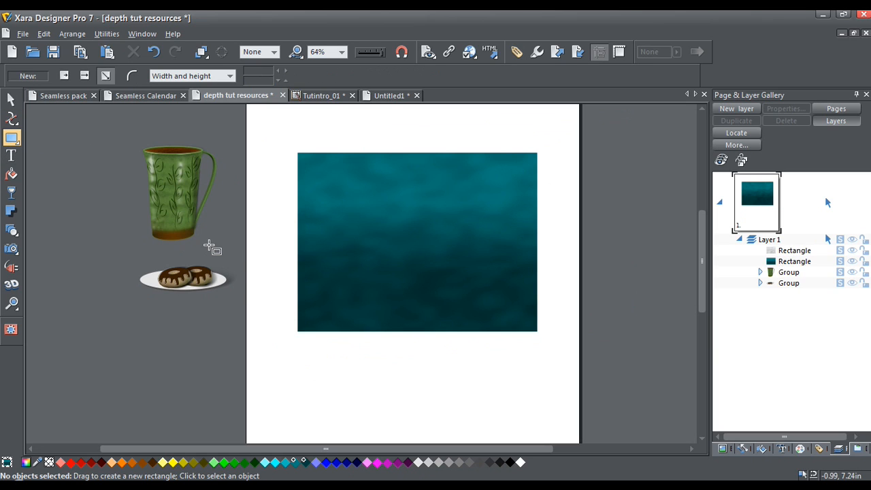
drag(221, 242, 371, 346)
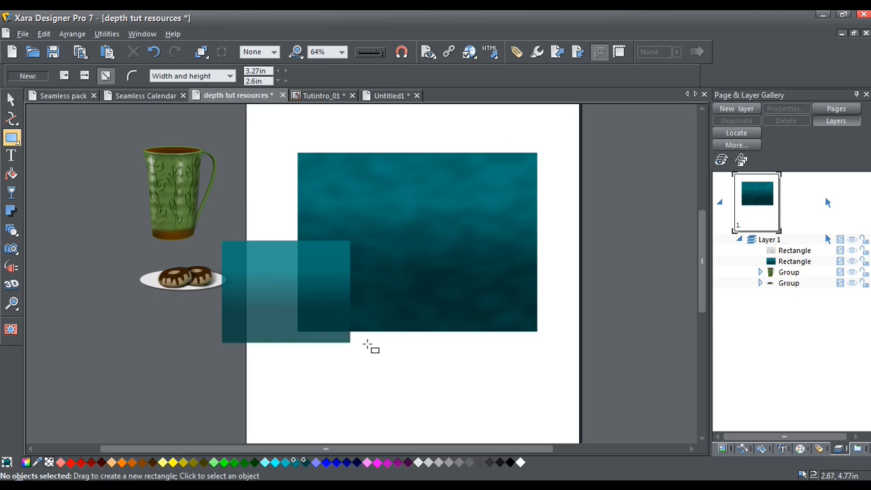
drag(368, 347, 616, 334)
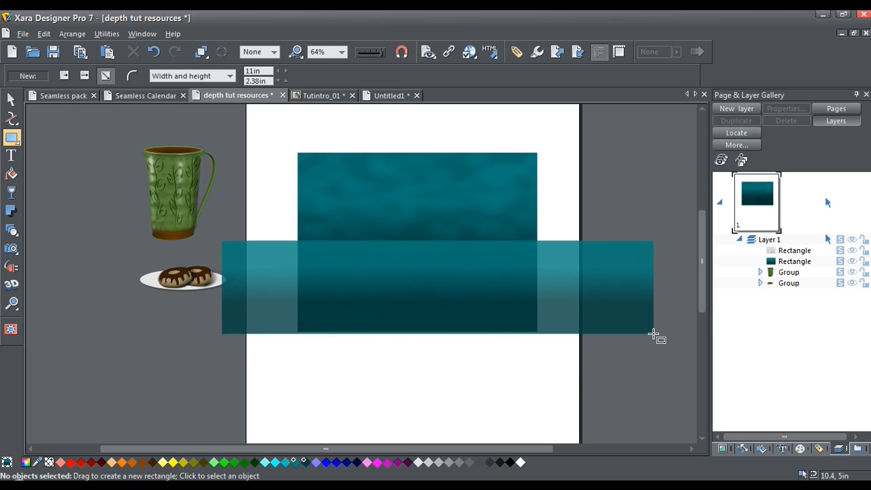
drag(653, 286, 615, 334)
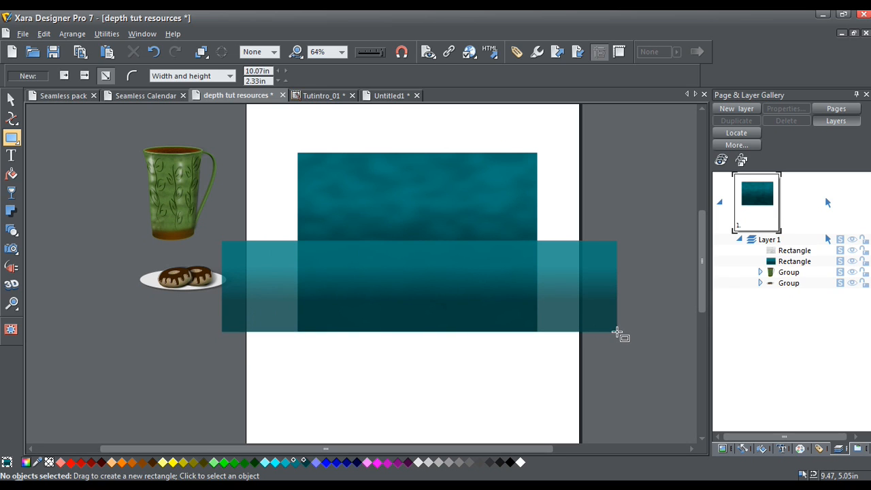
click(419, 286)
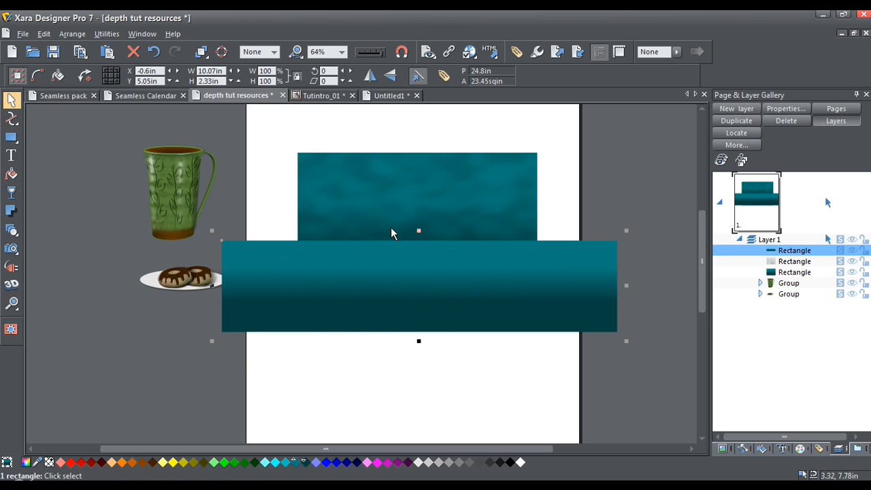
drag(419, 231, 420, 242)
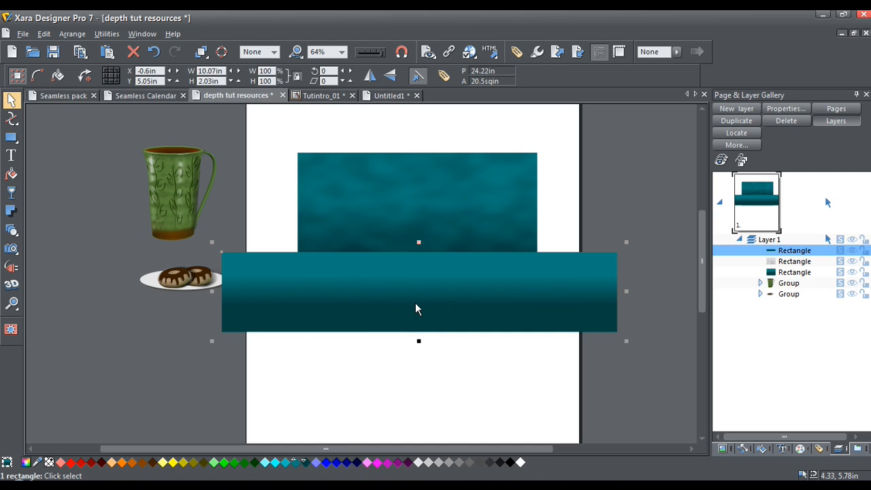
mouse_move(420, 301)
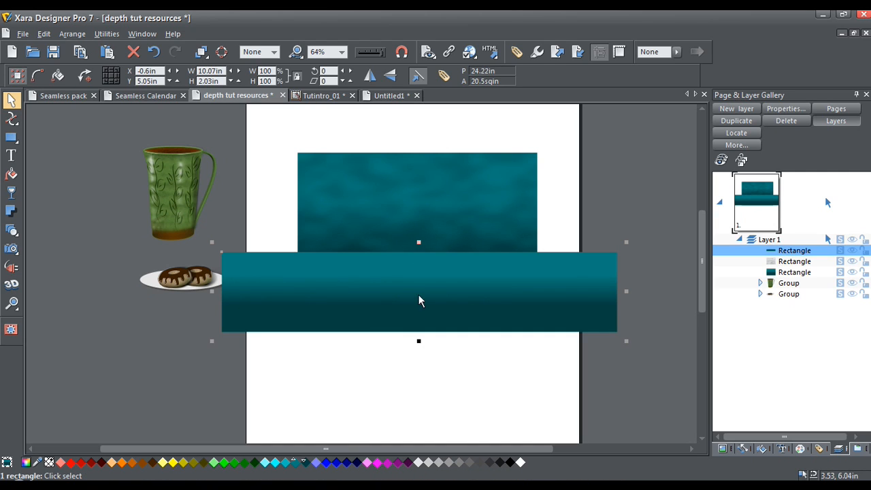
mouse_move(492, 313)
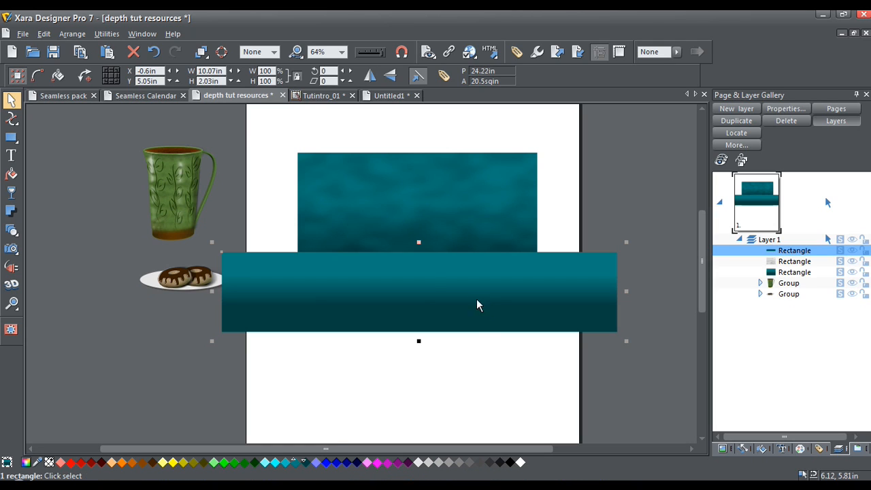
mouse_move(388, 301)
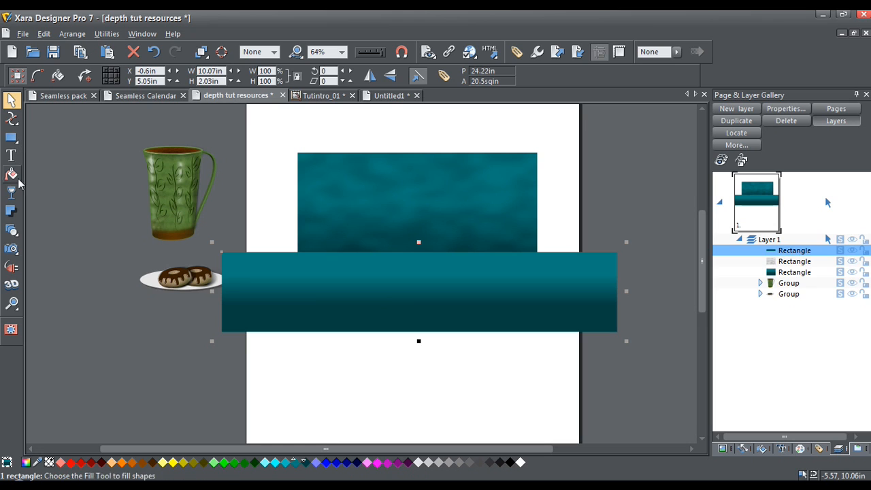
- Change the floor strip's fill type from Linear to Flat
click(11, 174)
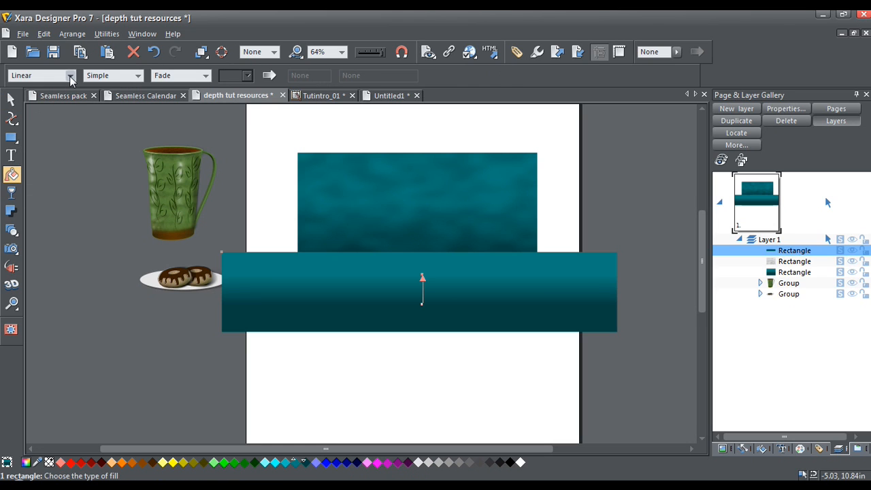
click(37, 74)
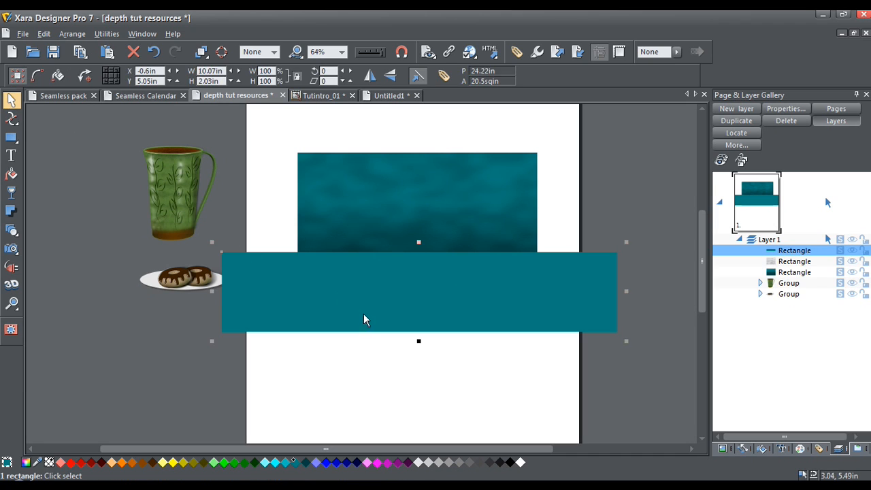
mouse_move(340, 322)
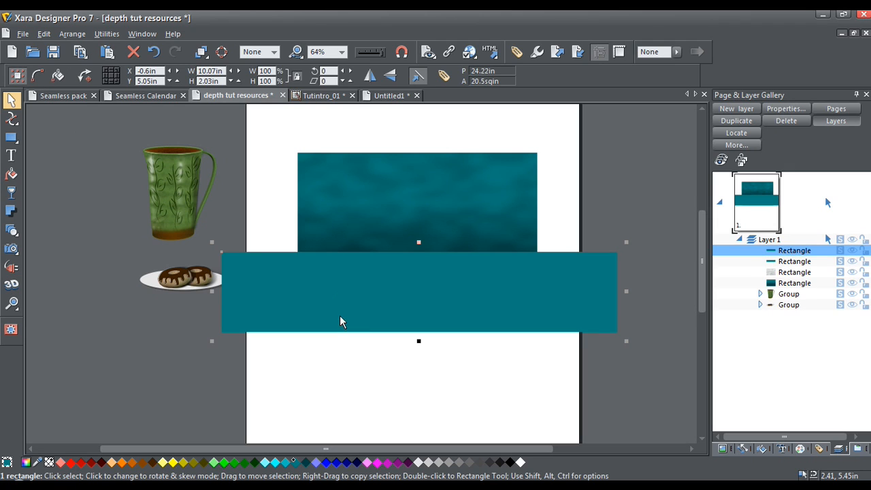
mouse_move(353, 319)
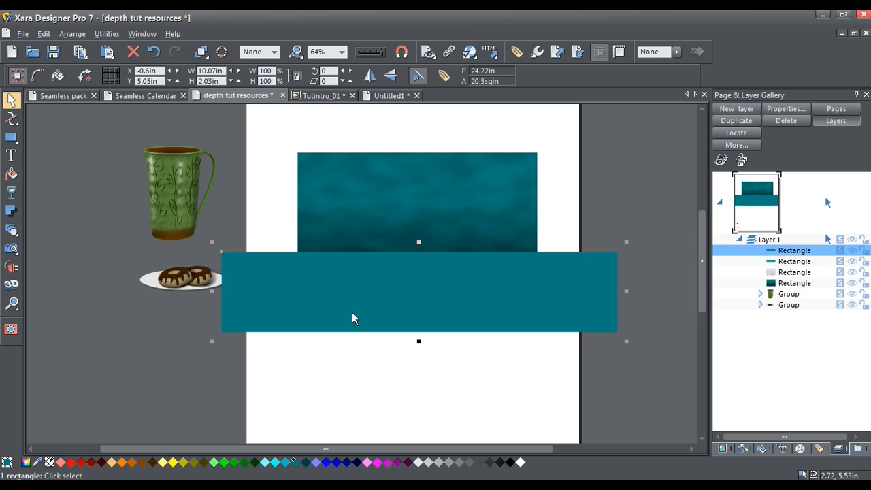
mouse_move(265, 466)
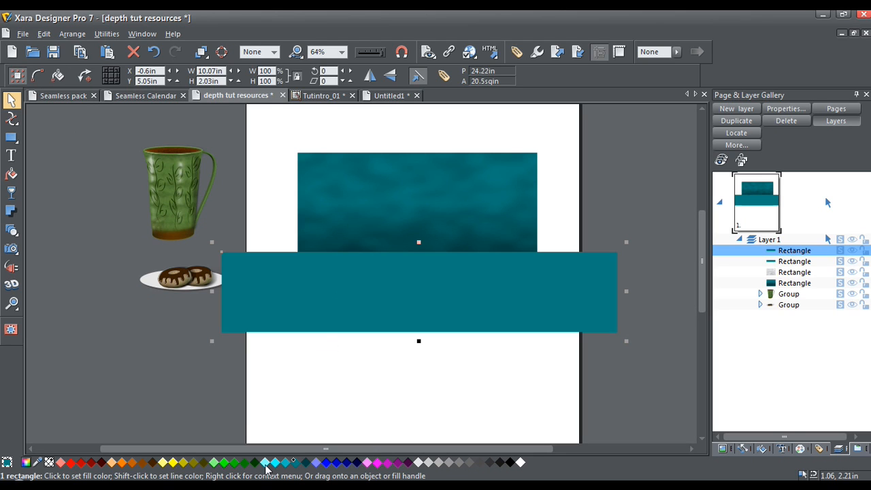
- Fill the strip light cyan, then desaturate it to a pale grey-blue in the Color editor
click(264, 462)
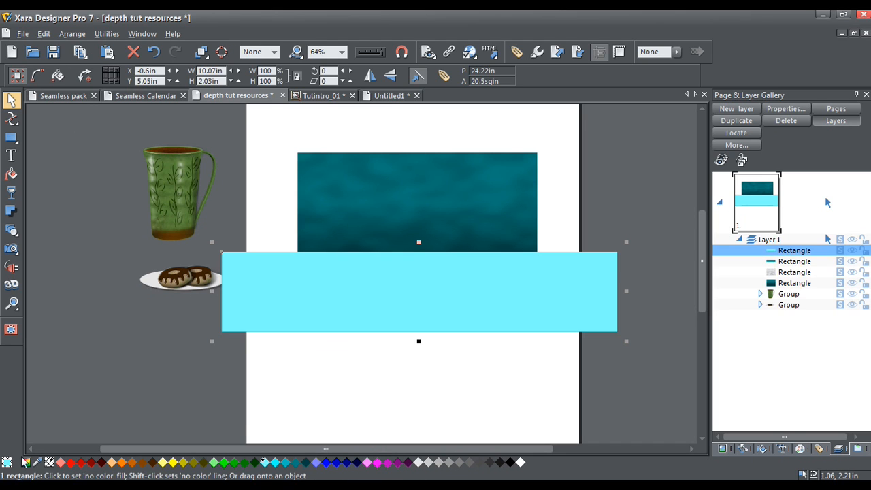
click(27, 463)
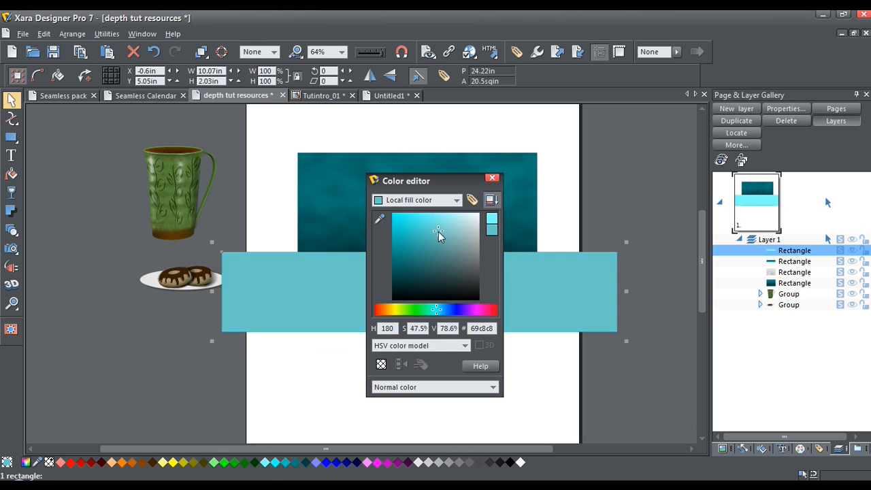
drag(437, 233, 454, 237)
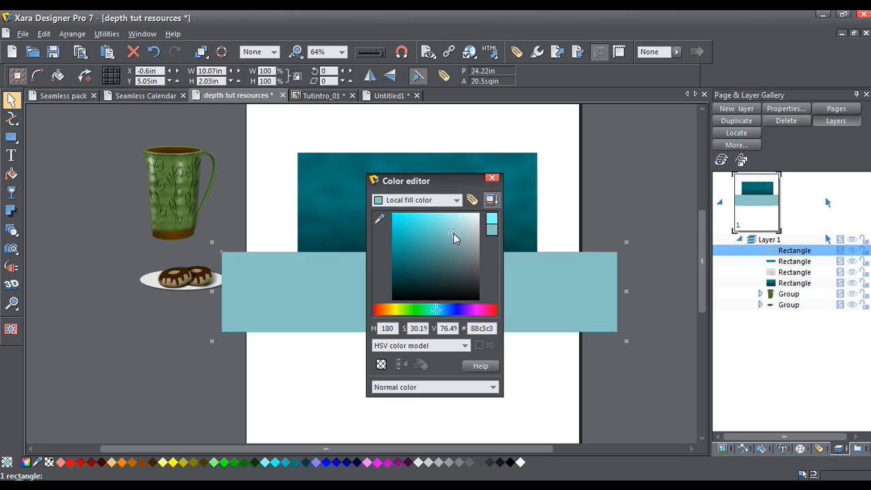
click(455, 235)
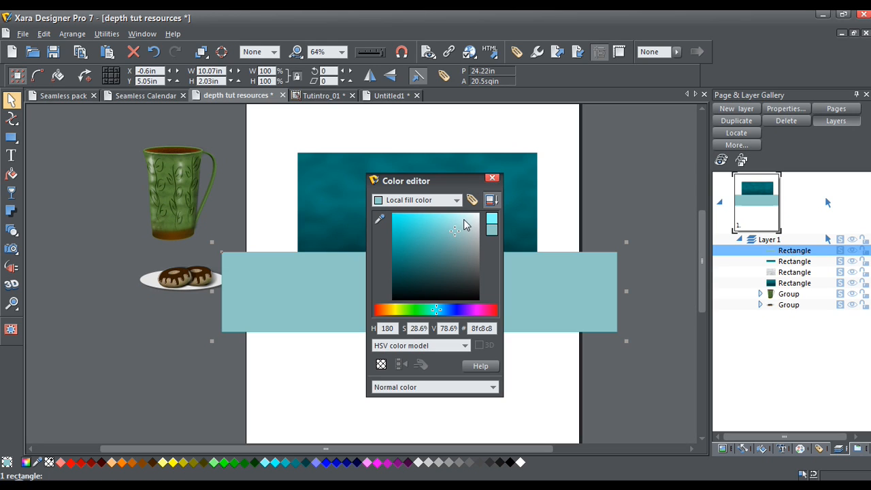
click(460, 228)
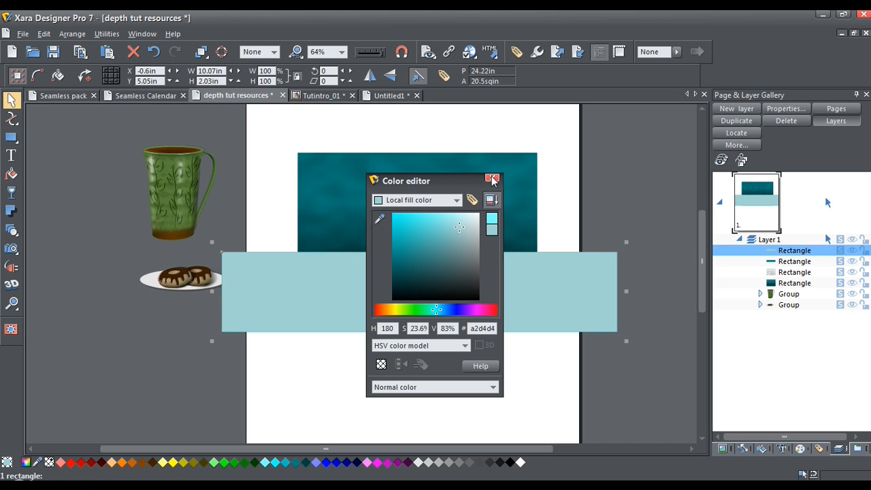
click(493, 180)
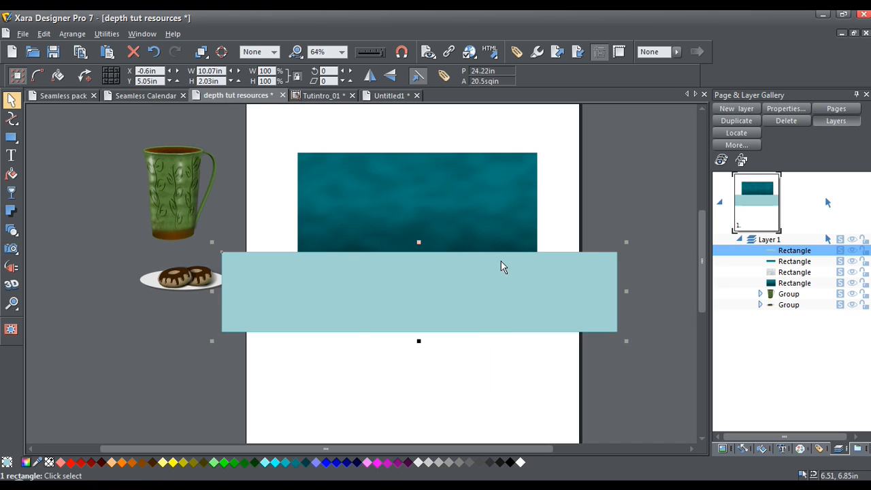
mouse_move(496, 279)
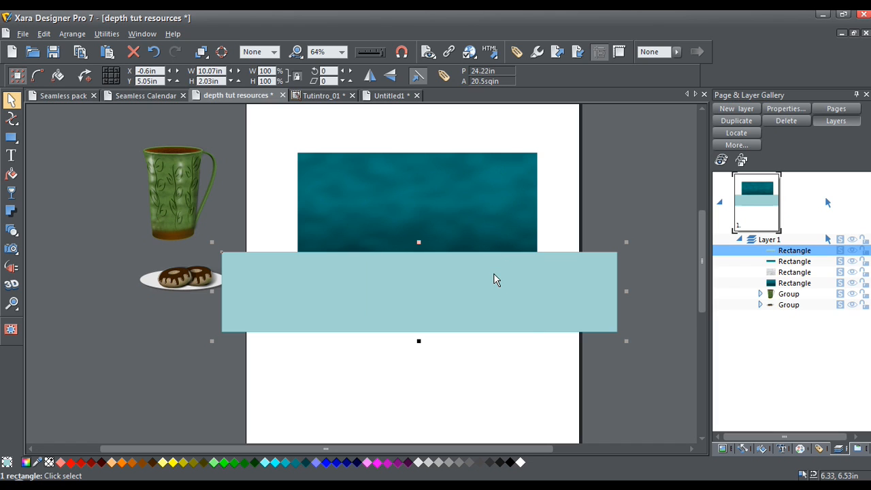
mouse_move(727, 449)
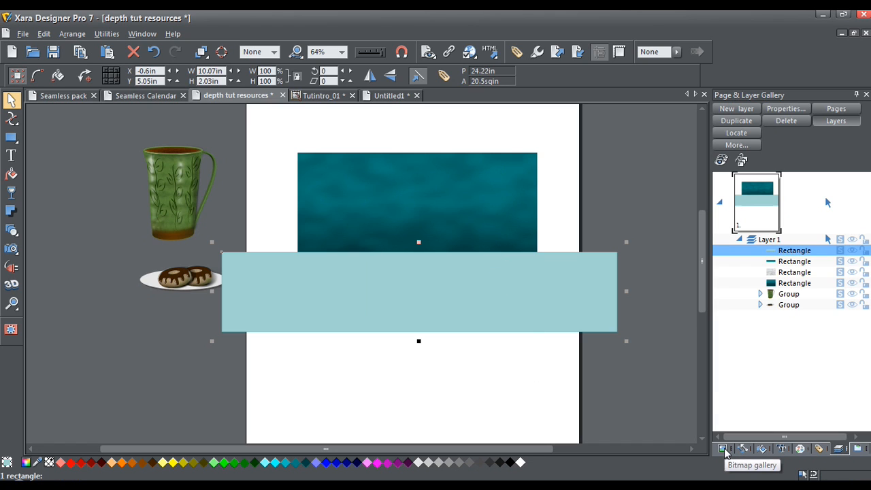
- Open the Bitmap gallery and select the lacetile.jpg lace image
click(723, 449)
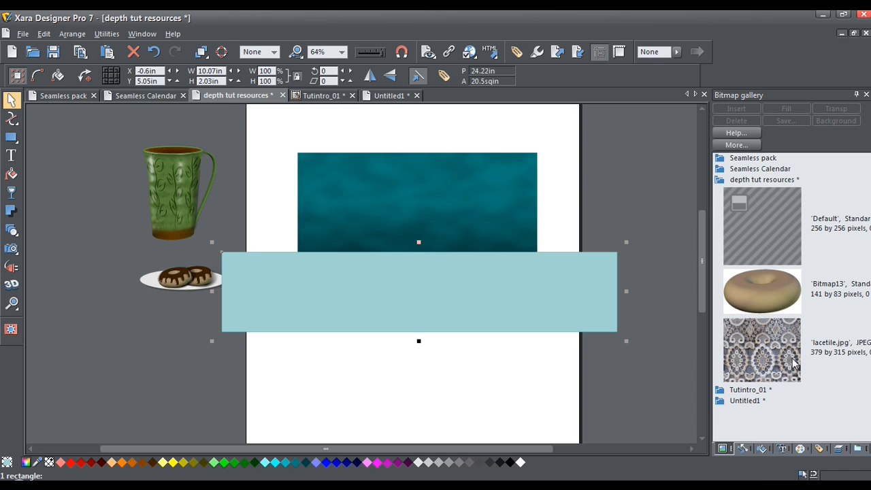
click(762, 350)
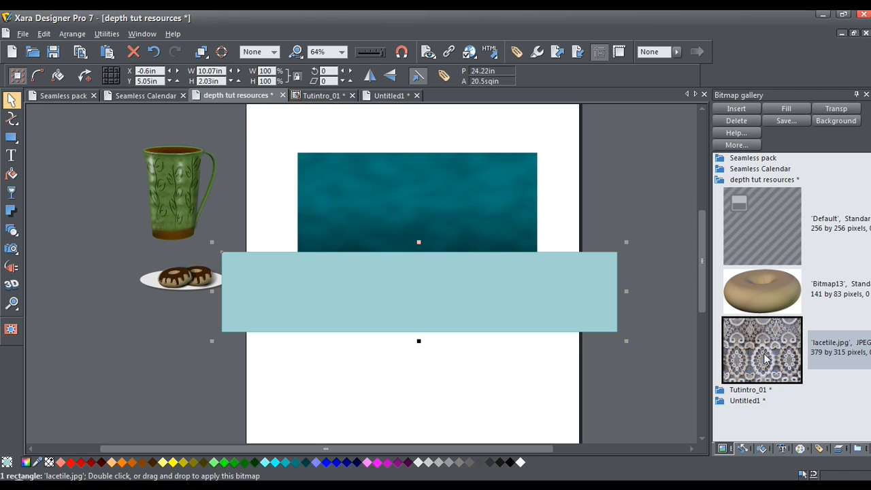
mouse_move(391, 282)
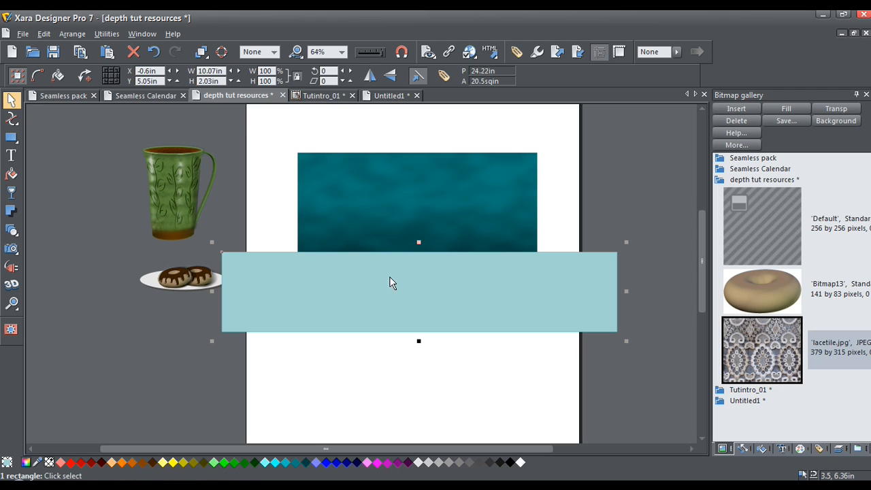
mouse_move(828, 190)
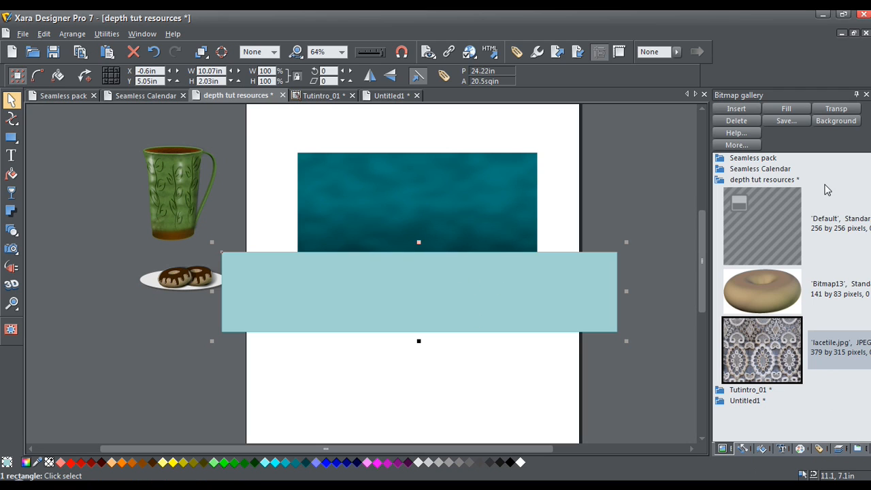
mouse_move(837, 109)
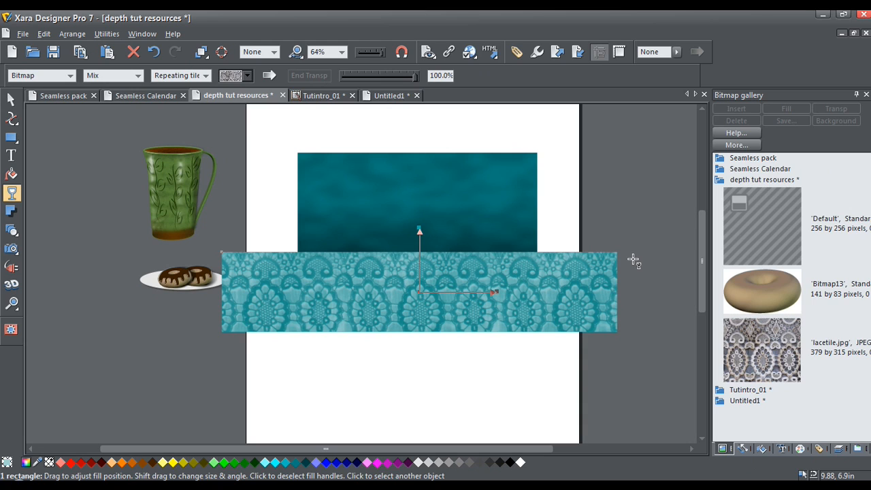
mouse_move(548, 318)
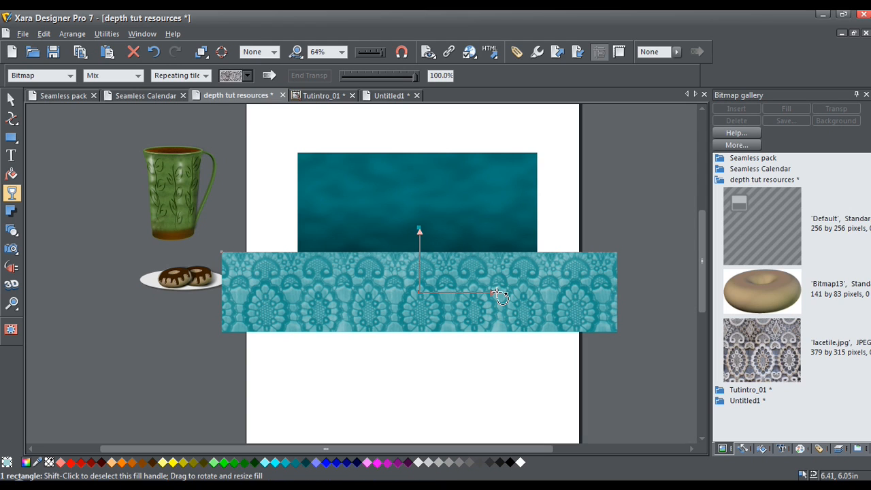
mouse_move(496, 297)
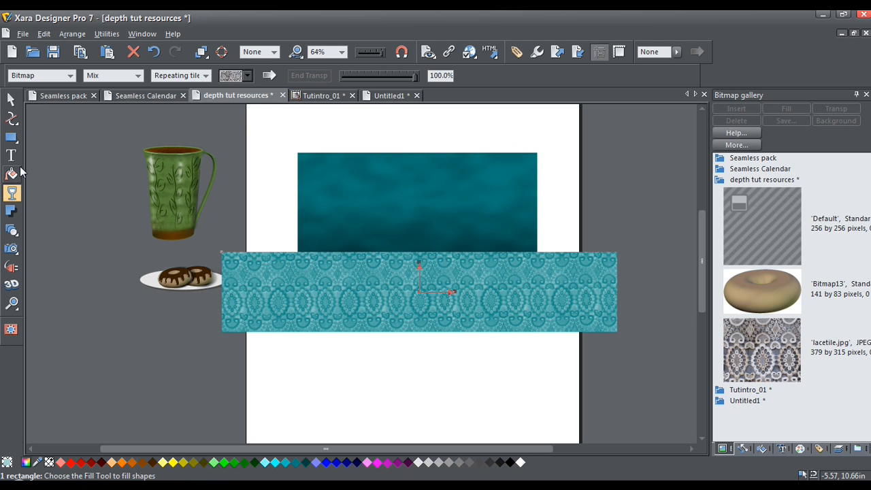
mouse_move(12, 194)
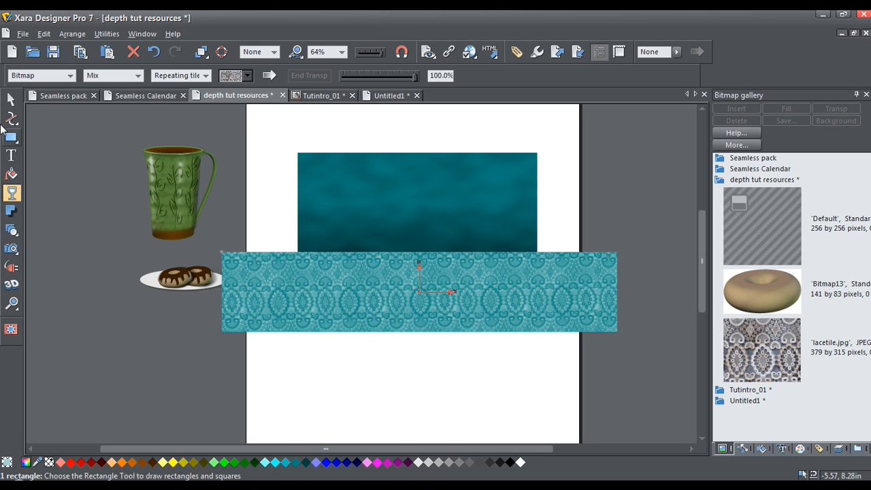
- Select the mottled backdrop and lace floor rectangles and group them together
click(12, 100)
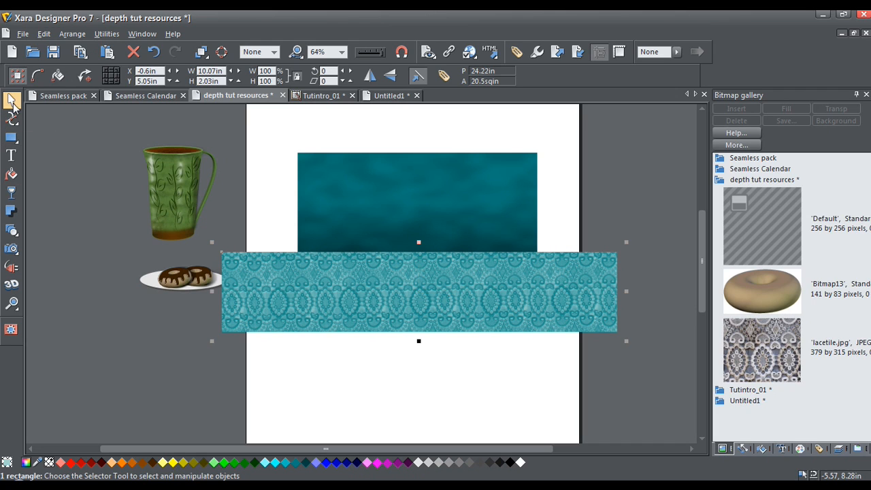
click(12, 100)
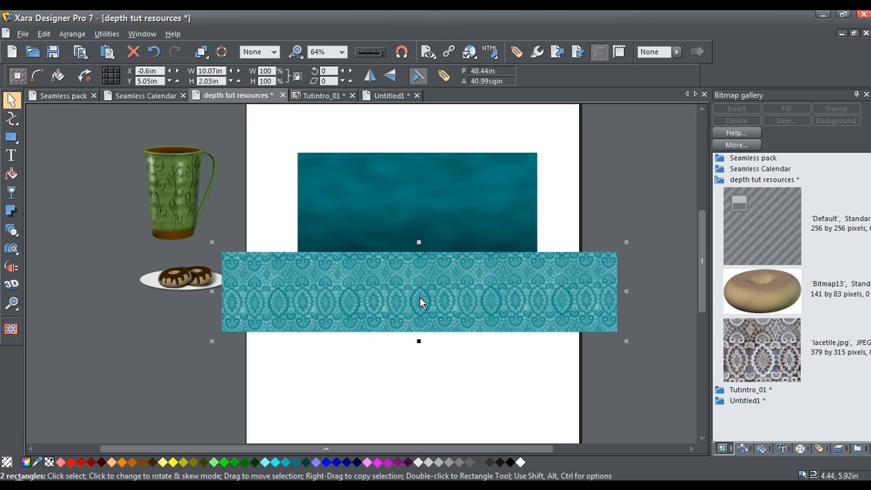
click(421, 304)
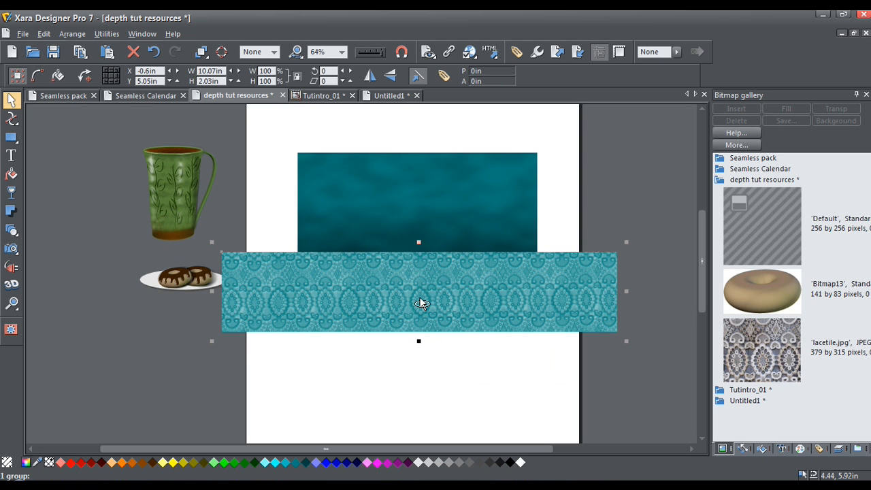
mouse_move(410, 316)
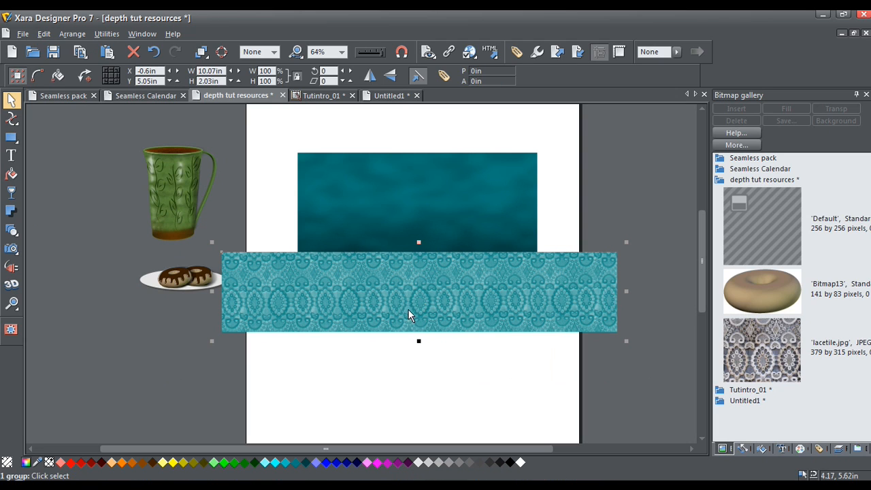
mouse_move(385, 313)
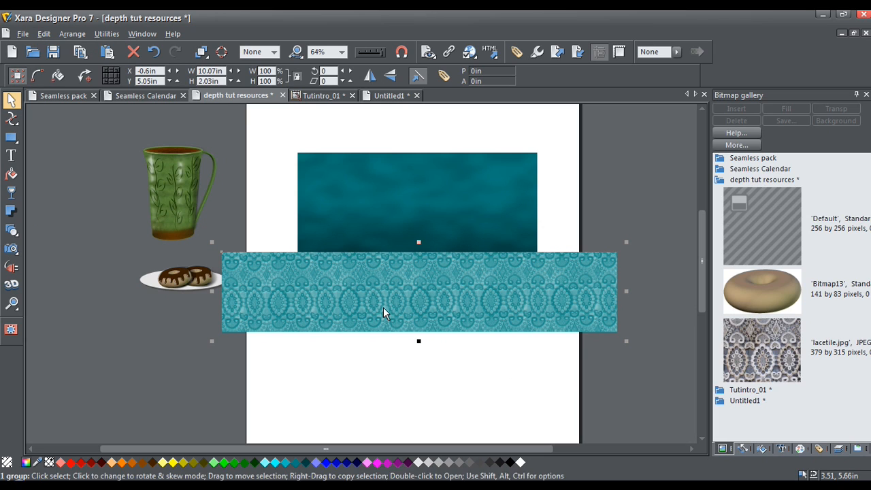
mouse_move(68, 286)
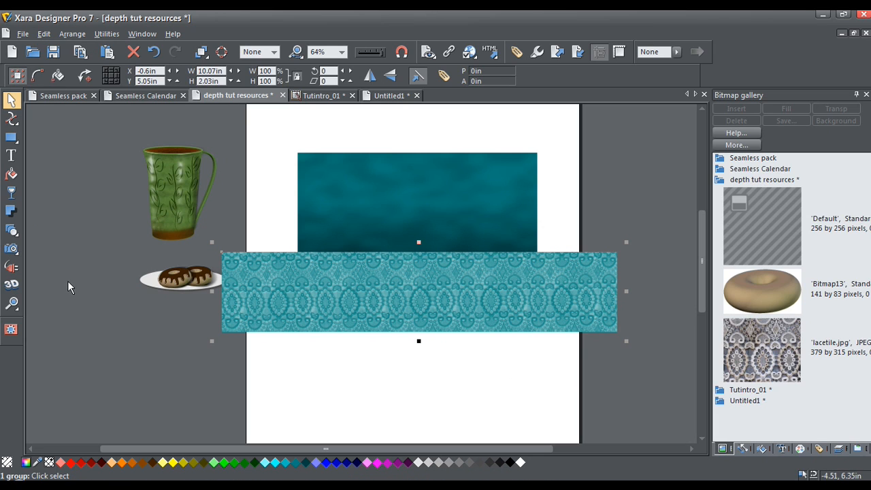
mouse_move(27, 283)
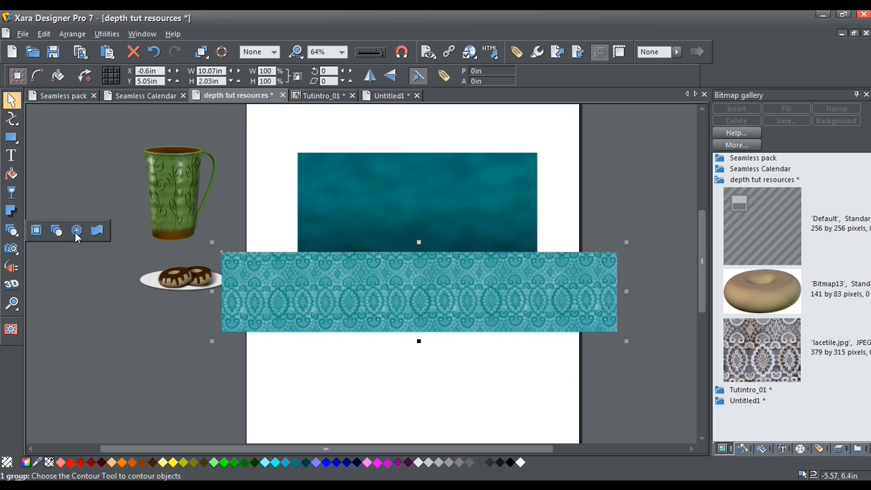
mouse_move(97, 230)
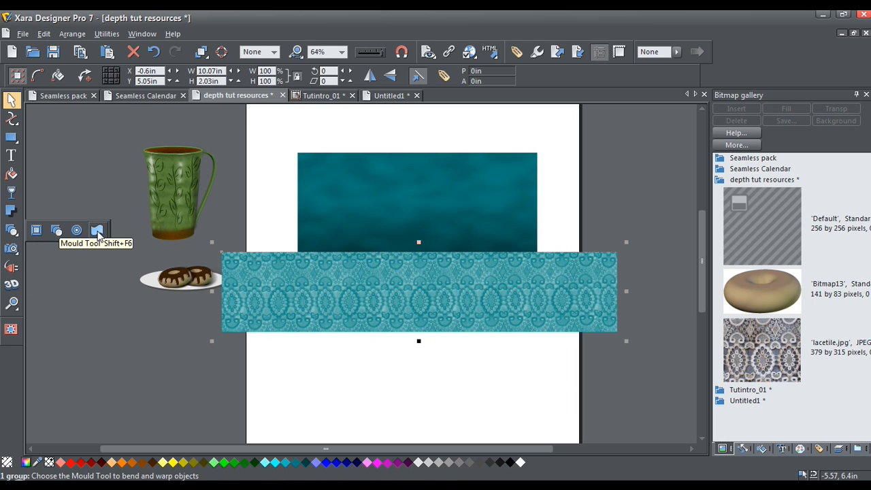
- Give the lace strip a Floor perspective mould and pull out its far right corner
click(98, 230)
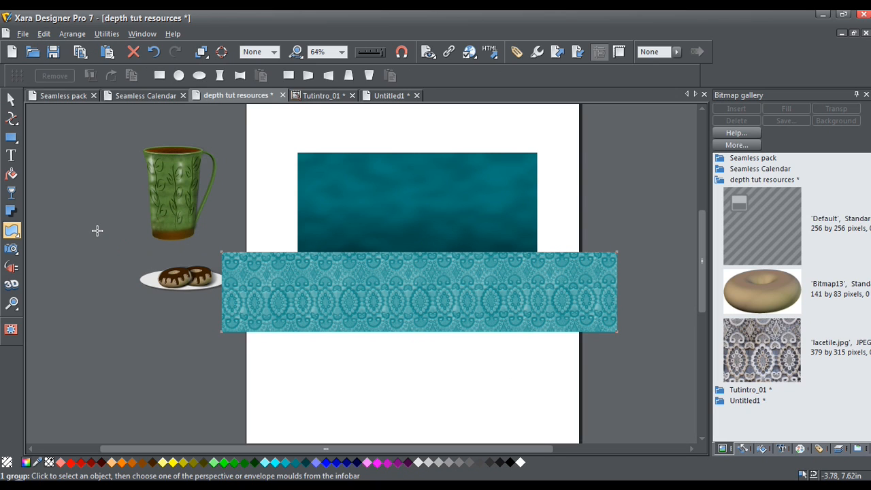
mouse_move(408, 181)
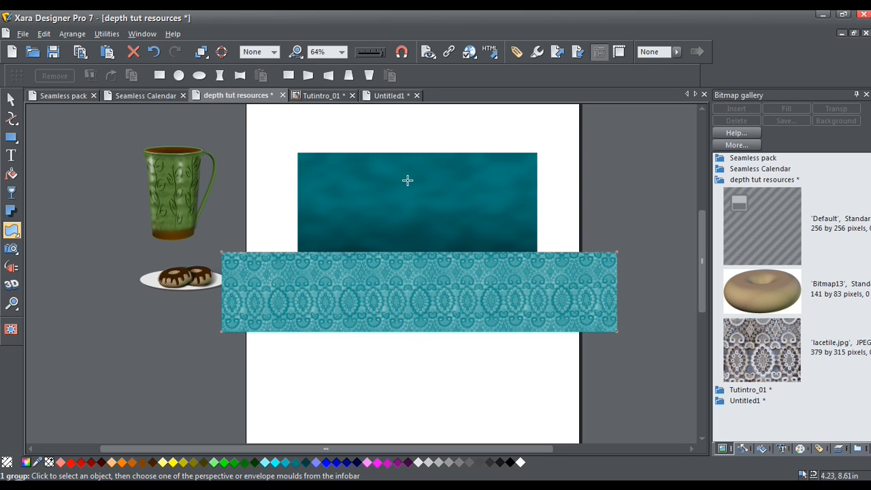
mouse_move(349, 76)
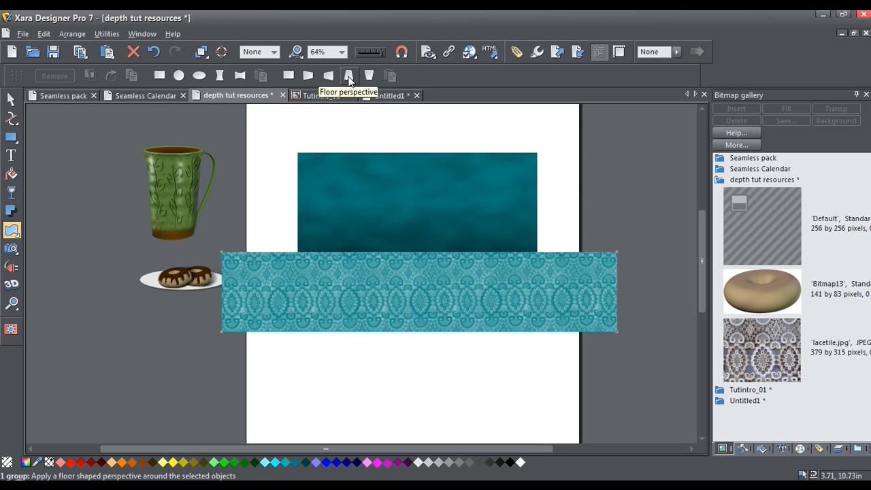
click(349, 75)
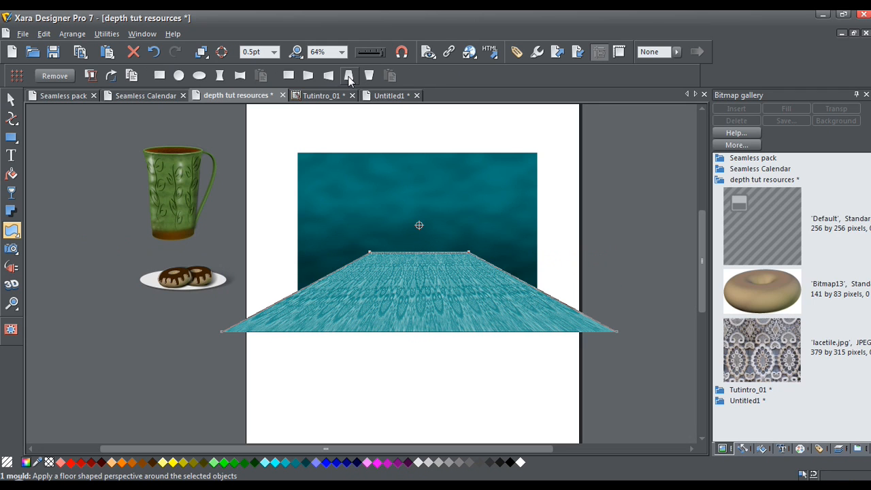
mouse_move(571, 341)
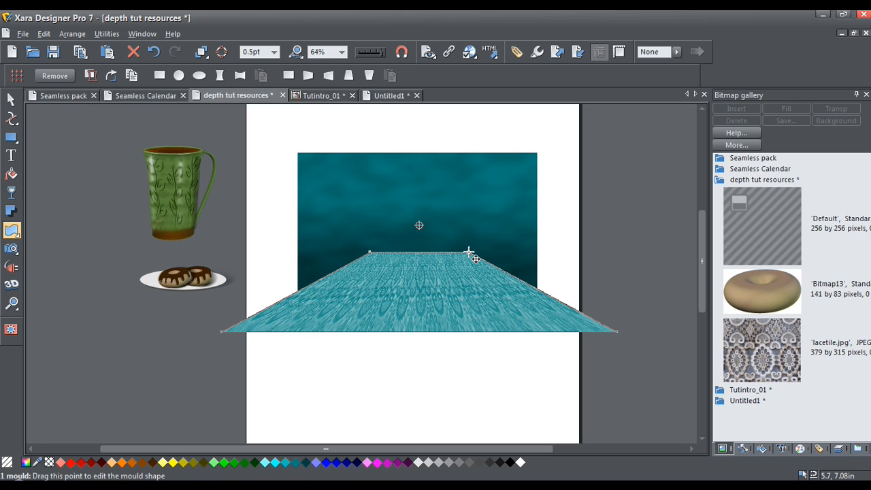
drag(470, 251, 514, 254)
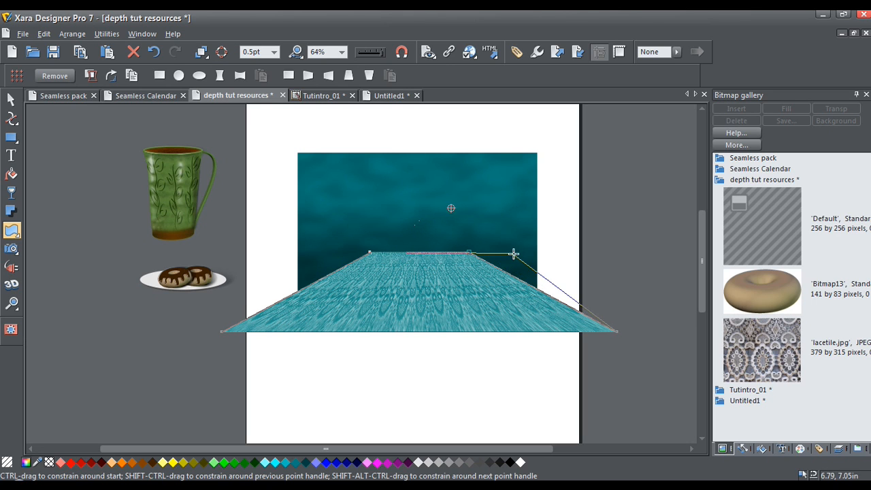
drag(514, 255, 537, 262)
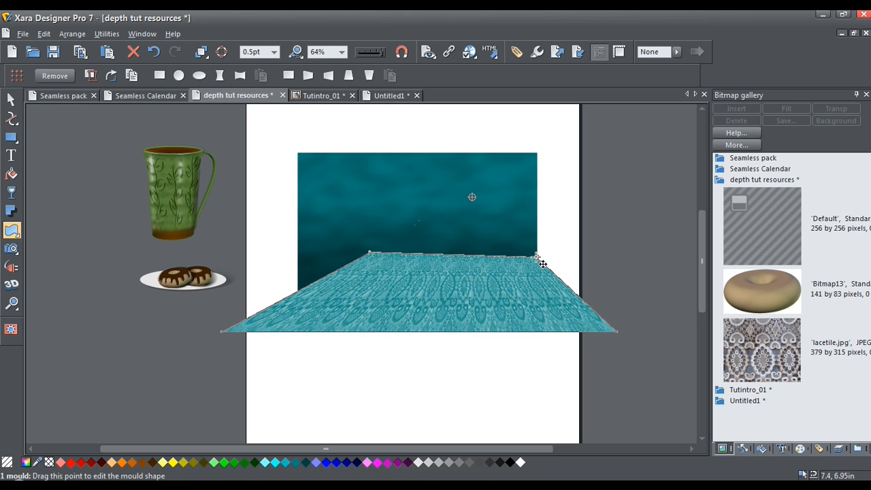
drag(541, 264, 347, 251)
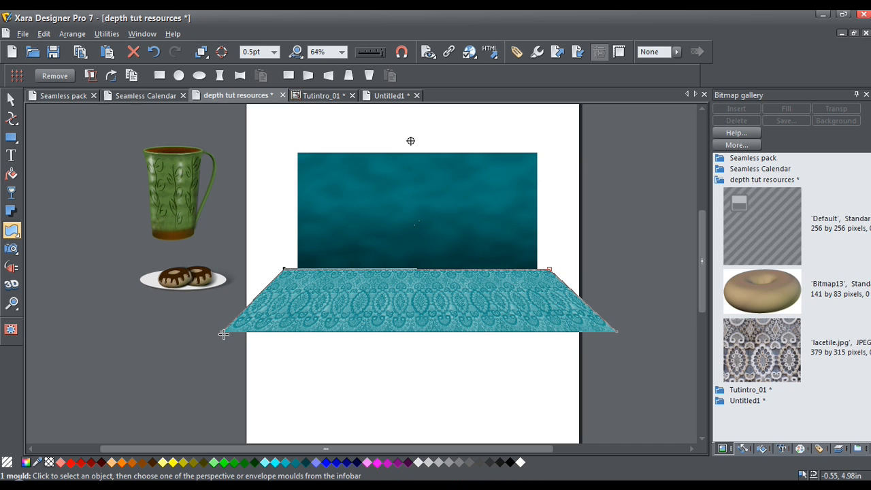
- Adjust the near left corner and lower the far corner to the backdrop's bottom
drag(223, 332, 230, 331)
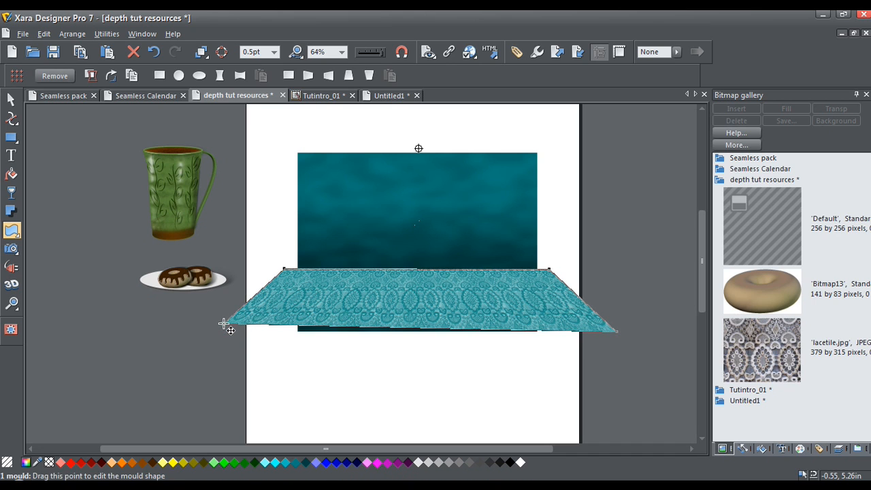
drag(225, 327, 224, 330)
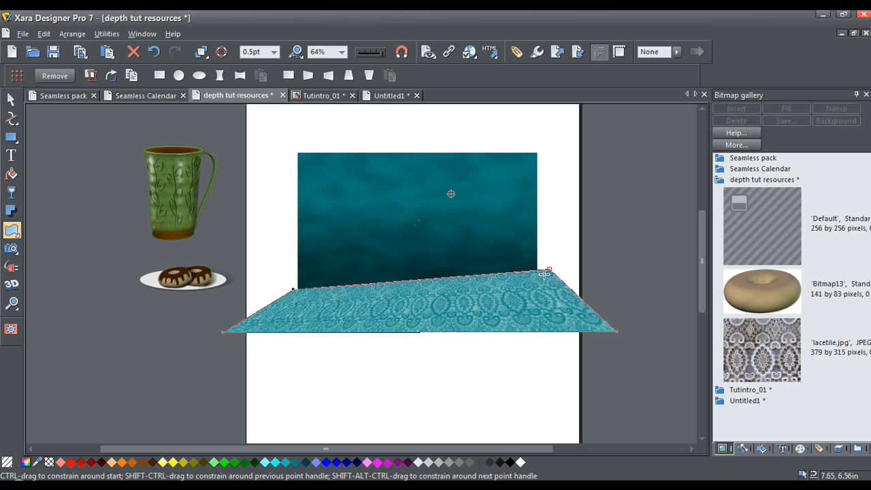
drag(550, 272, 531, 290)
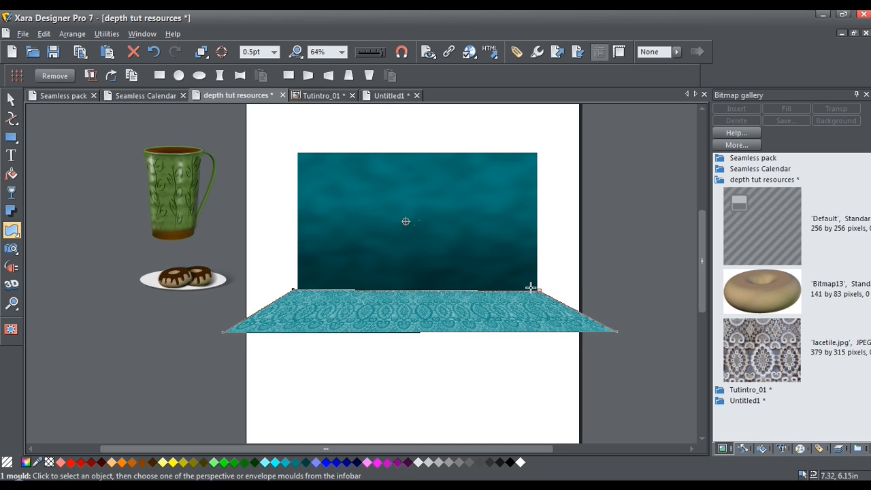
mouse_move(308, 291)
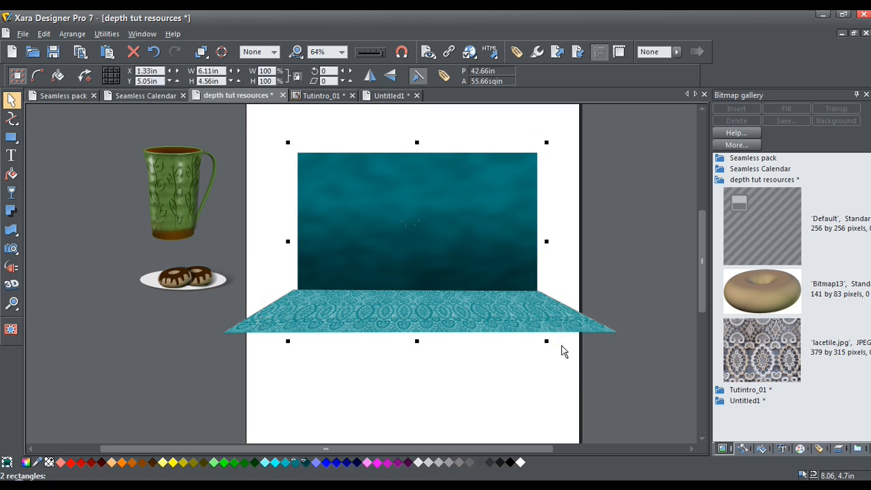
mouse_move(418, 140)
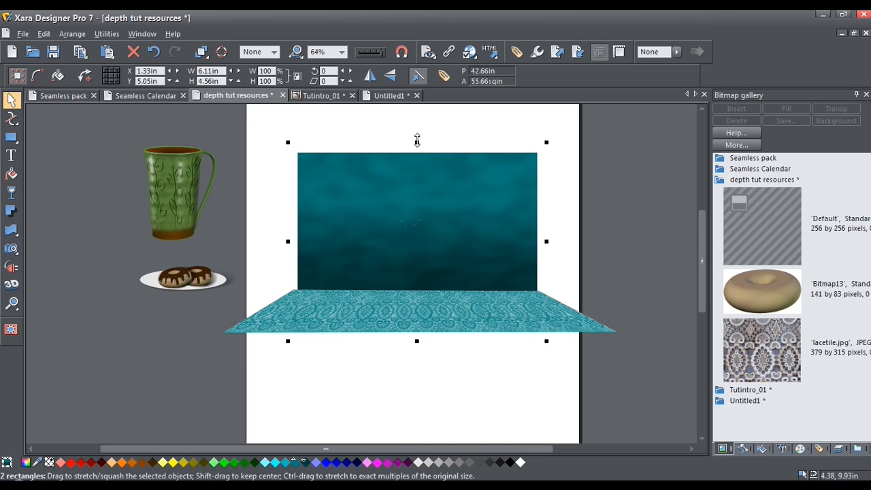
- Drag the backdrop's top-centre handle down to shorten the teal wall, then deselect
drag(418, 142, 417, 160)
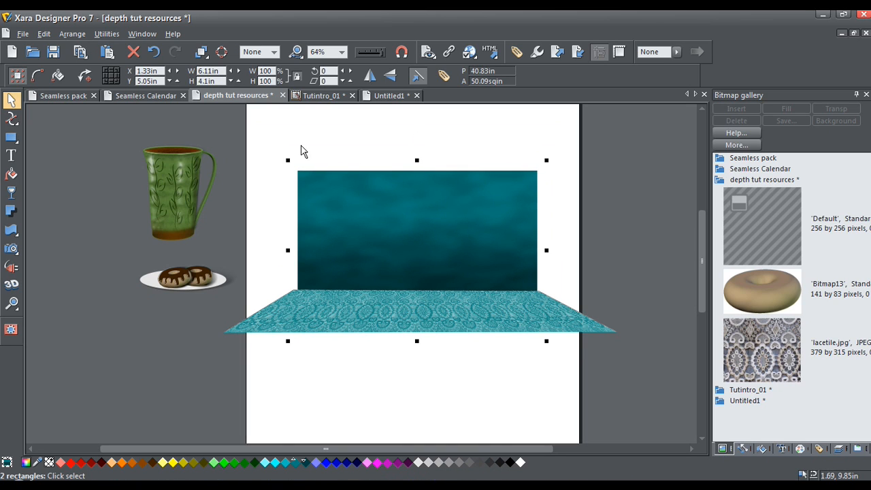
mouse_move(236, 136)
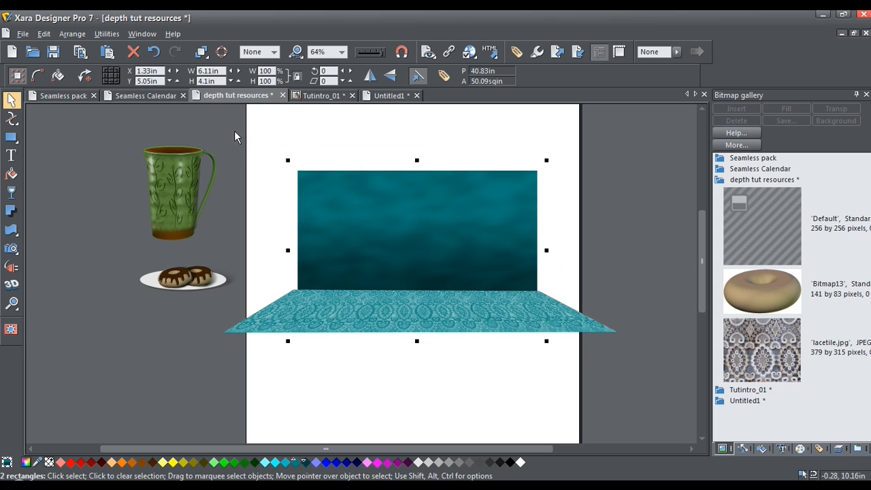
click(408, 324)
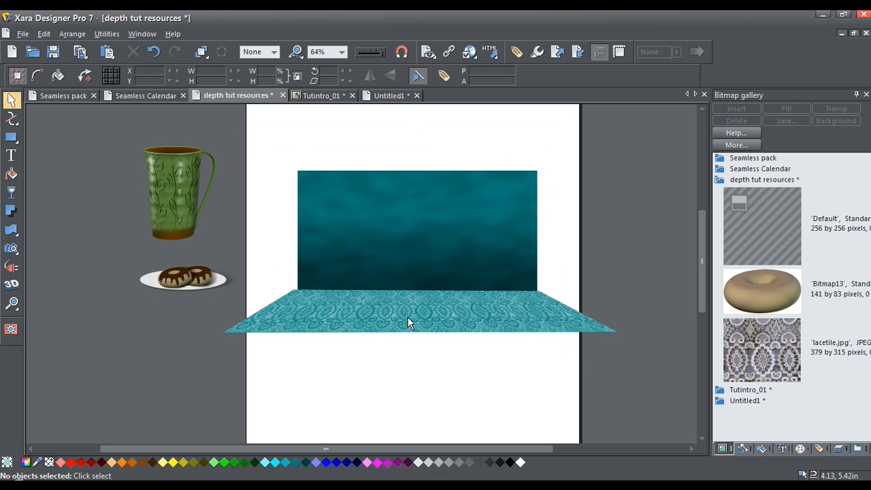
- Move the lace floor slightly lower and squash it shallower against the wall's base
click(409, 320)
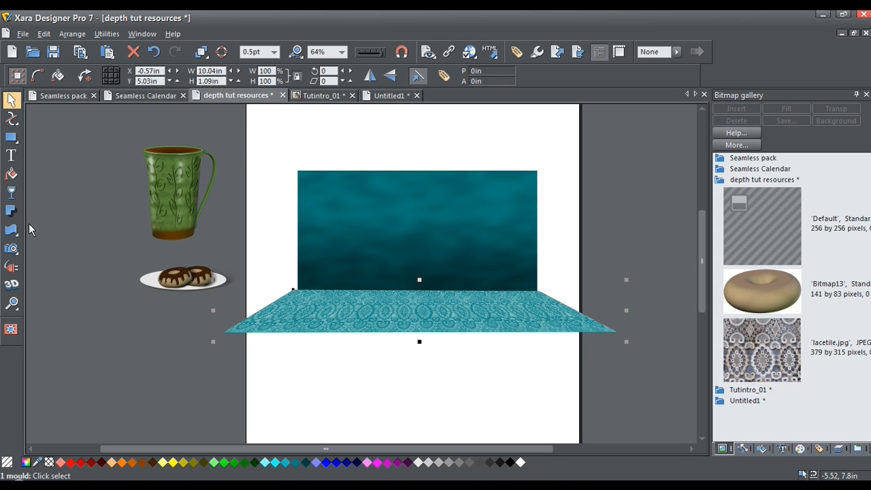
click(12, 231)
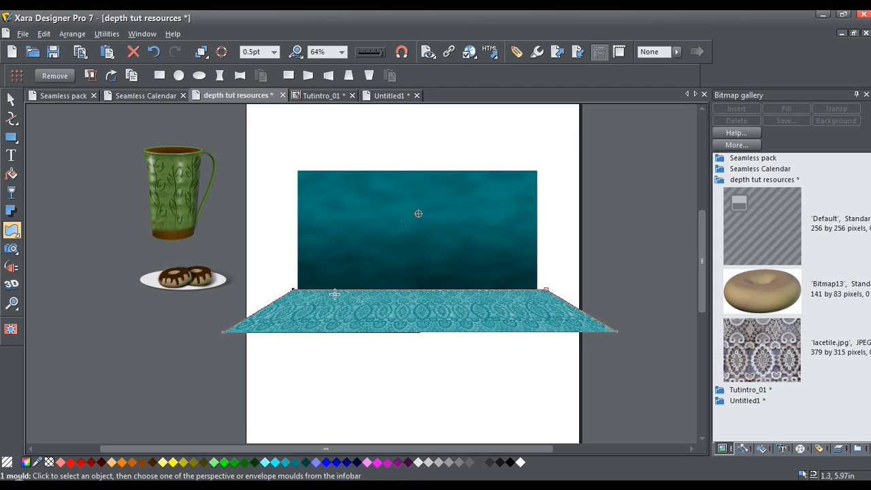
mouse_move(312, 326)
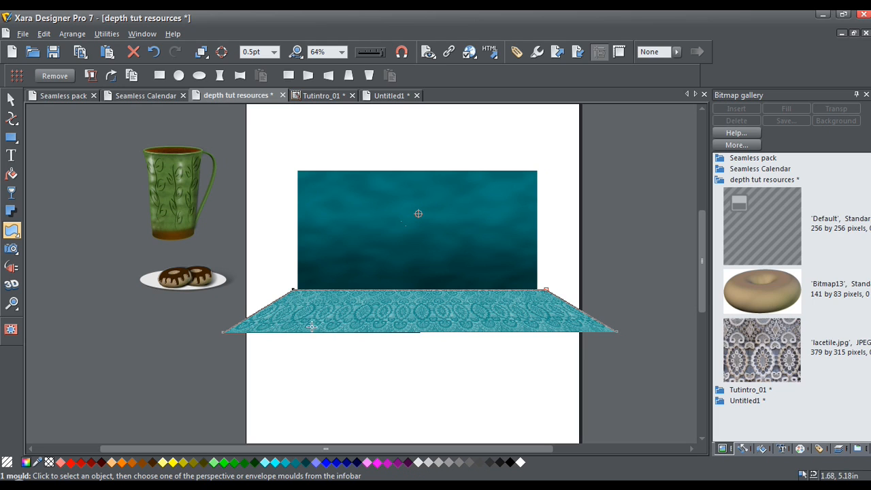
mouse_move(194, 226)
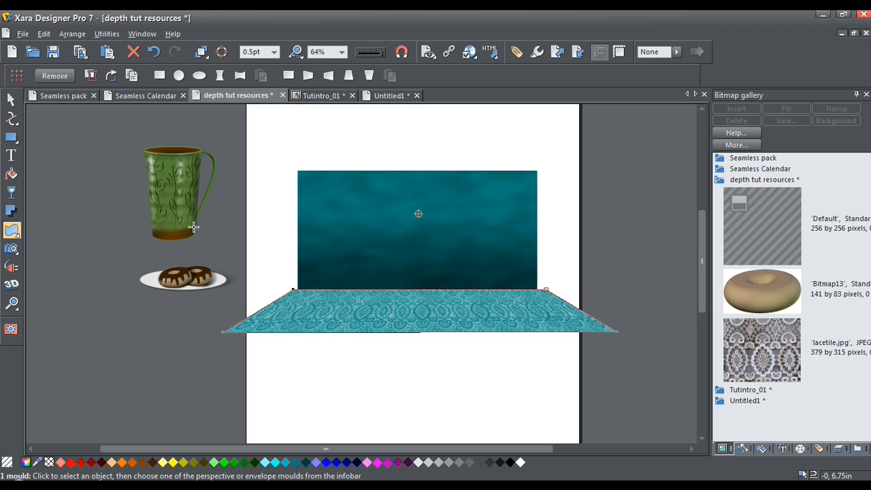
click(418, 313)
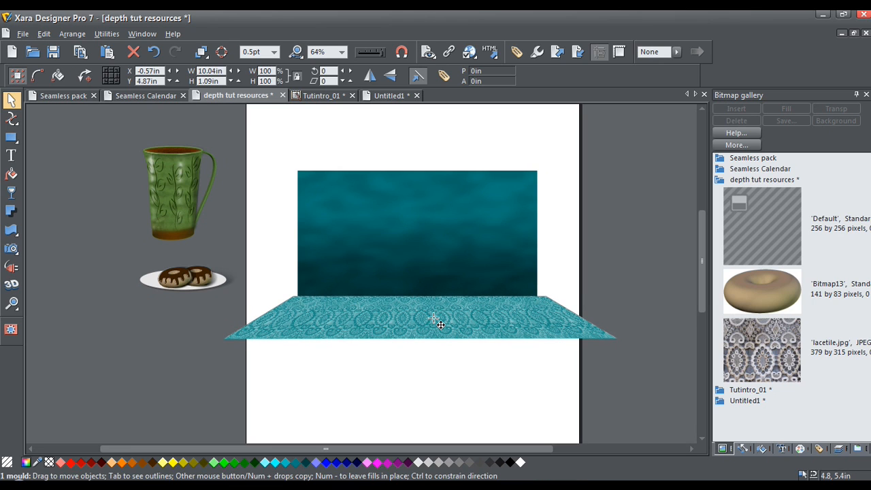
drag(420, 340, 420, 348)
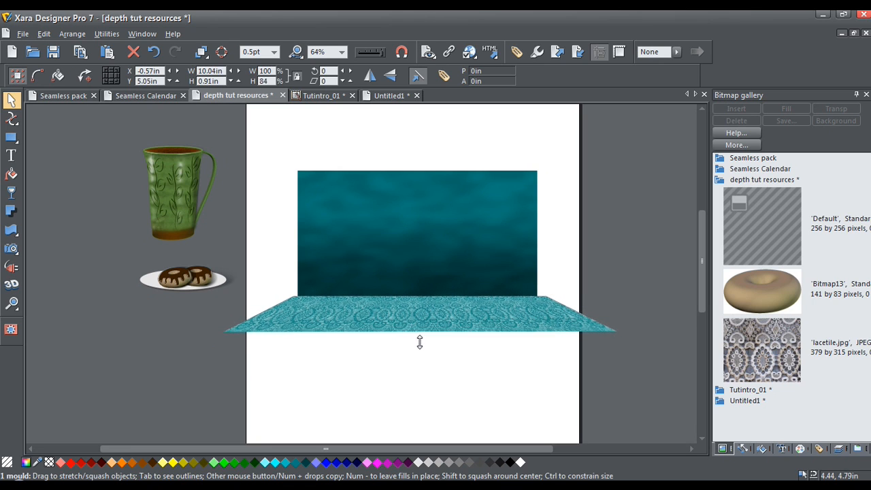
click(418, 317)
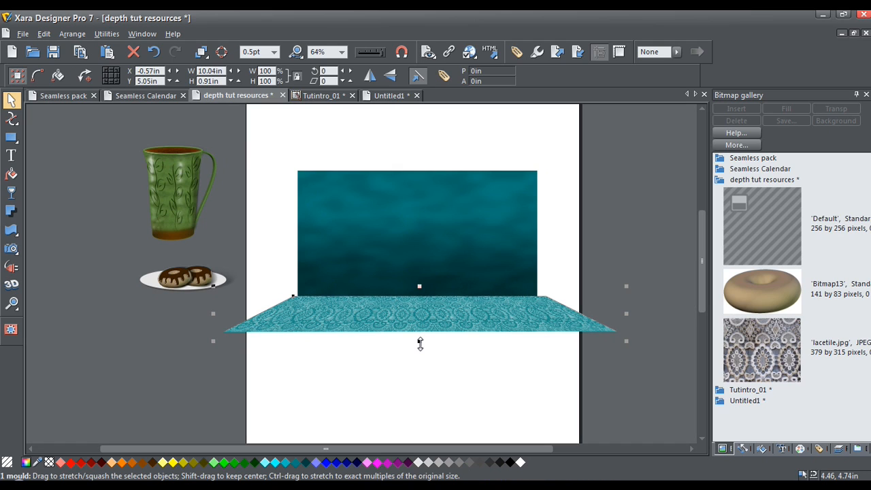
mouse_move(429, 321)
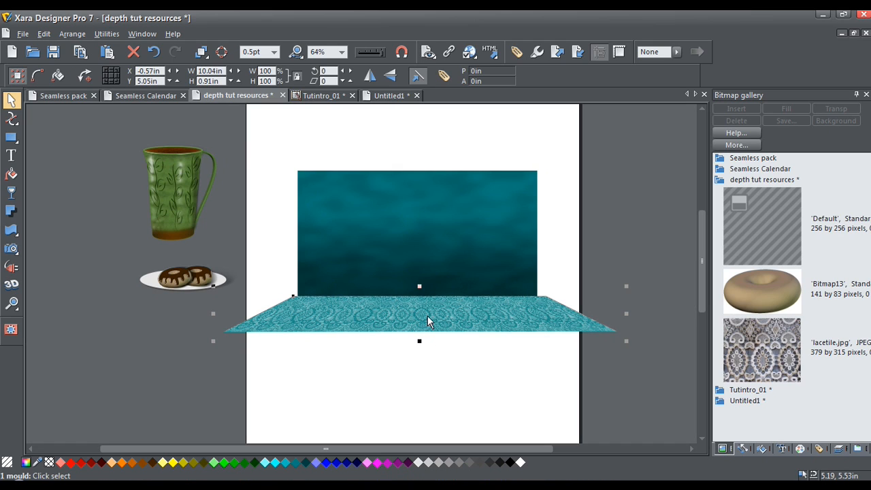
mouse_move(361, 312)
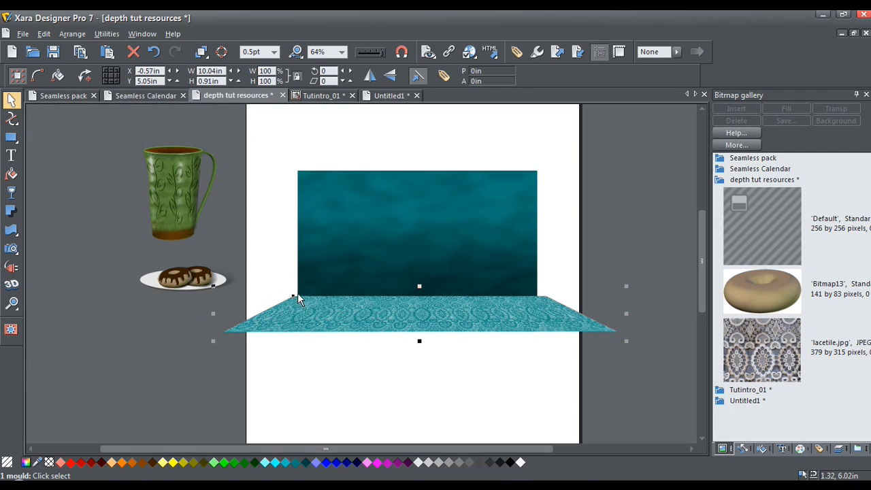
mouse_move(445, 325)
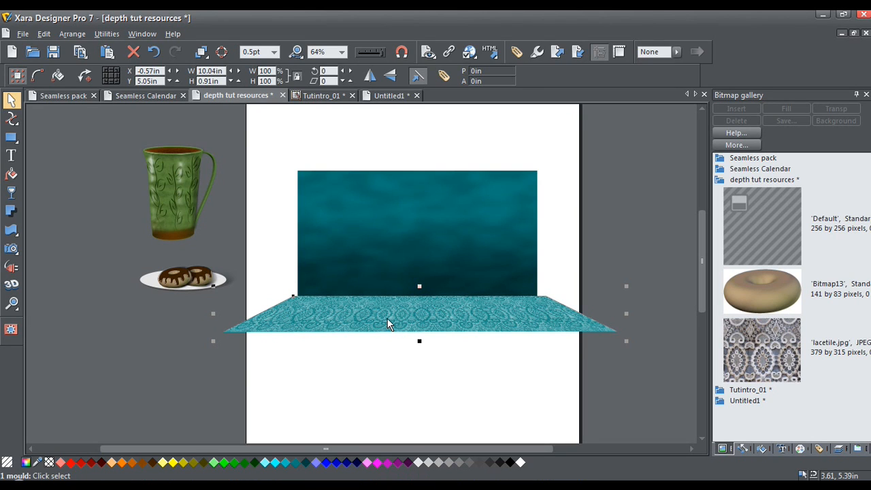
mouse_move(12, 193)
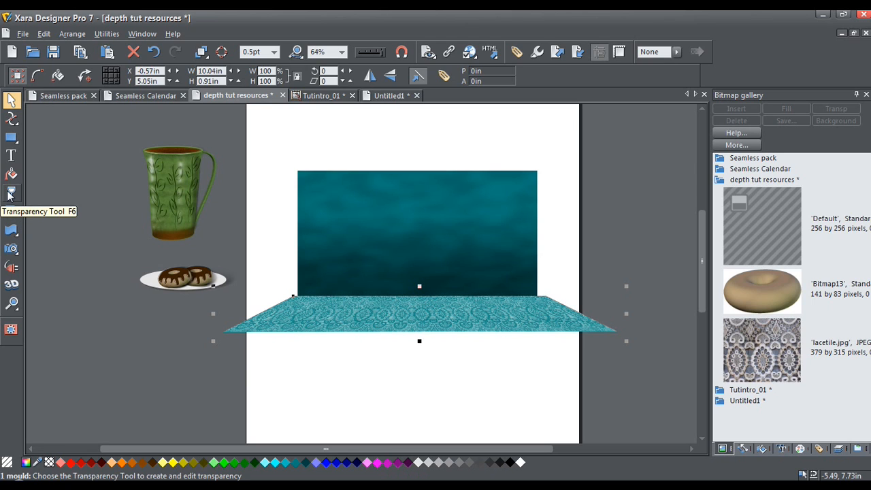
- Apply a flat Stained glass transparency to the lace floor
click(11, 193)
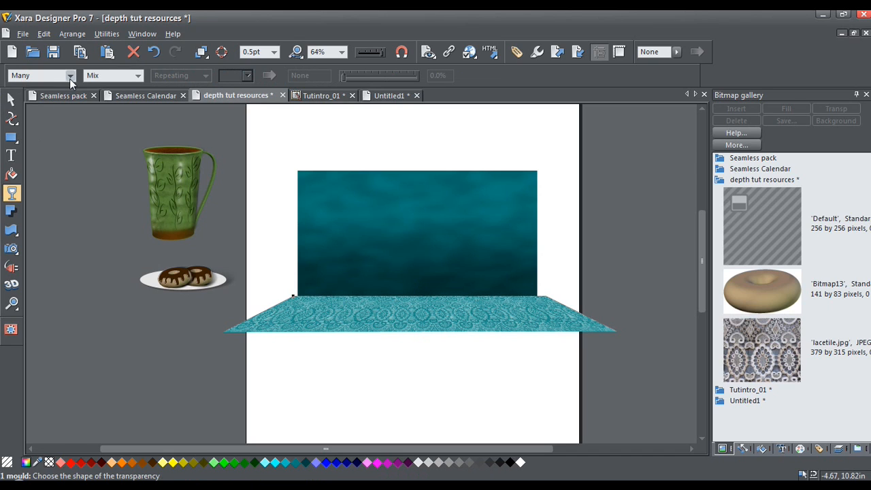
mouse_move(136, 75)
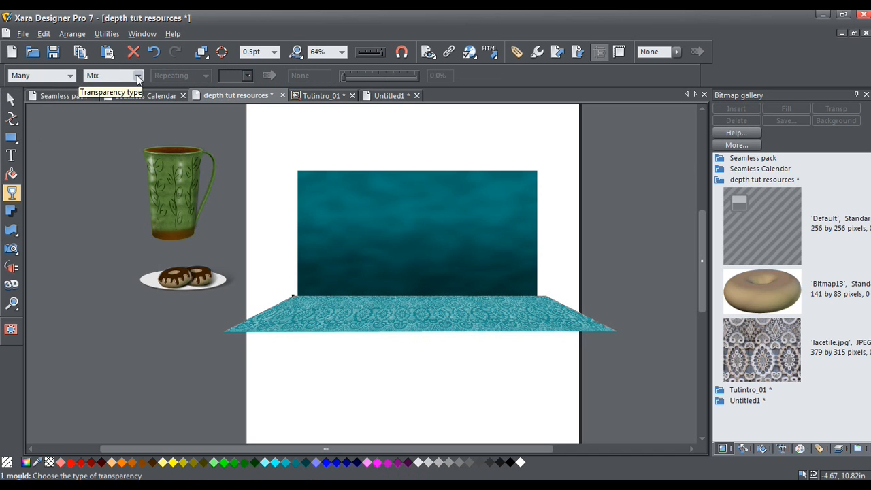
click(137, 75)
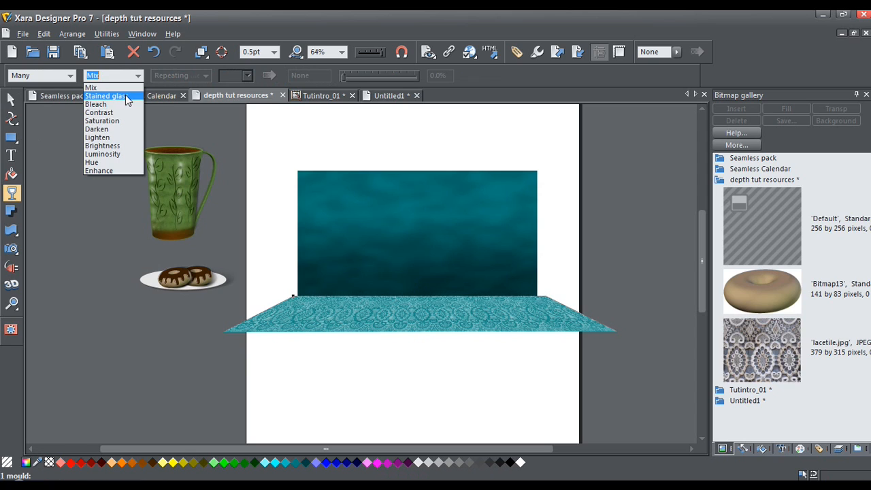
click(104, 96)
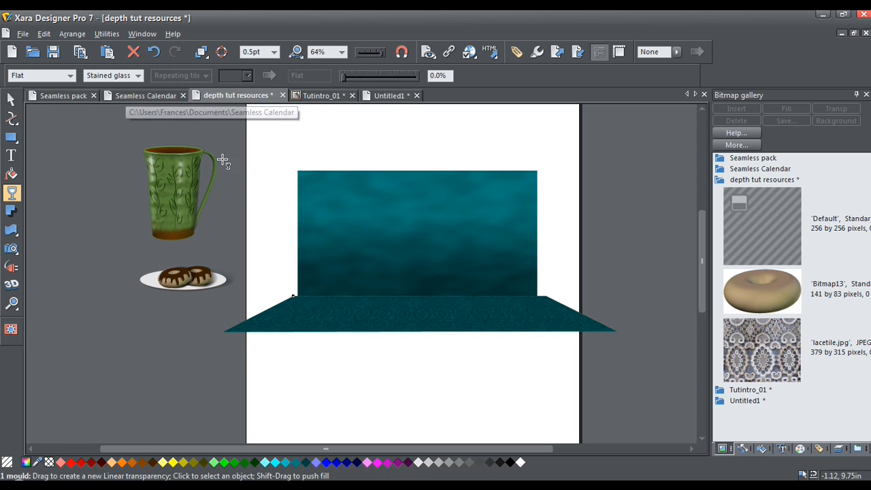
mouse_move(436, 332)
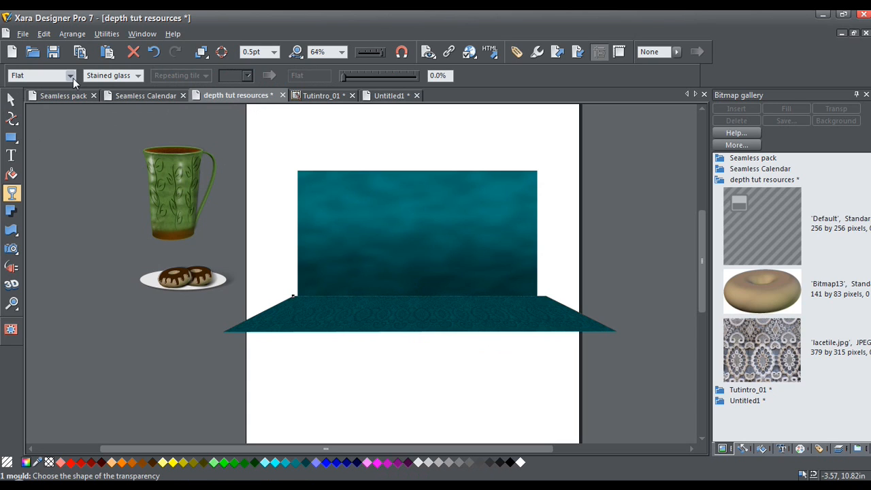
- Give the floor a Linear transparency gradient running vertically from the near edge toward the wall
click(70, 75)
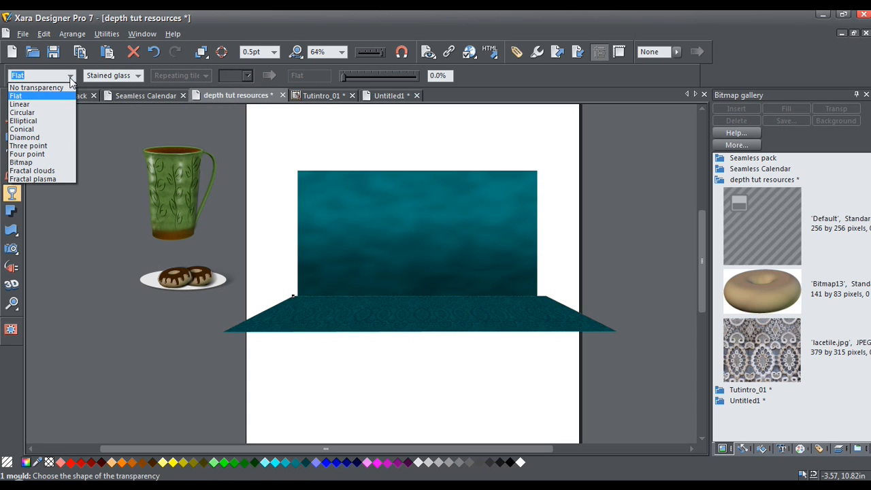
mouse_move(38, 112)
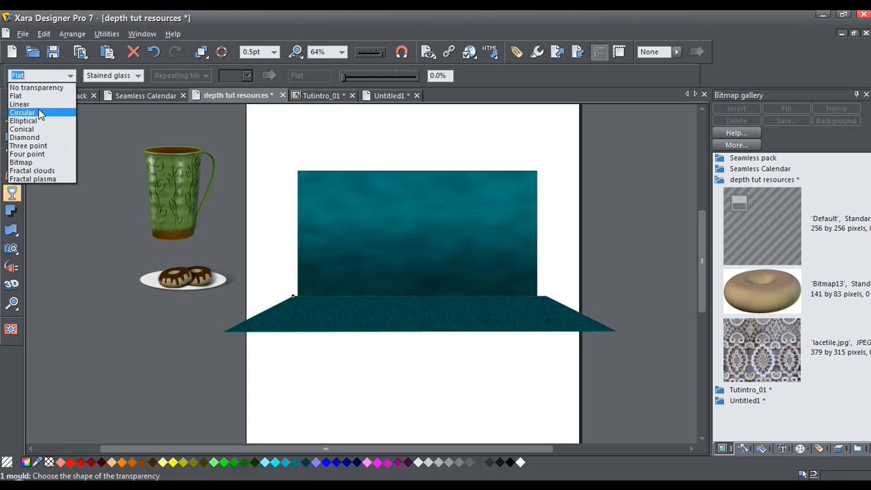
click(20, 103)
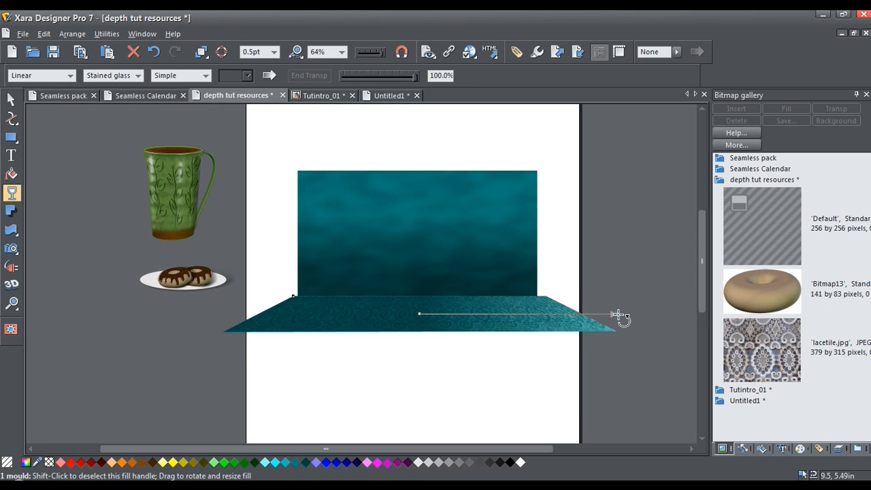
drag(613, 315, 418, 347)
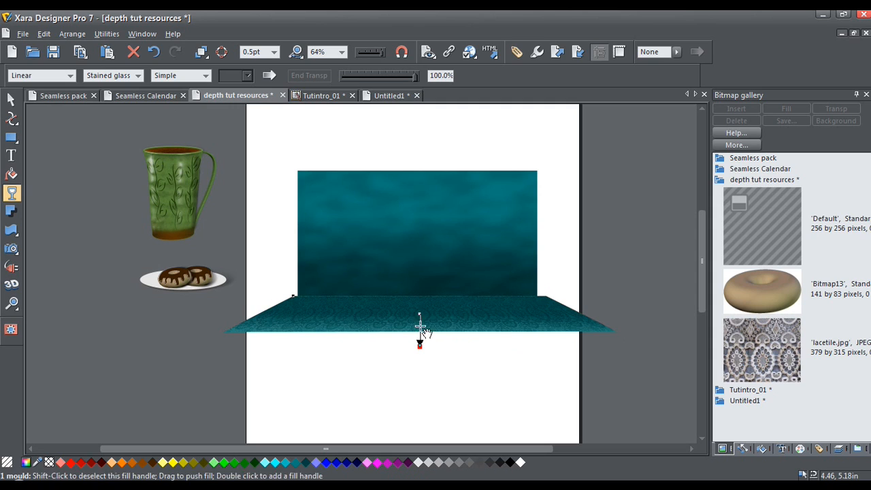
drag(419, 344, 419, 300)
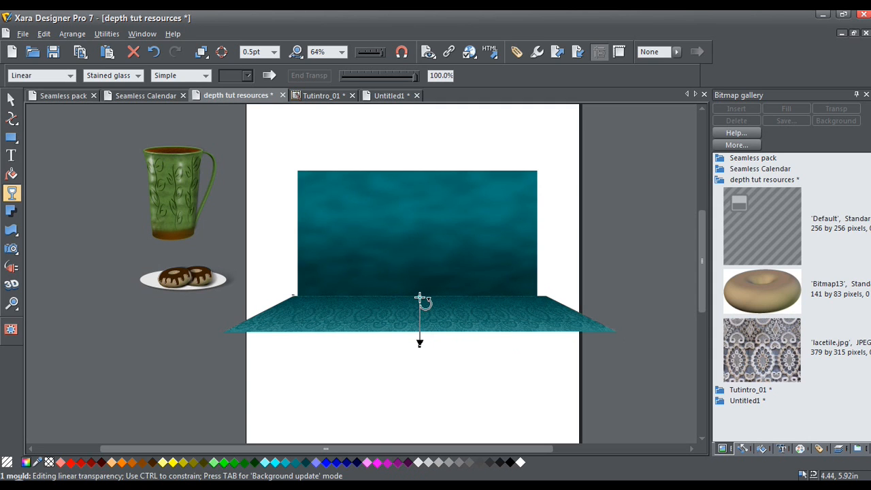
drag(422, 300, 422, 327)
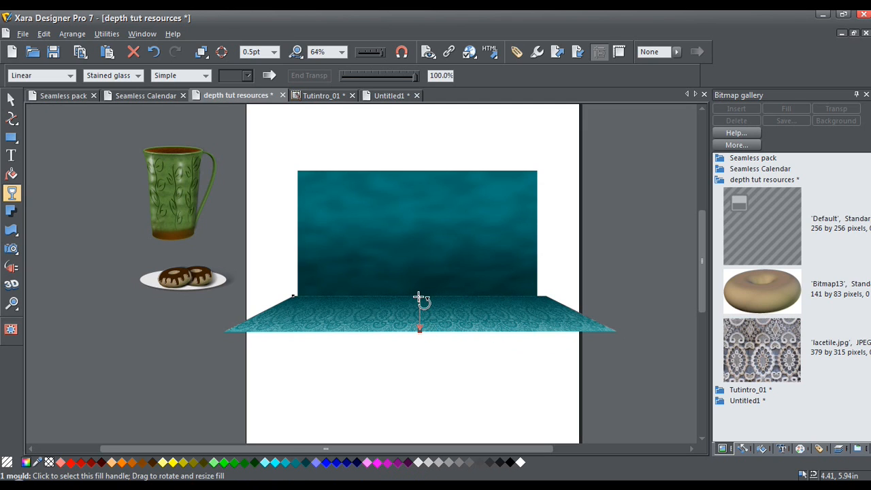
mouse_move(489, 301)
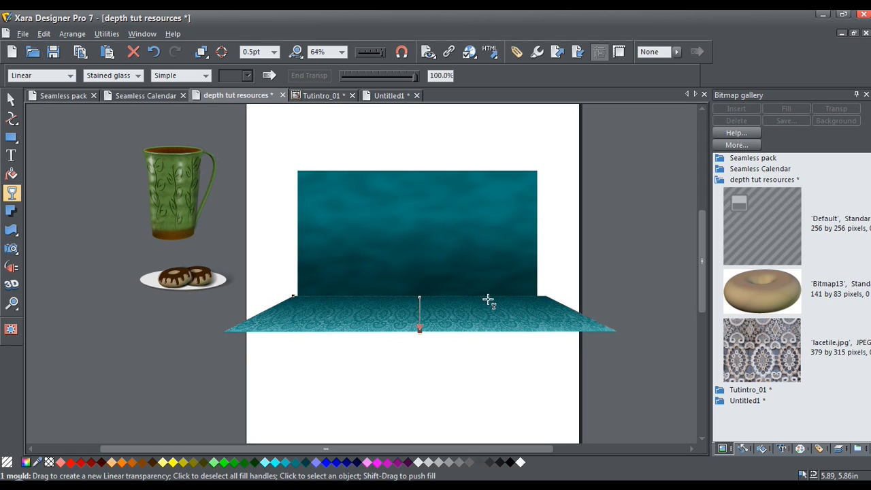
mouse_move(289, 296)
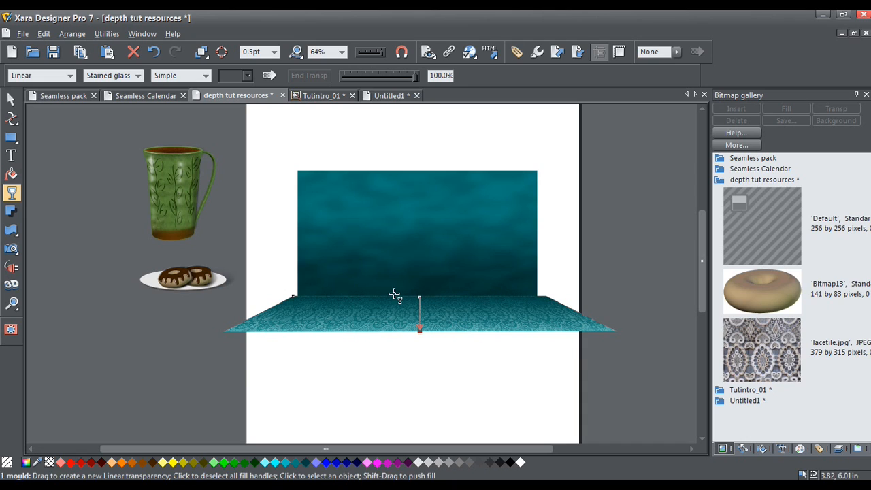
mouse_move(406, 320)
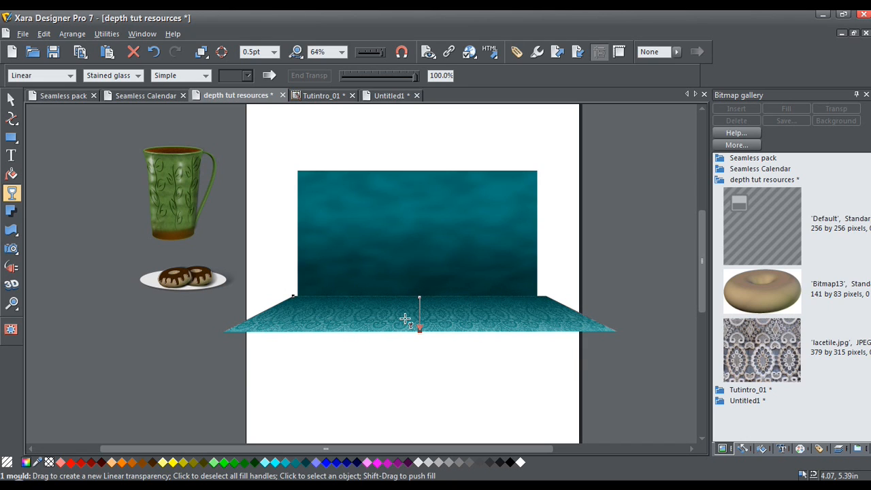
mouse_move(410, 263)
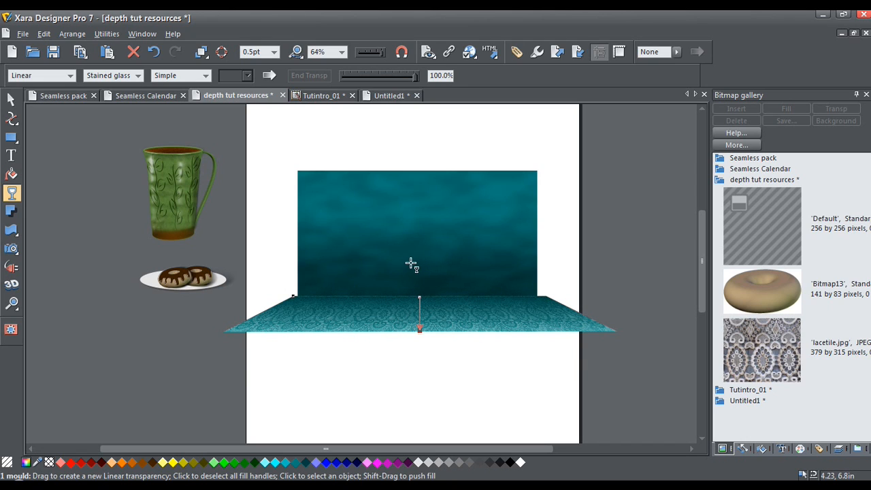
mouse_move(424, 301)
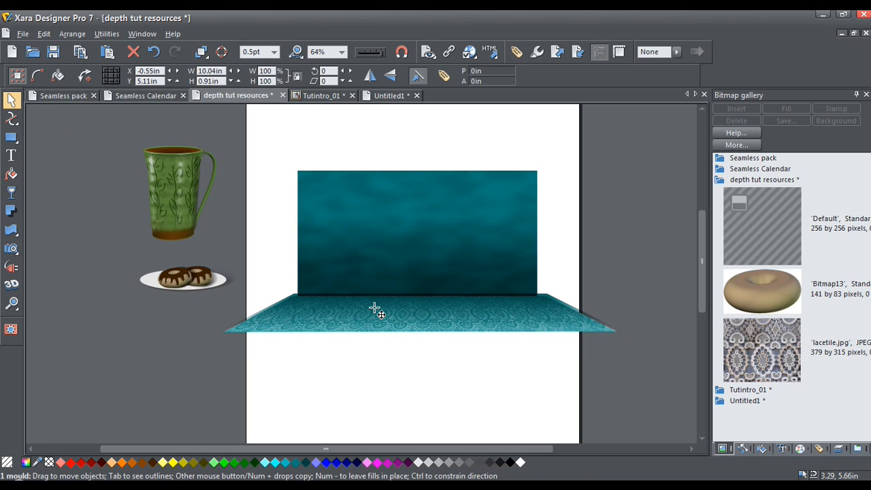
- Select the floor object with the Selector tool, then pick the Live Effects tool
click(374, 313)
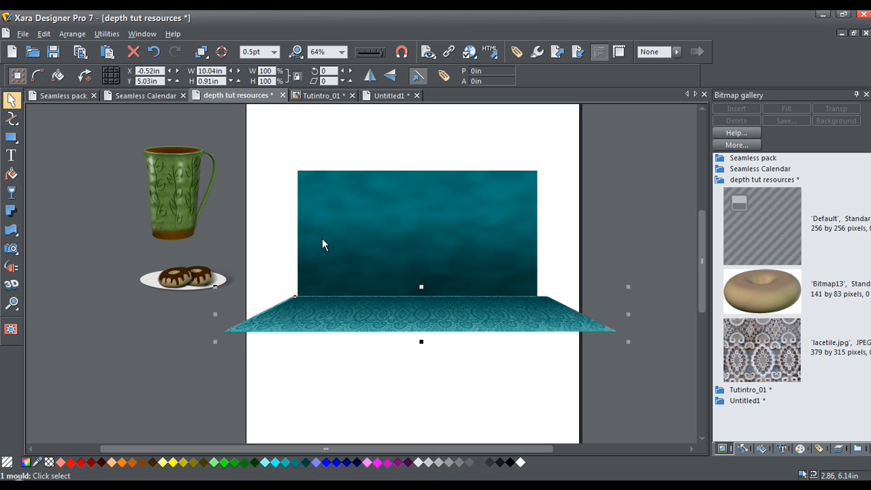
click(153, 52)
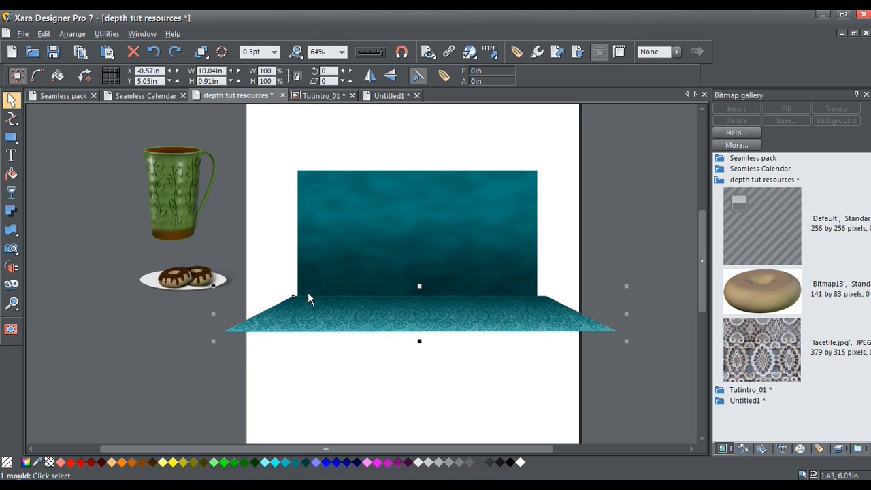
mouse_move(330, 304)
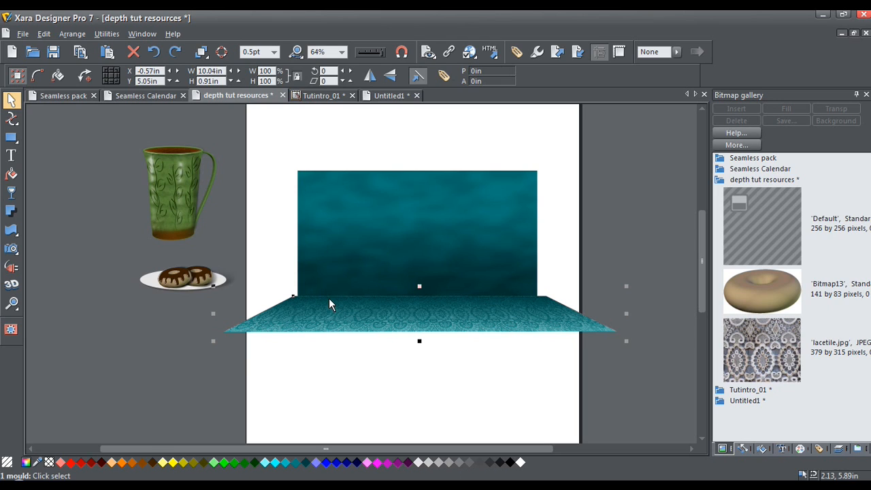
mouse_move(361, 322)
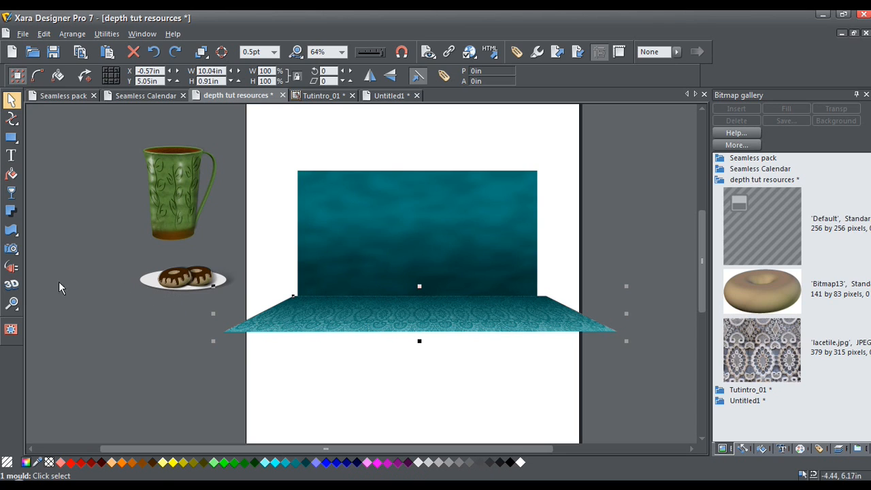
click(12, 267)
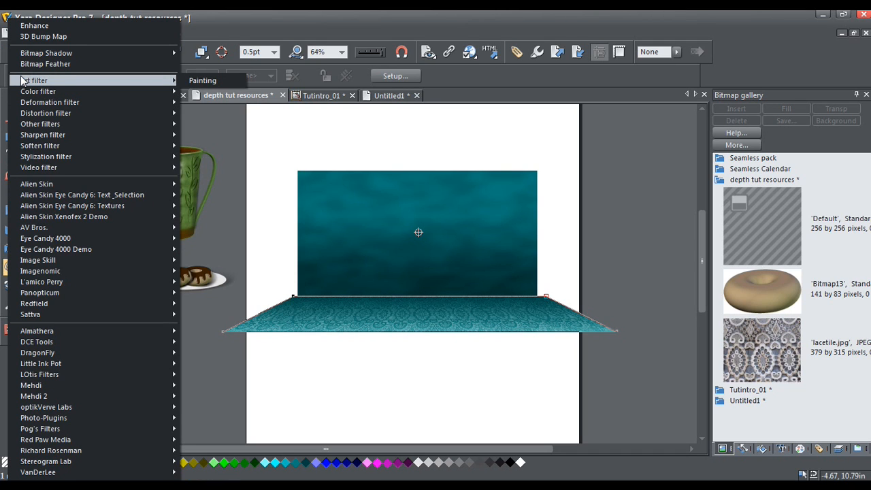
mouse_move(43, 36)
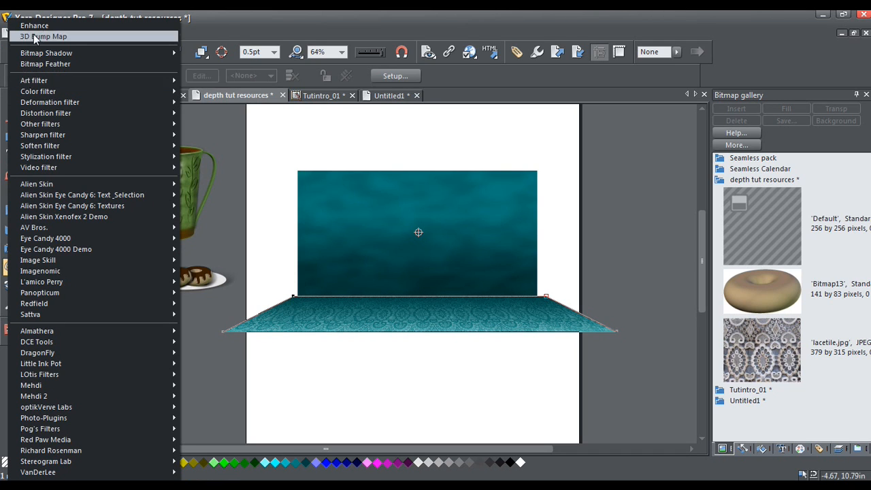
mouse_move(34, 25)
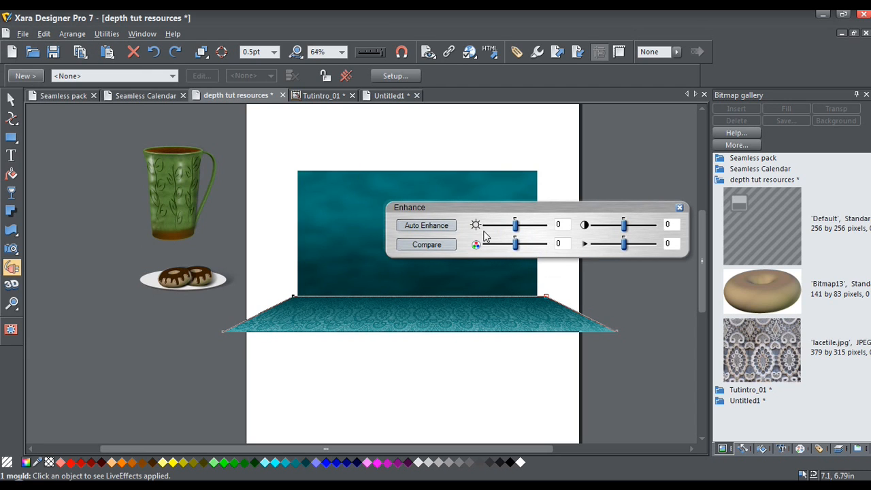
mouse_move(460, 213)
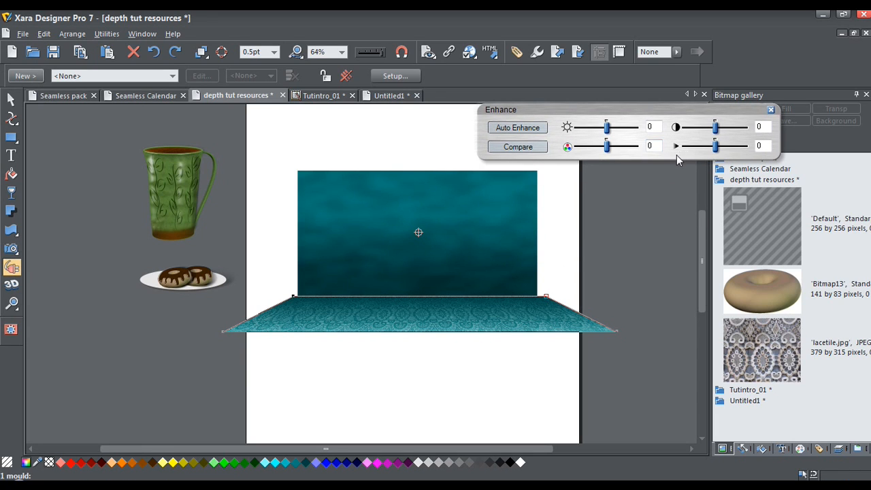
mouse_move(672, 162)
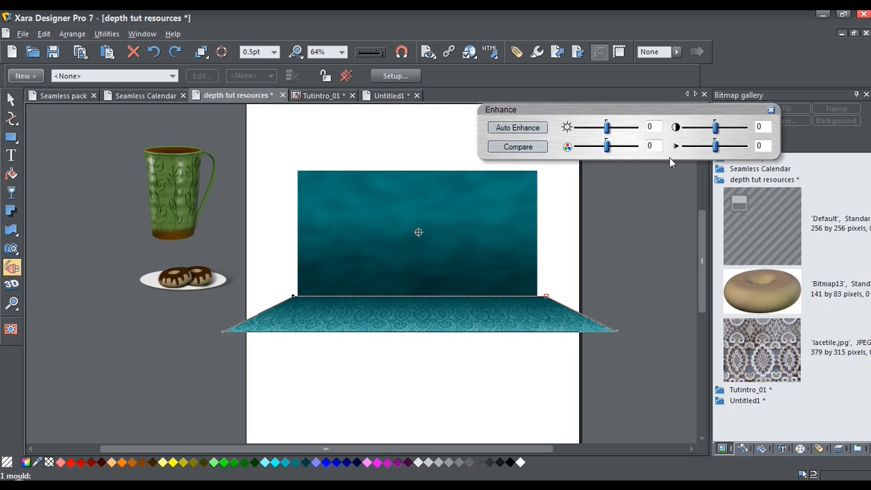
mouse_move(700, 158)
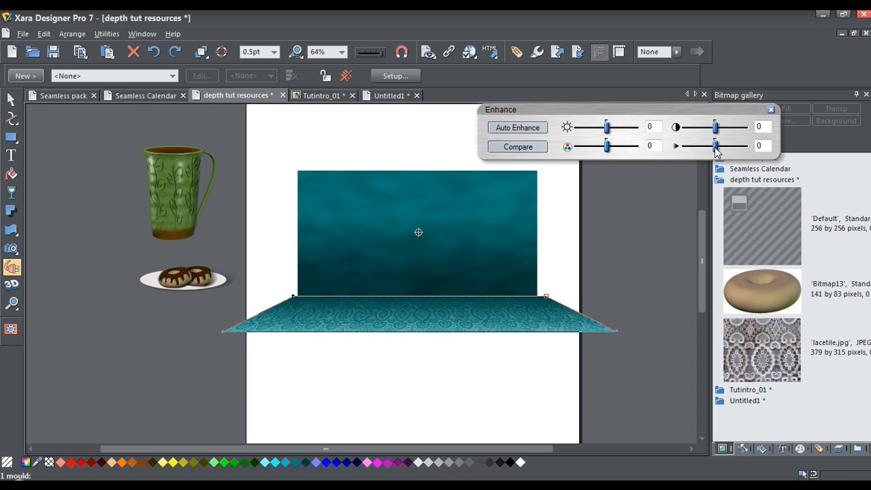
- Lower the Enhance effect's sharpness slider to -764 to soften detail
drag(715, 145, 705, 146)
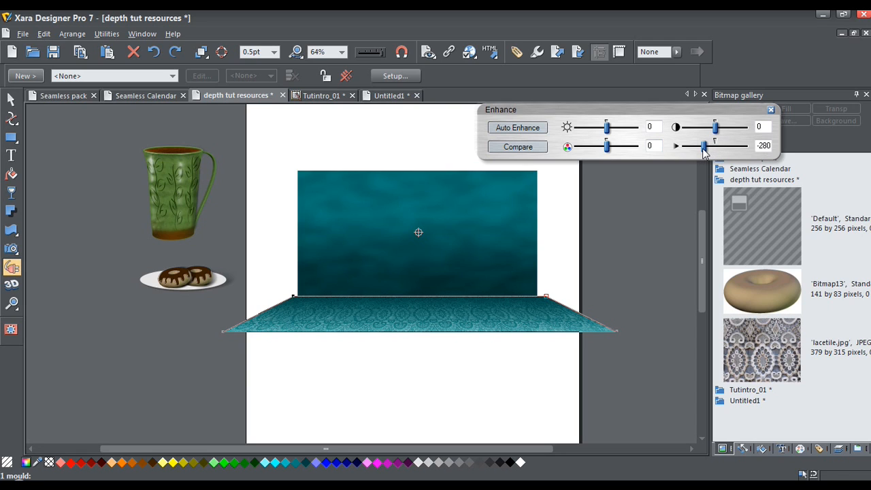
drag(704, 145, 684, 144)
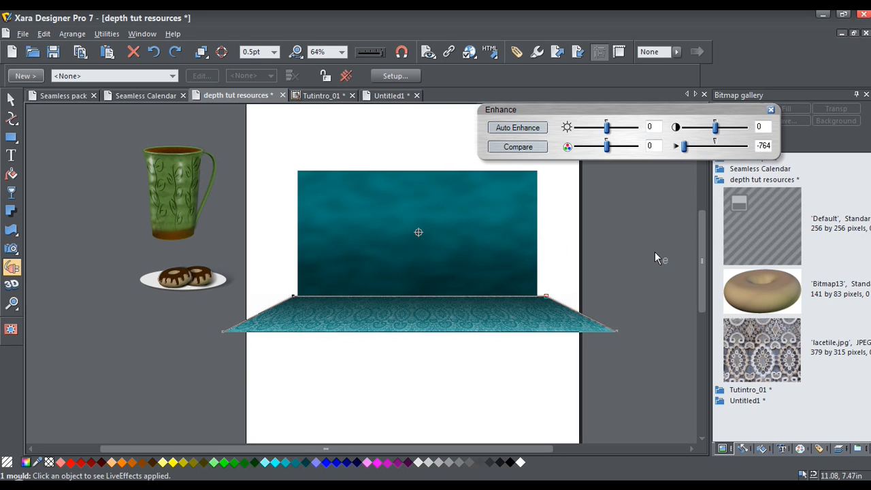
mouse_move(505, 314)
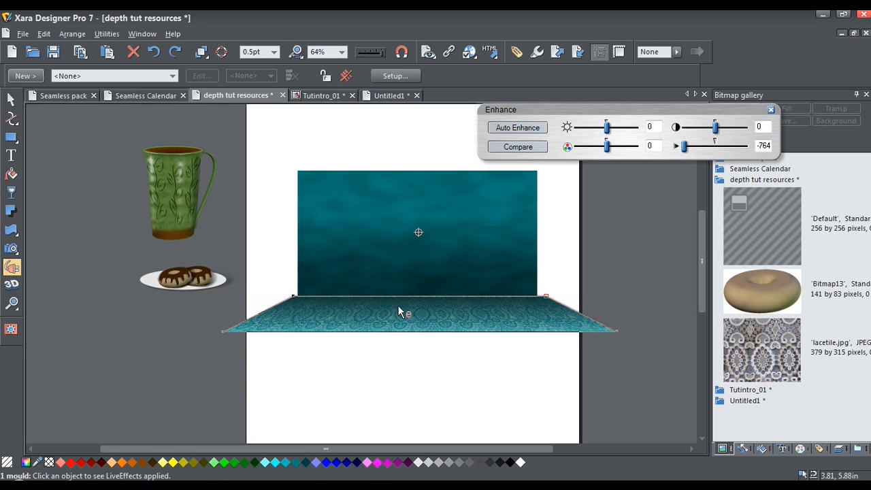
mouse_move(405, 326)
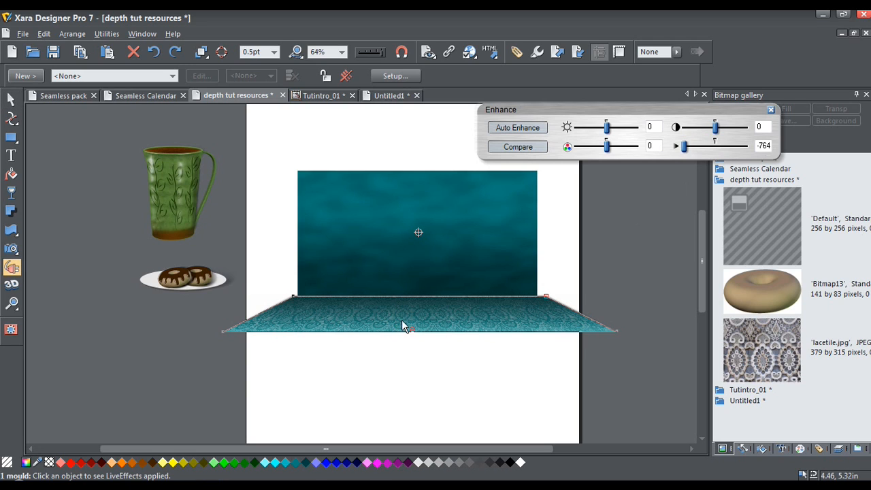
mouse_move(400, 328)
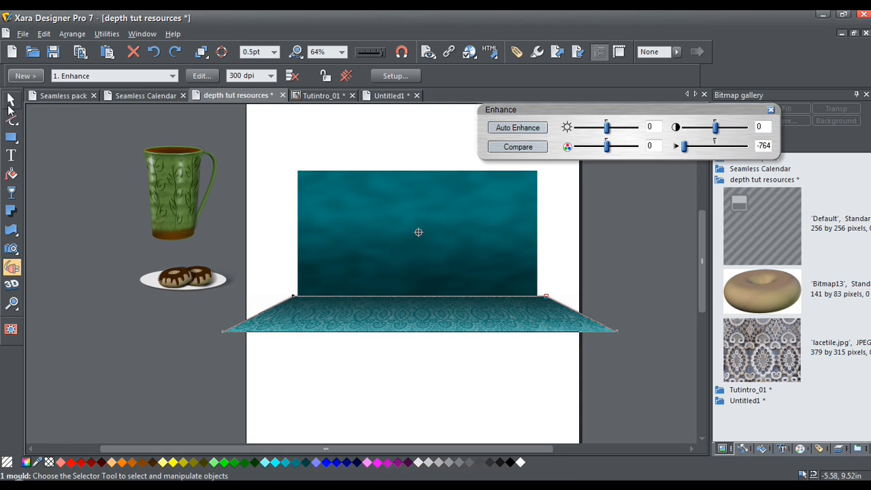
mouse_move(11, 100)
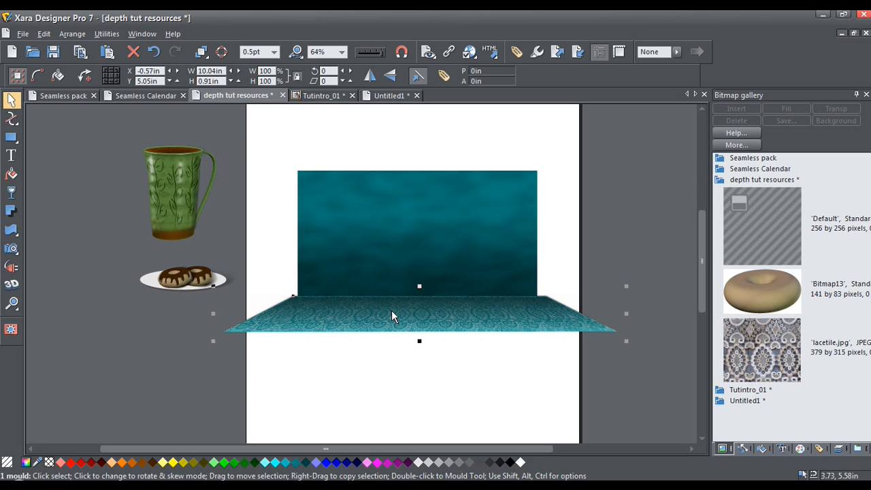
mouse_move(394, 304)
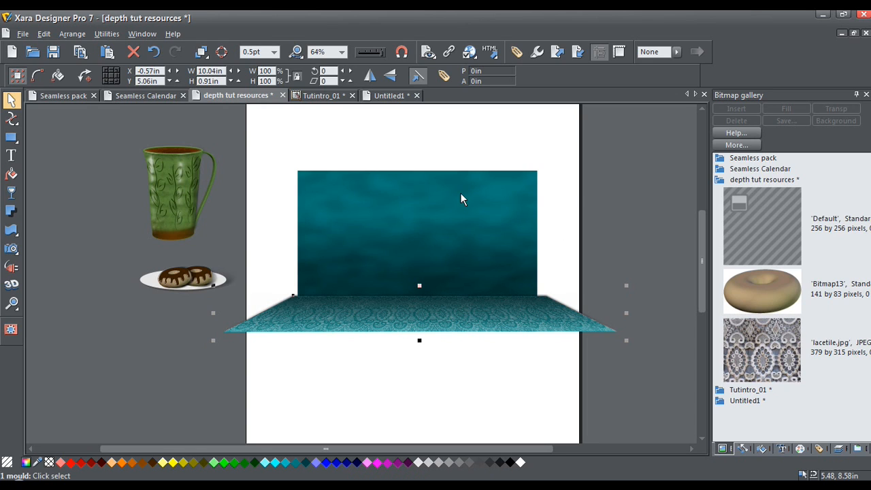
mouse_move(151, 308)
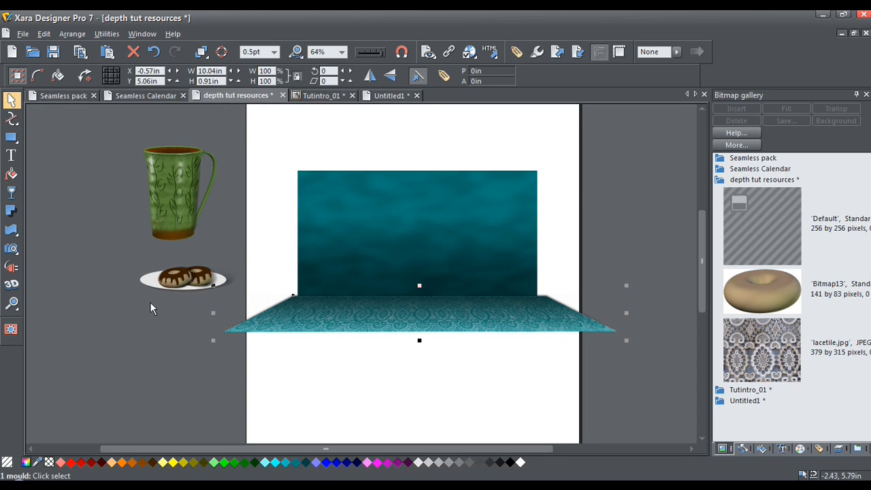
mouse_move(149, 306)
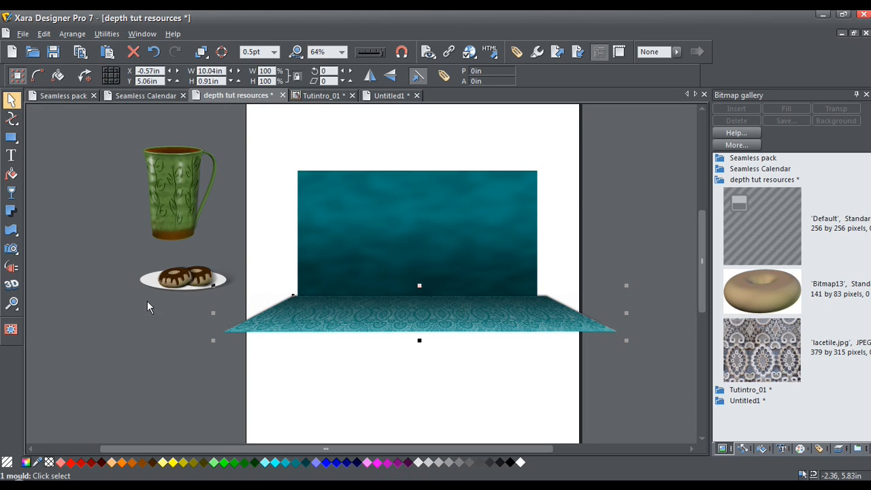
click(105, 308)
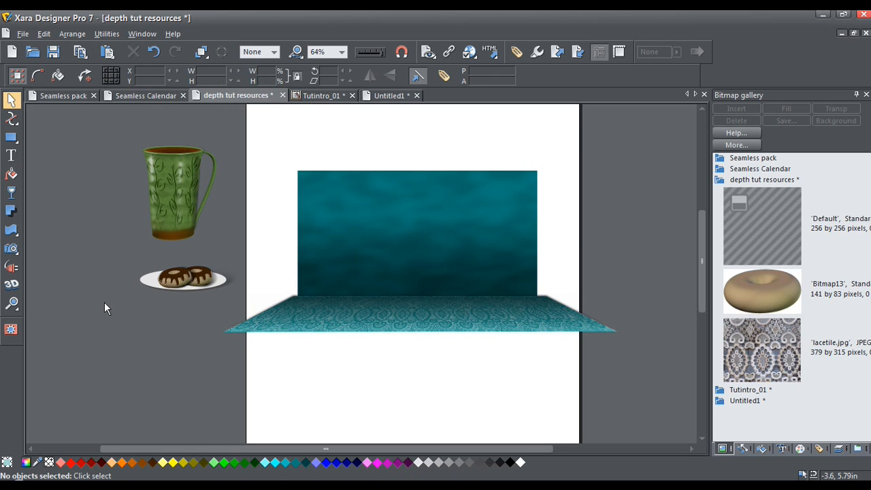
mouse_move(137, 224)
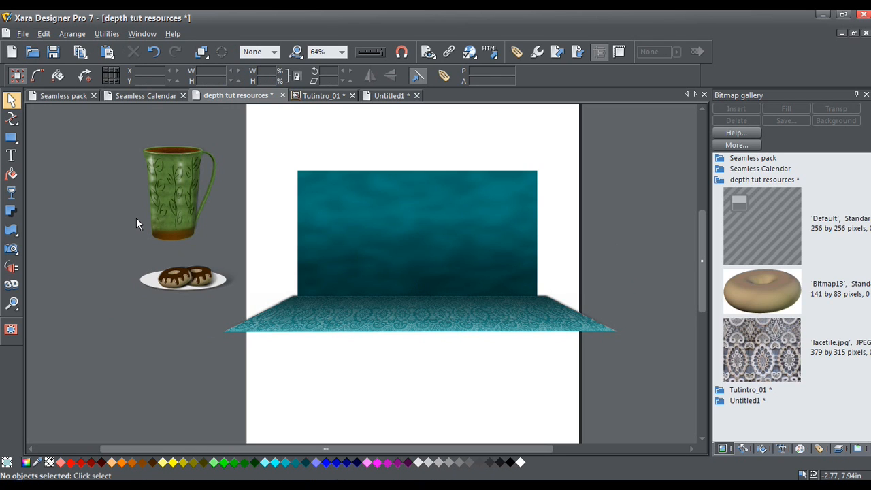
mouse_move(170, 230)
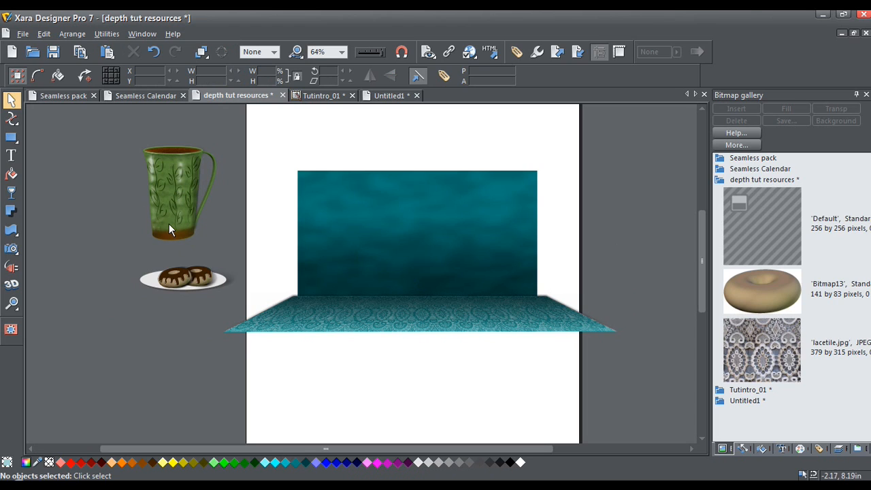
- Move the donut plate group onto the lace floor and enlarge it slightly
click(194, 279)
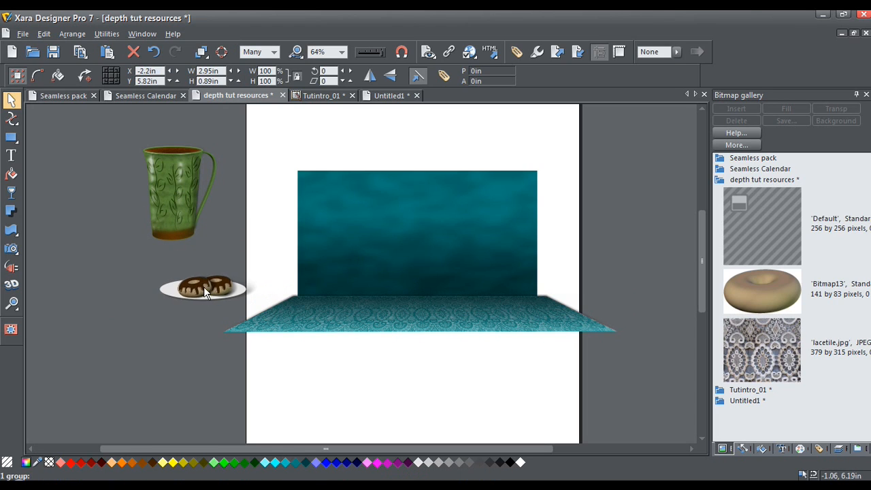
click(204, 289)
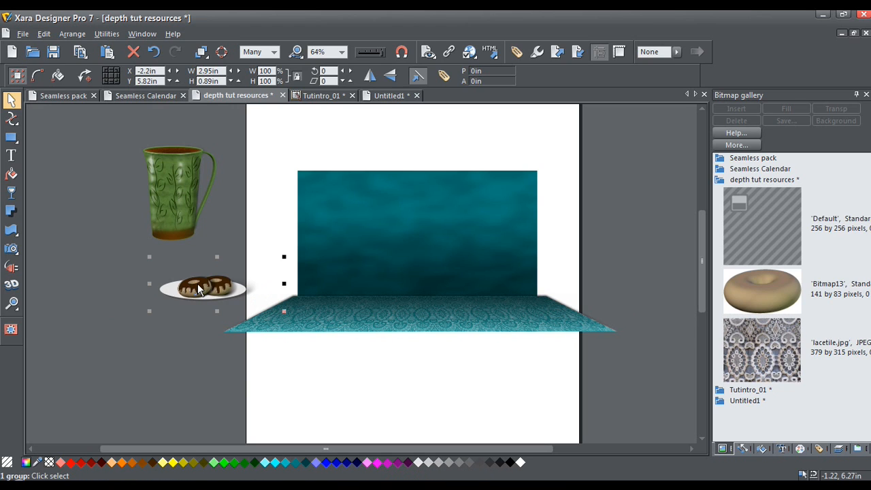
drag(203, 286, 323, 319)
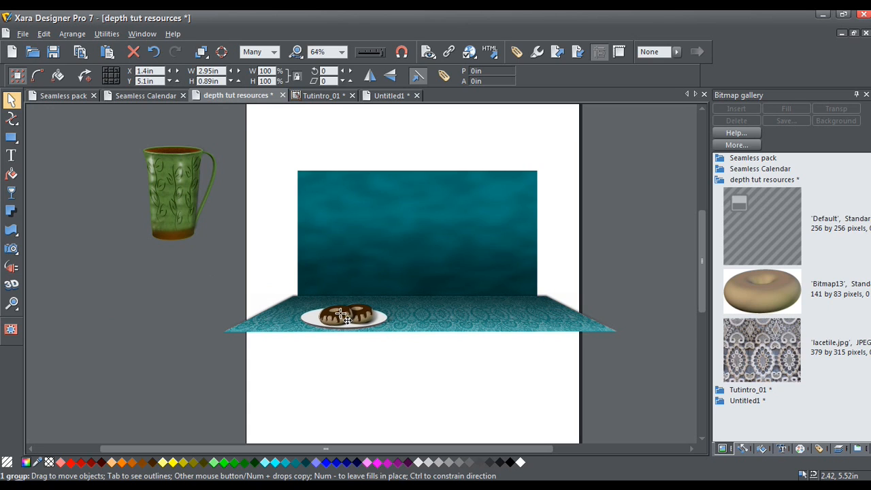
click(347, 317)
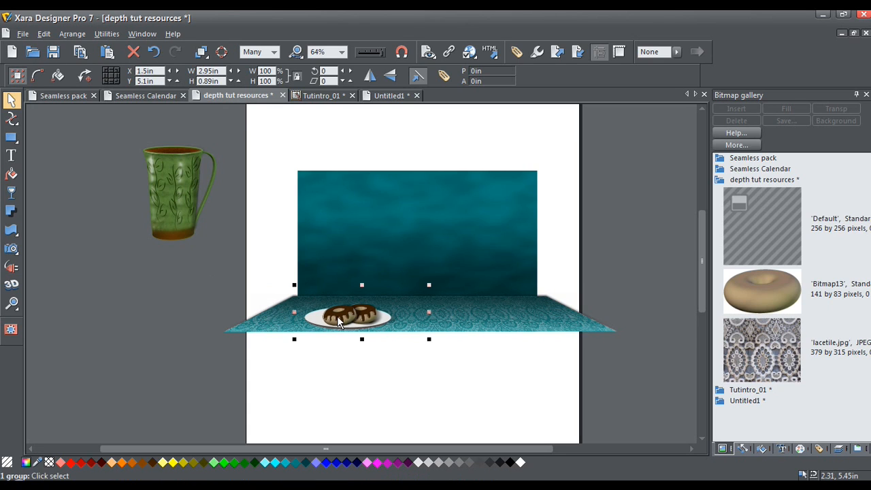
mouse_move(429, 286)
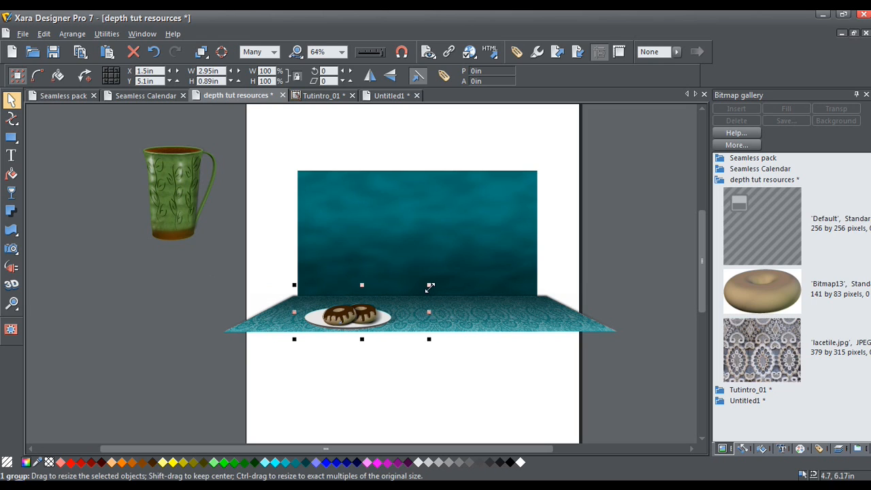
drag(429, 285, 439, 280)
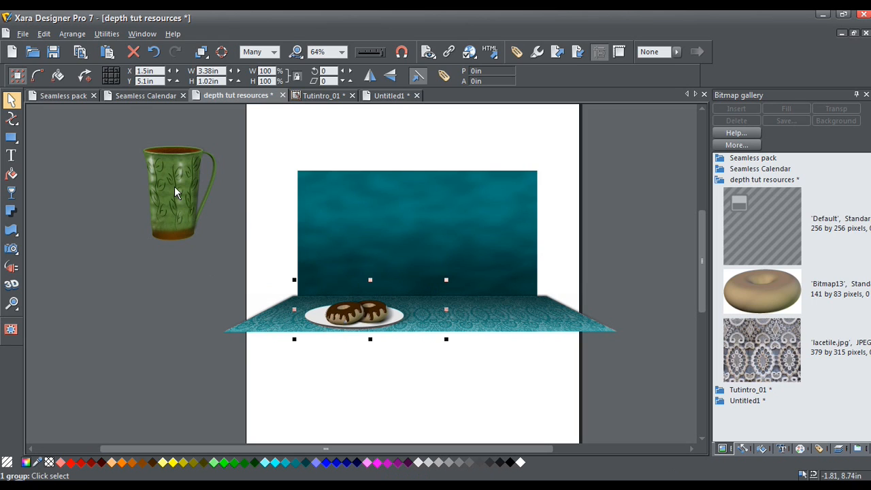
- Move the green cup onto the stage in front of the backdrop and shrink it
click(176, 193)
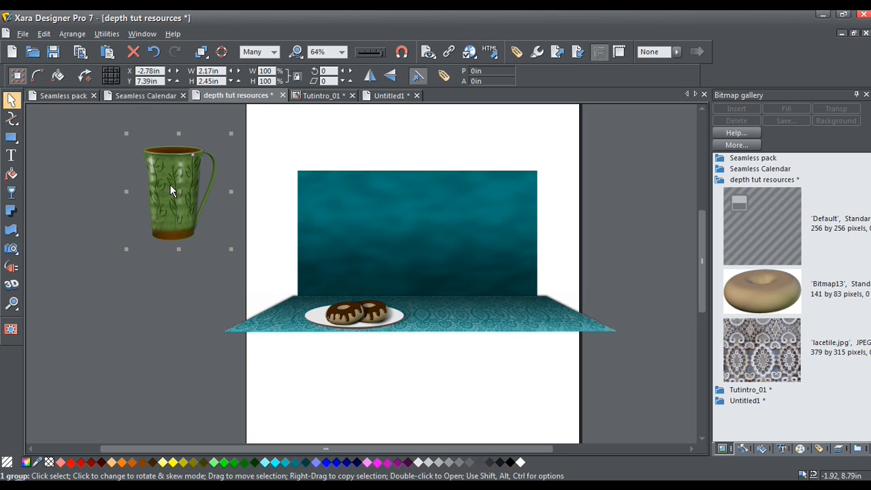
drag(177, 191, 436, 249)
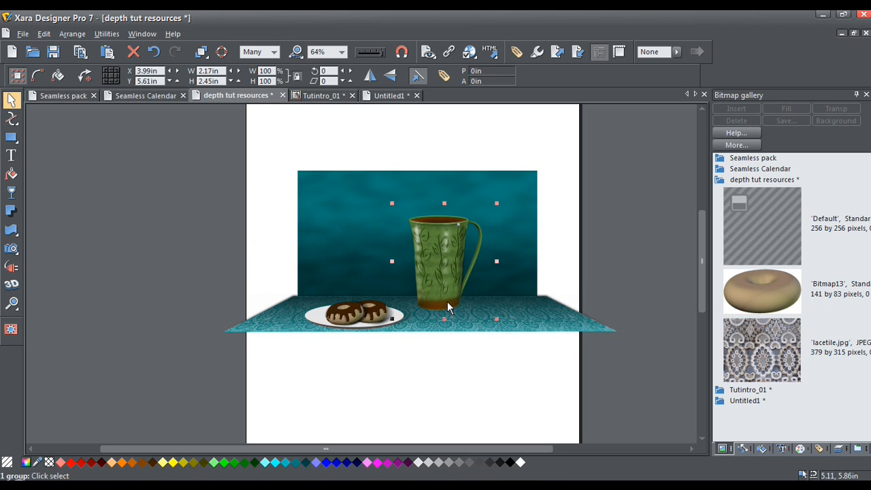
mouse_move(402, 255)
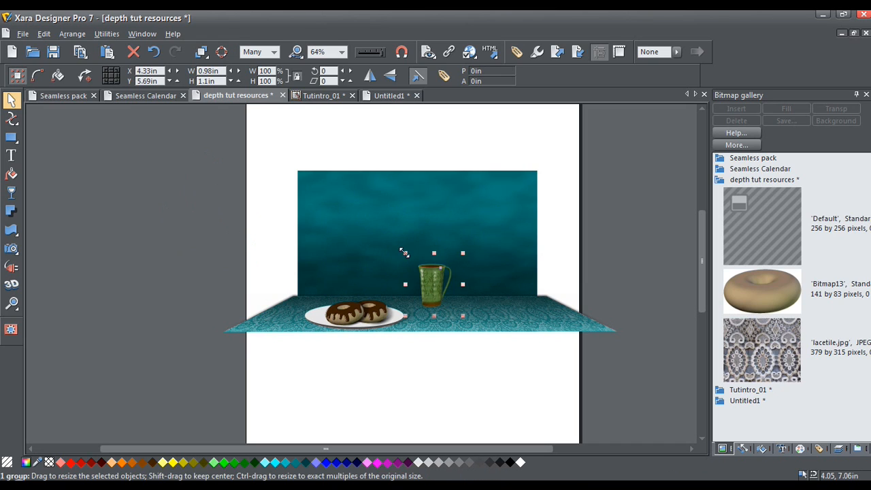
drag(406, 253, 391, 243)
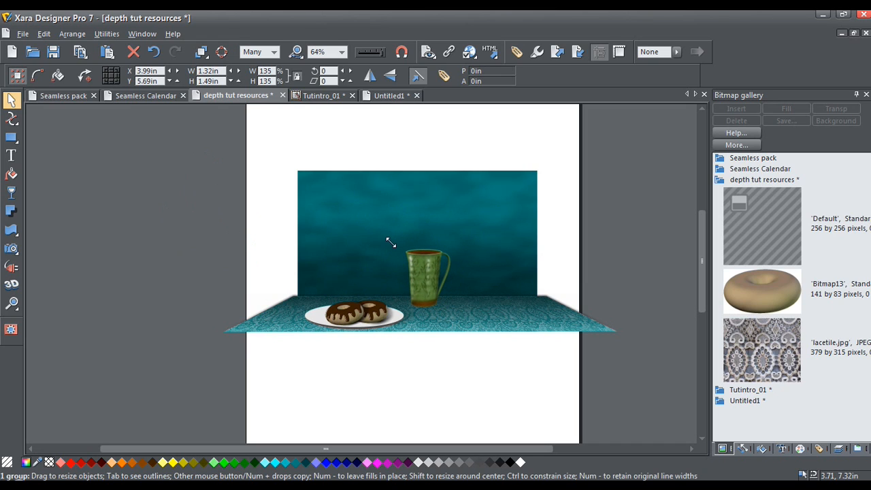
- Nudge the donut plate and cup into position side by side on the floor
click(425, 272)
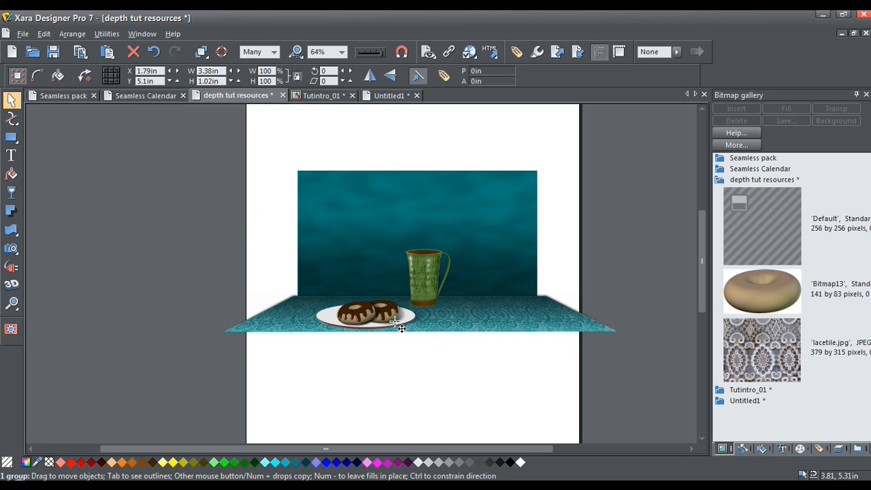
drag(424, 280, 442, 279)
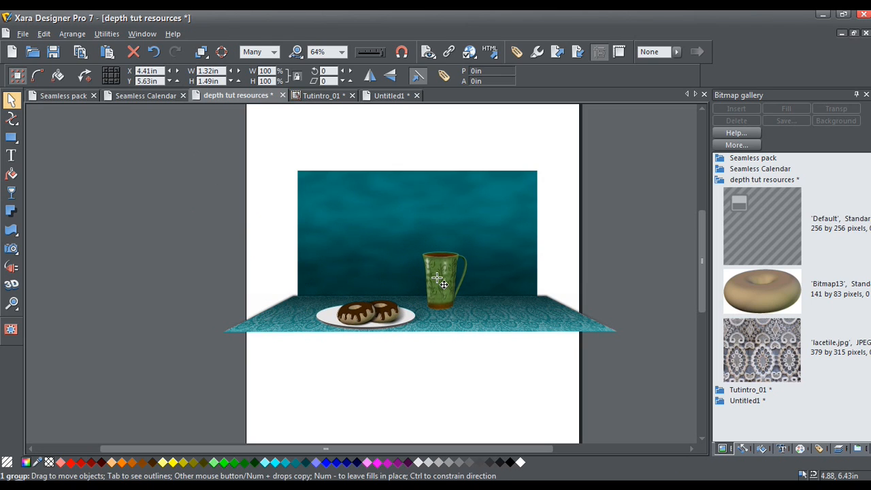
drag(442, 283, 447, 286)
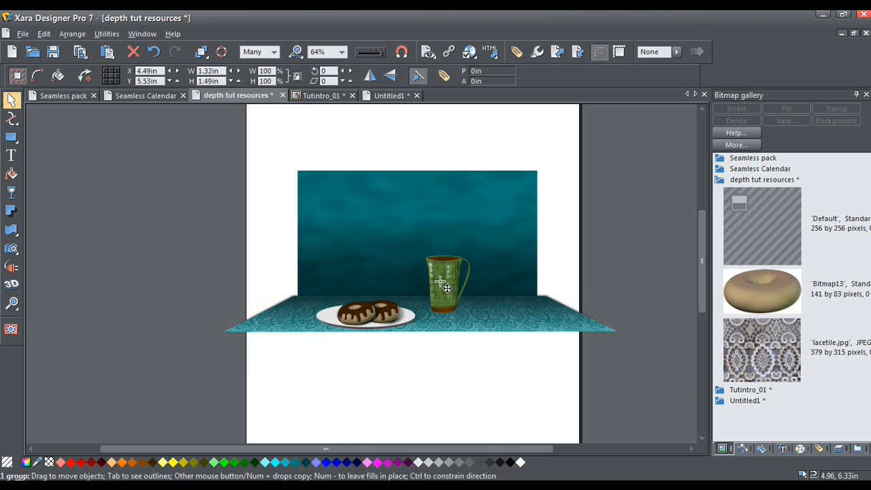
drag(446, 286, 446, 282)
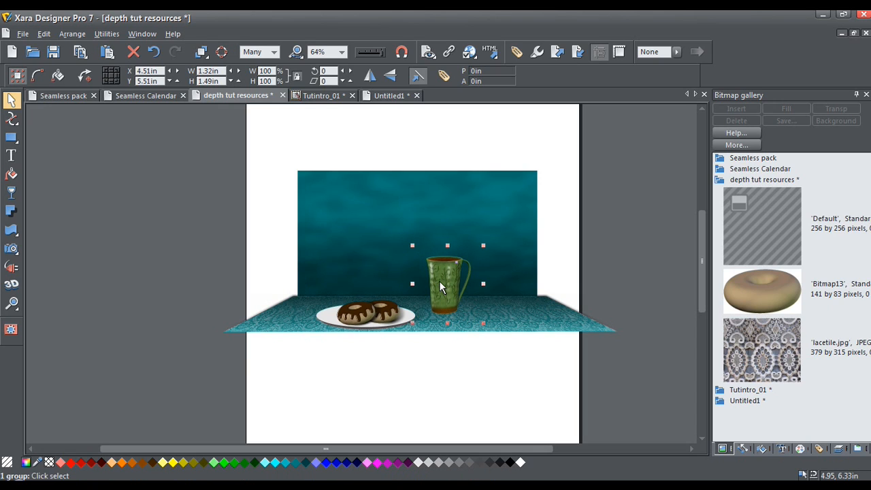
mouse_move(415, 320)
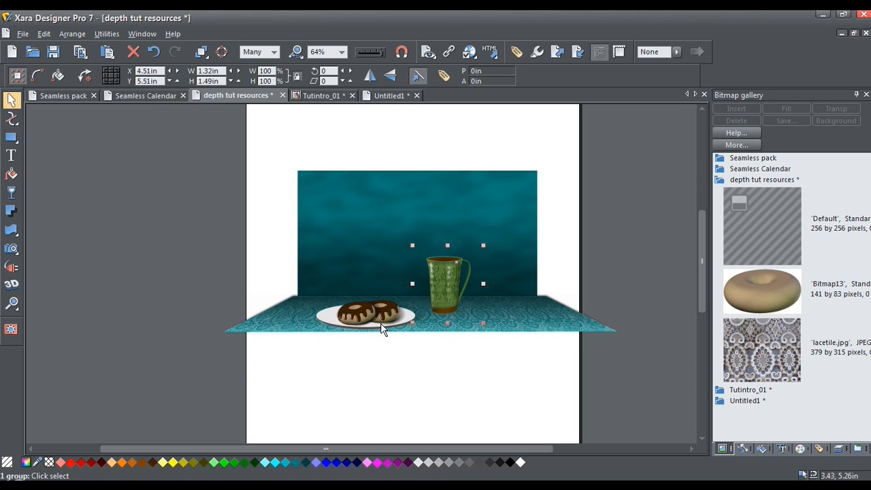
mouse_move(391, 369)
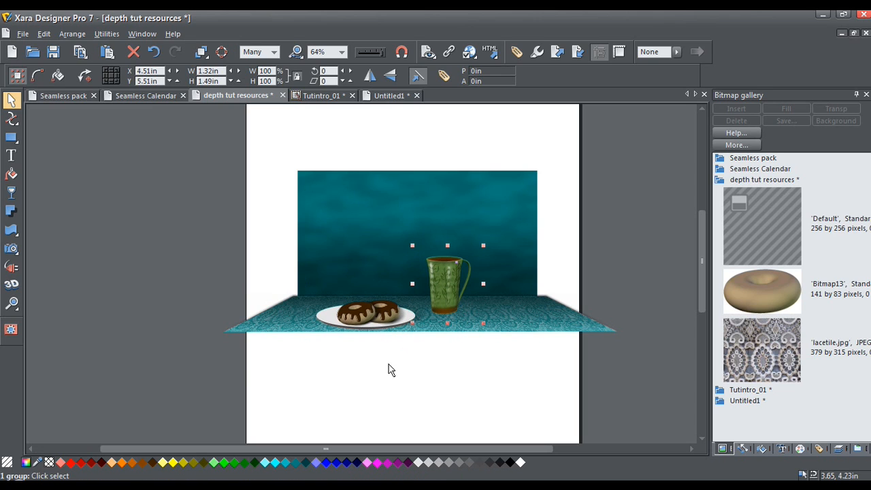
mouse_move(393, 372)
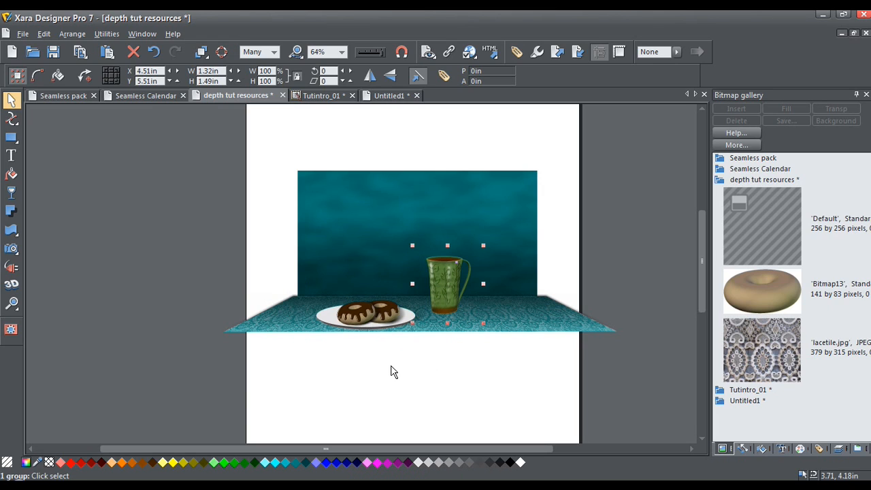
mouse_move(473, 365)
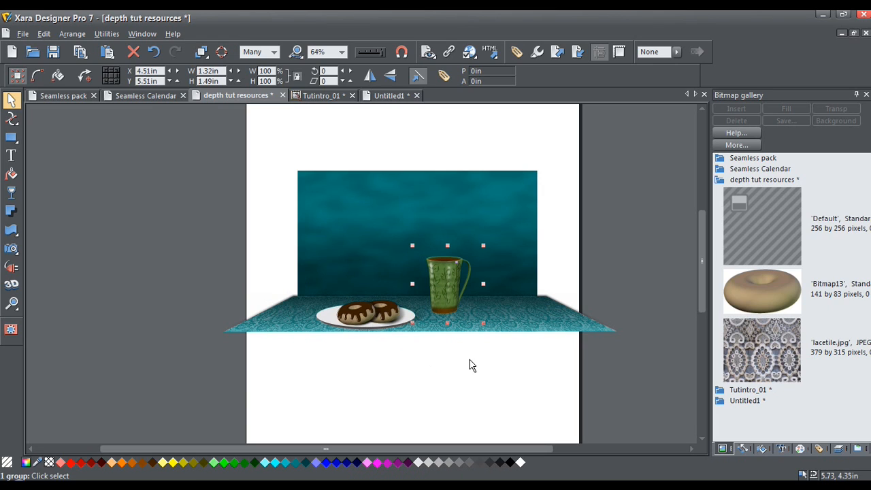
mouse_move(150, 217)
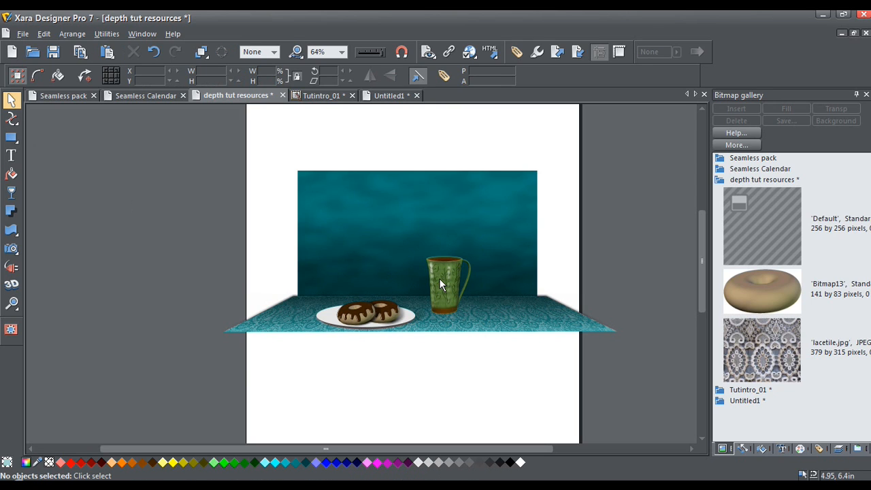
mouse_move(441, 284)
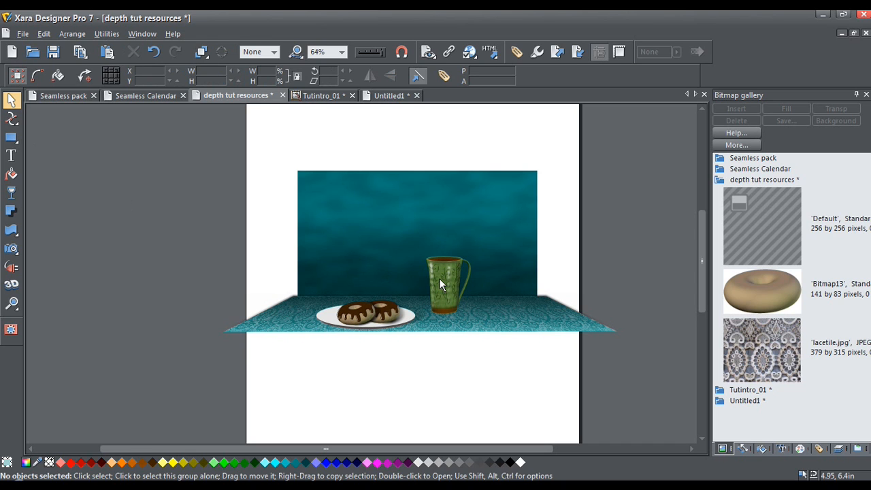
mouse_move(430, 307)
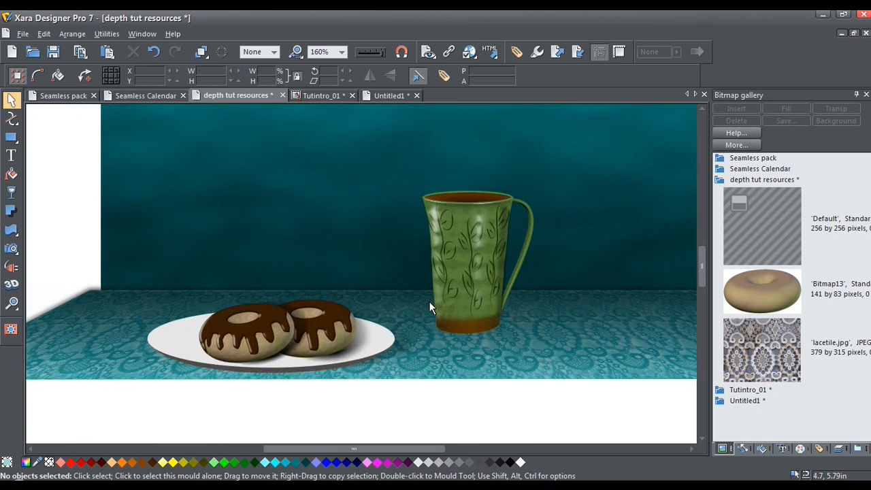
mouse_move(466, 255)
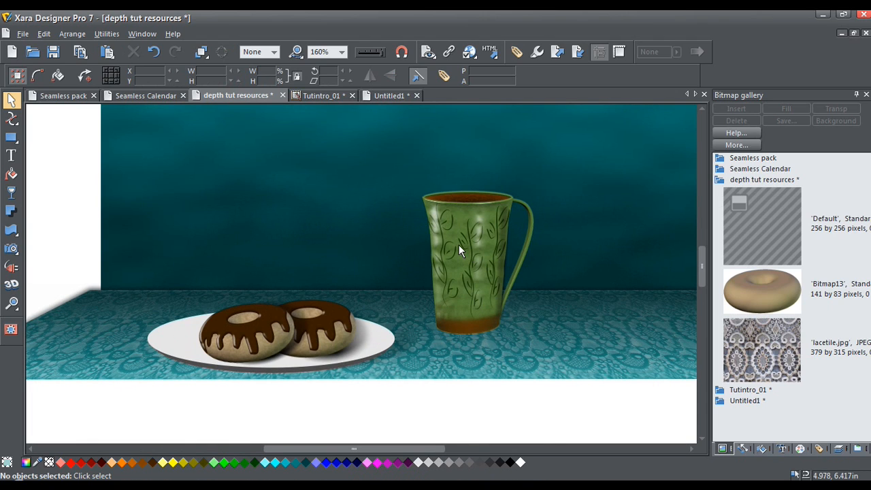
mouse_move(475, 259)
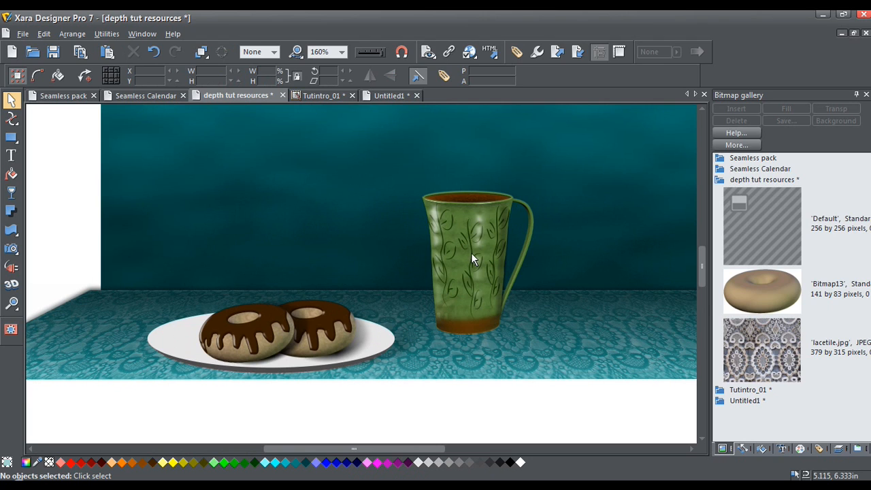
mouse_move(465, 257)
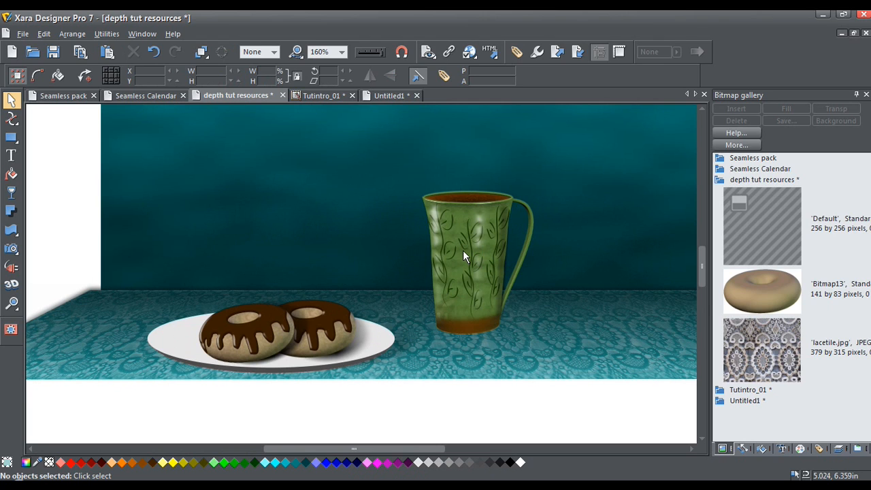
mouse_move(451, 251)
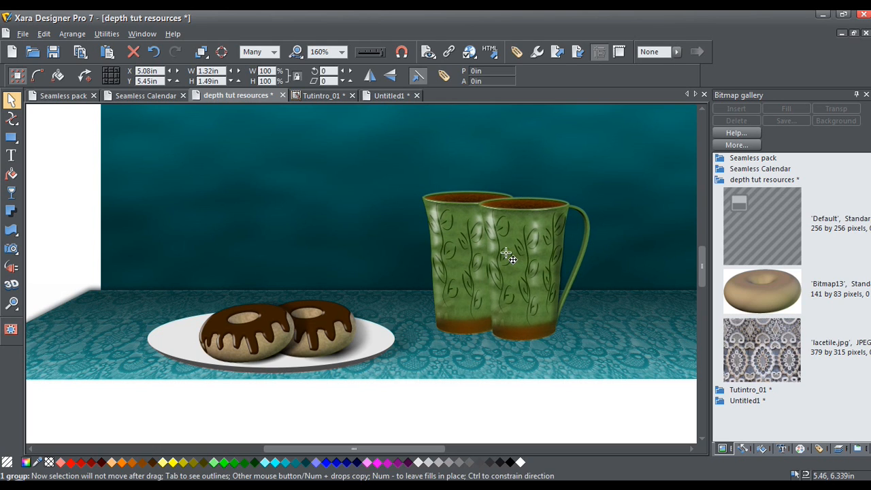
- Fill the duplicated cup solid black to make a silhouette
click(513, 259)
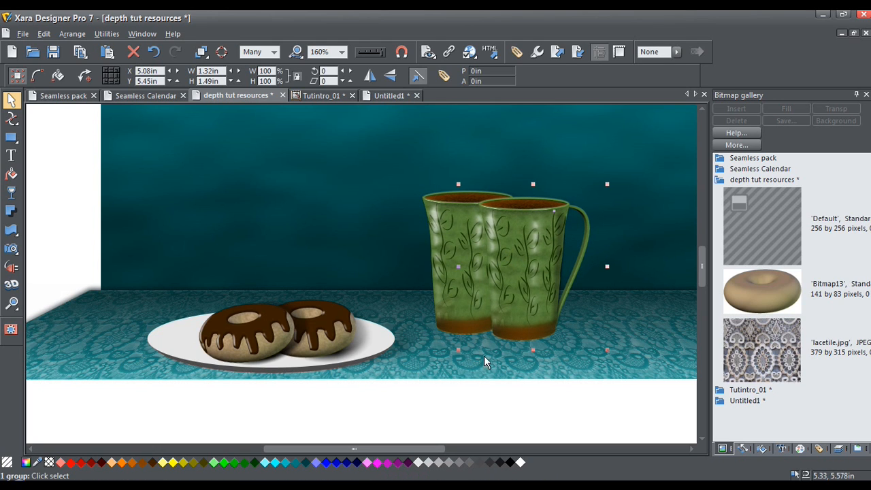
mouse_move(514, 466)
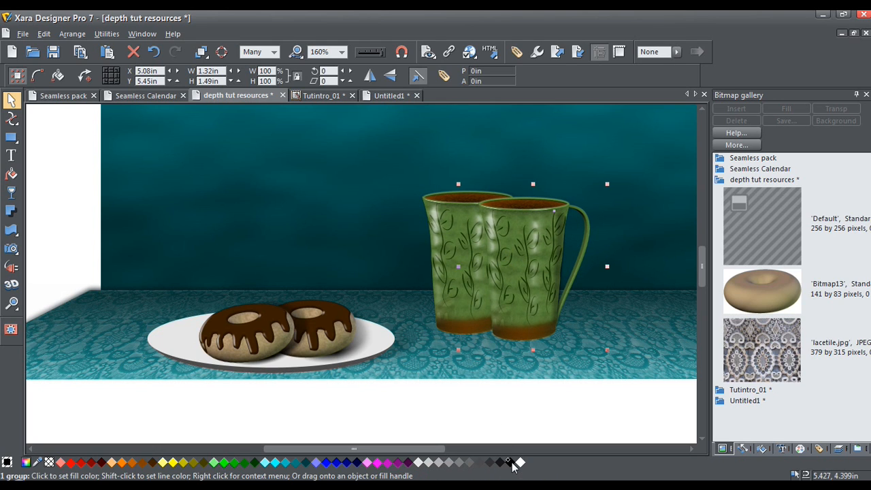
click(507, 463)
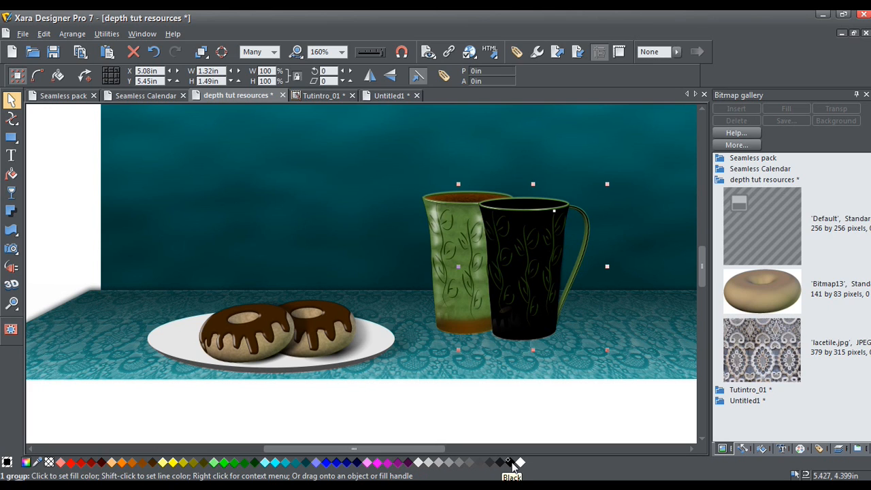
right_click(511, 463)
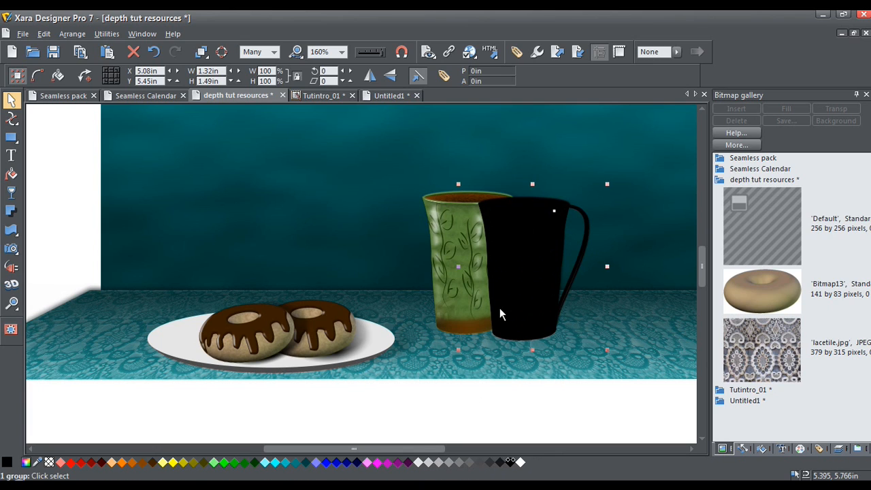
mouse_move(534, 288)
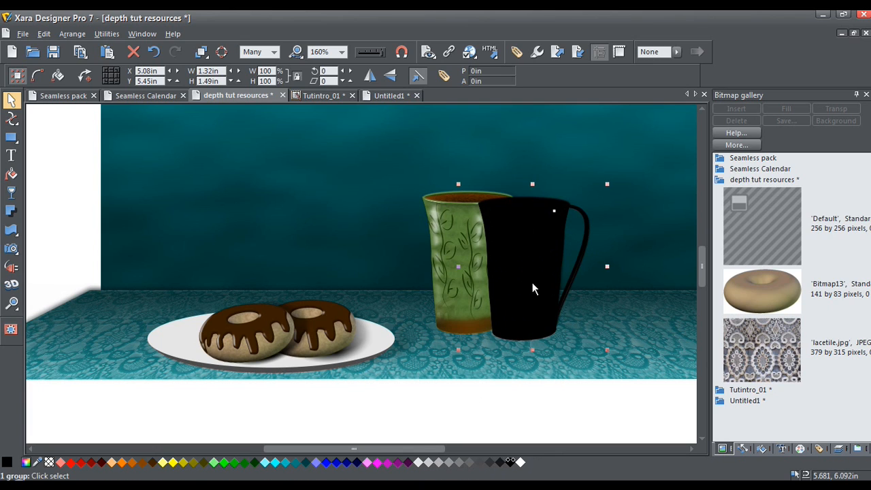
mouse_move(538, 292)
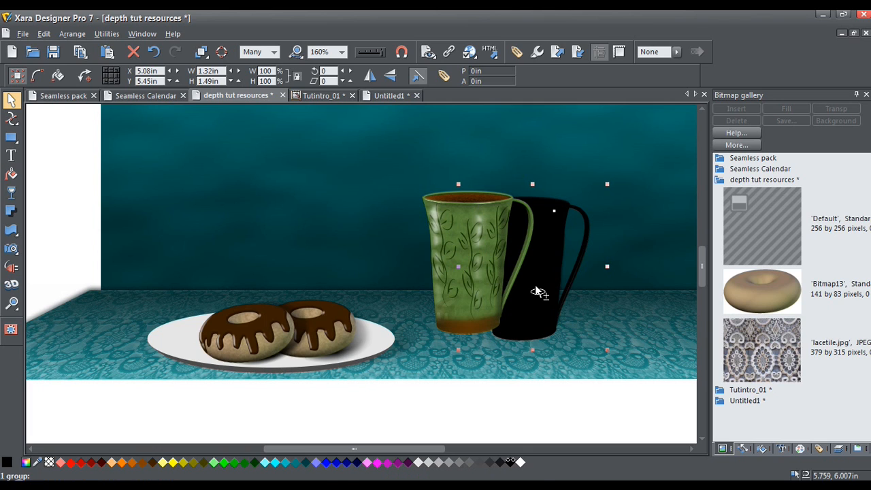
mouse_move(544, 231)
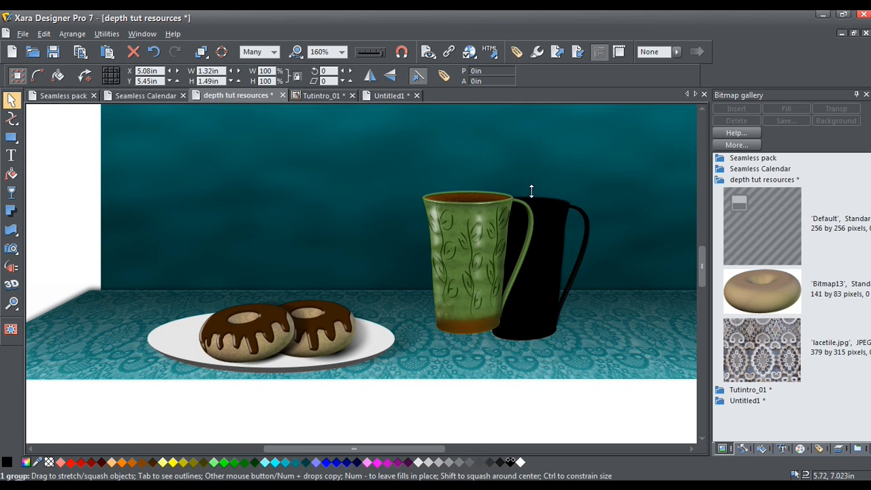
- Squash the black cup copy flat onto the floor and select the flattened shadow
drag(531, 191, 560, 286)
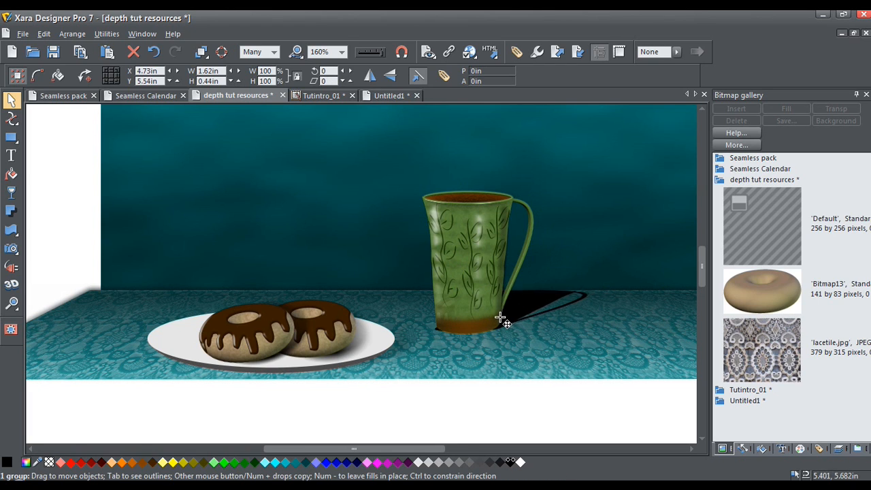
click(501, 320)
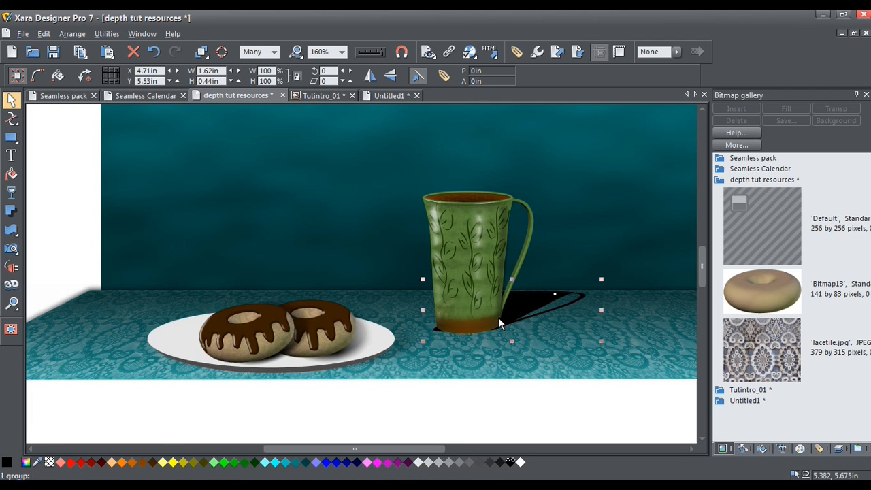
mouse_move(434, 319)
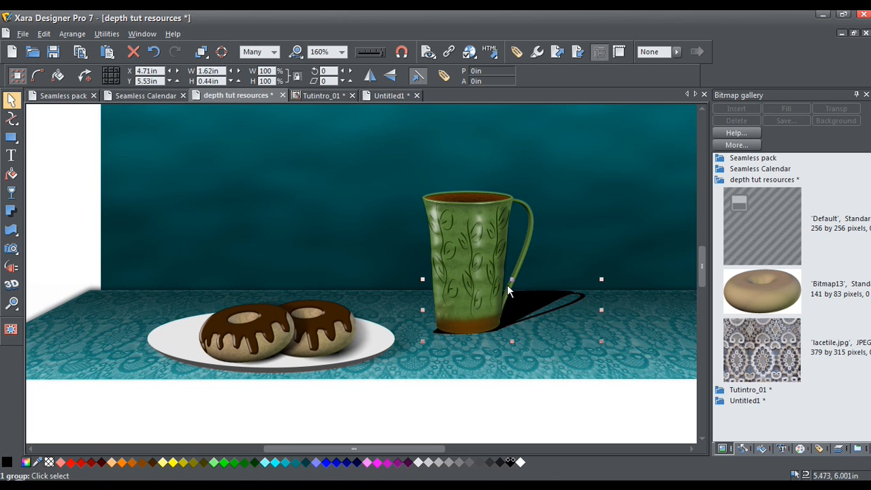
mouse_move(467, 303)
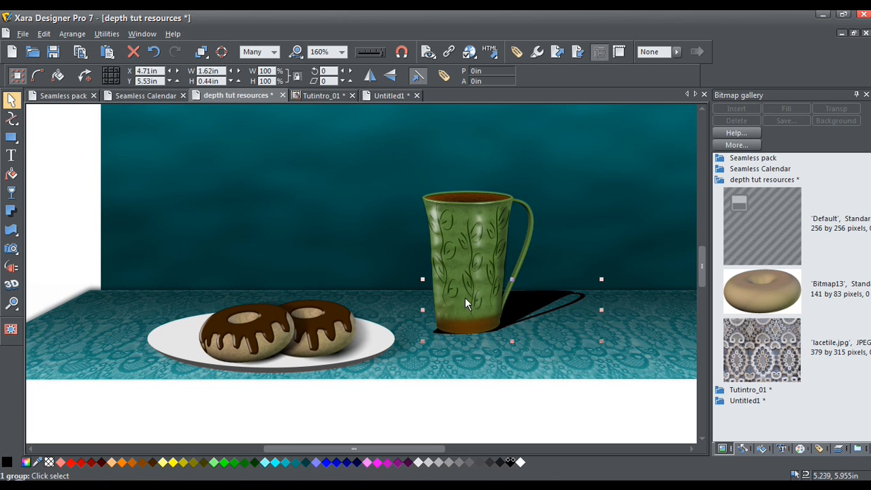
mouse_move(422, 310)
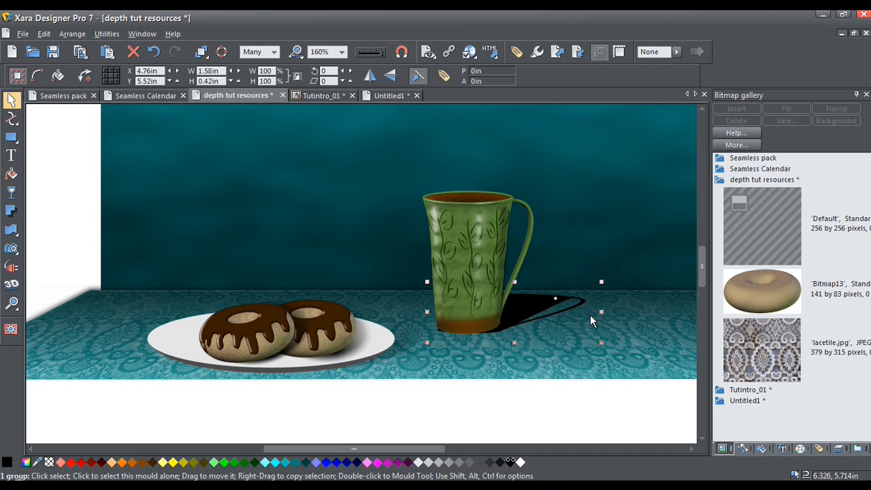
mouse_move(588, 351)
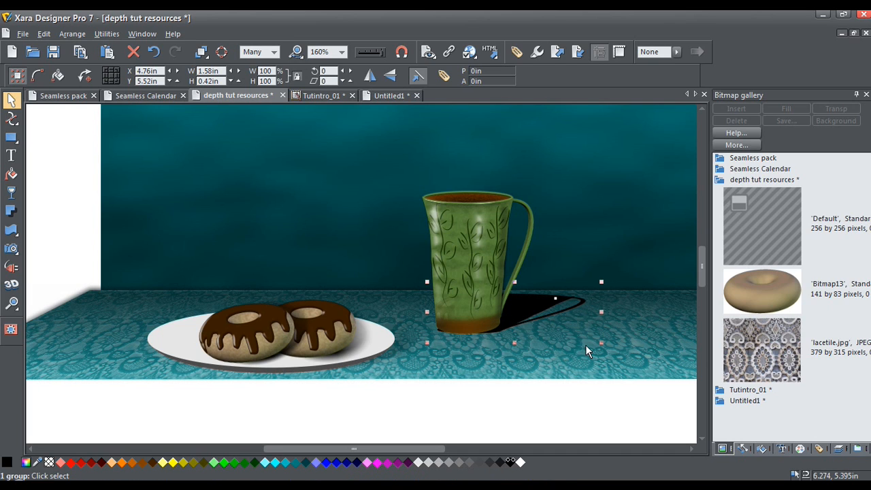
mouse_move(582, 348)
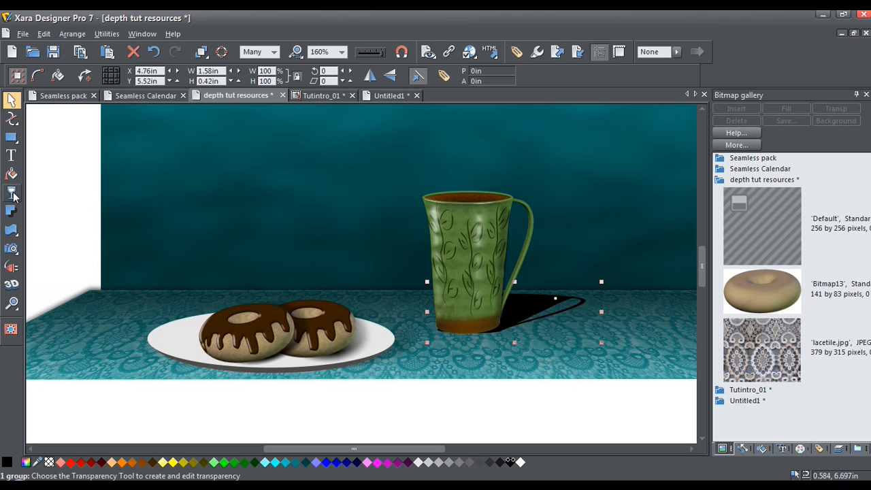
- Apply a linear transparency fade across the cup shadow with the Transparency tool
click(11, 192)
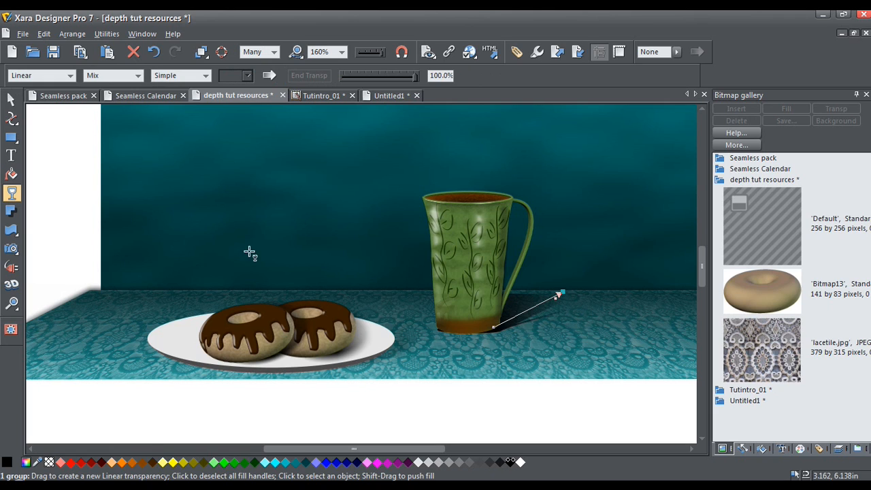
click(11, 99)
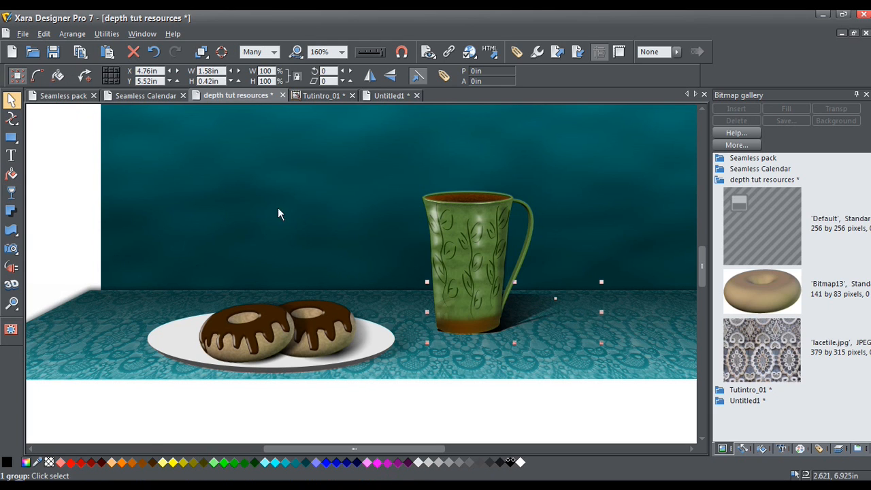
mouse_move(548, 299)
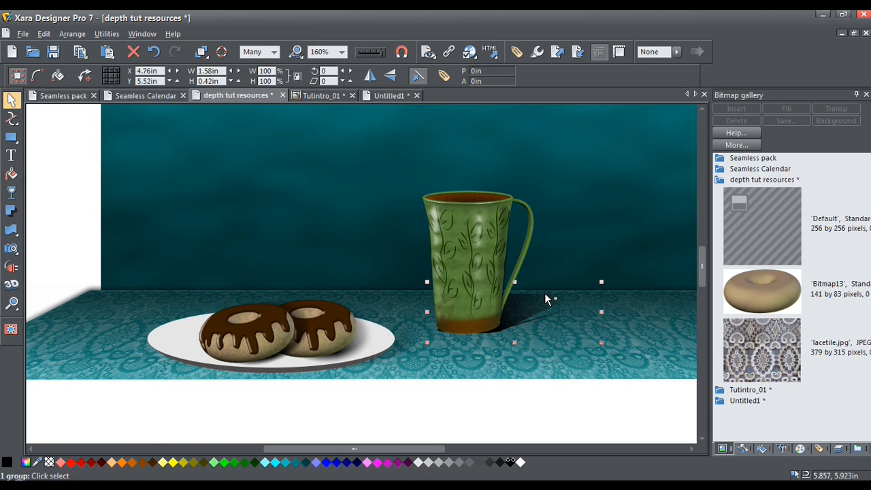
mouse_move(60, 286)
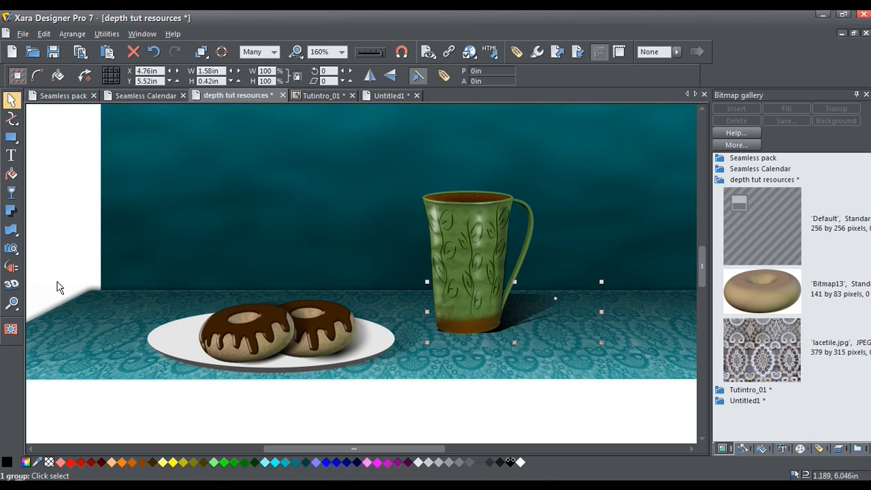
click(12, 267)
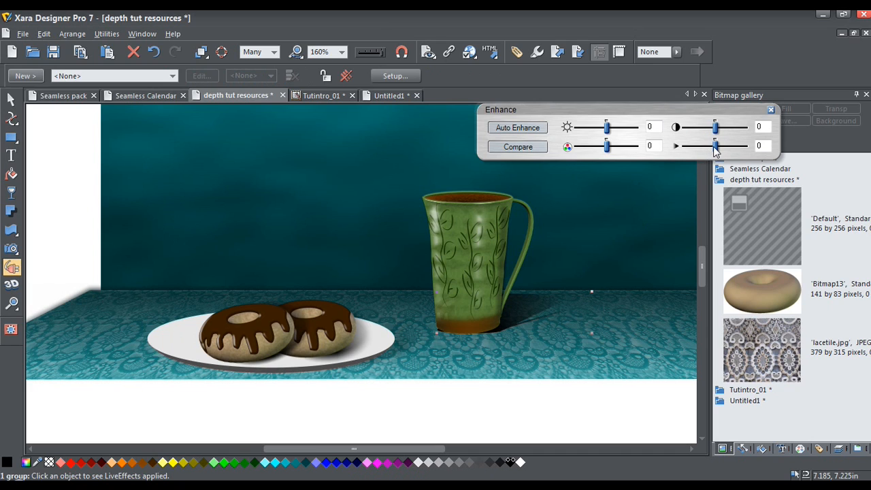
- Lower the Enhance sharpness slider on the cup shadow to about -248
drag(714, 145, 688, 145)
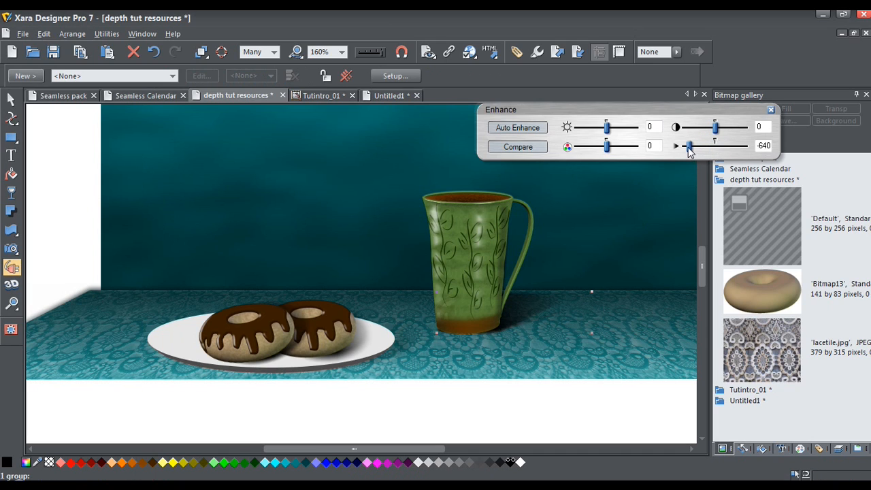
drag(688, 145, 694, 145)
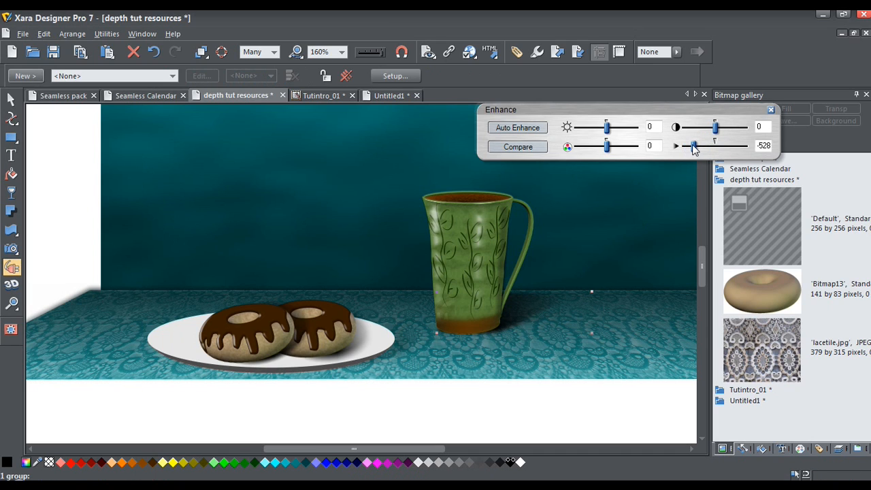
drag(690, 145, 696, 145)
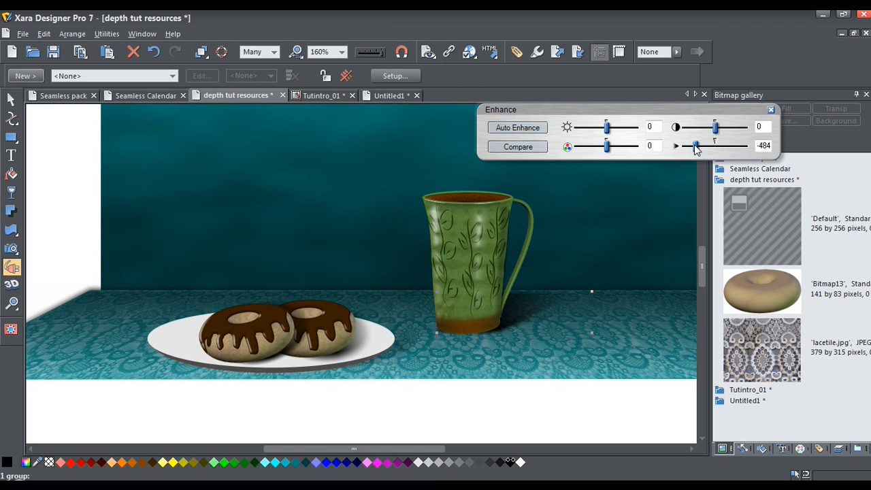
drag(696, 146, 703, 146)
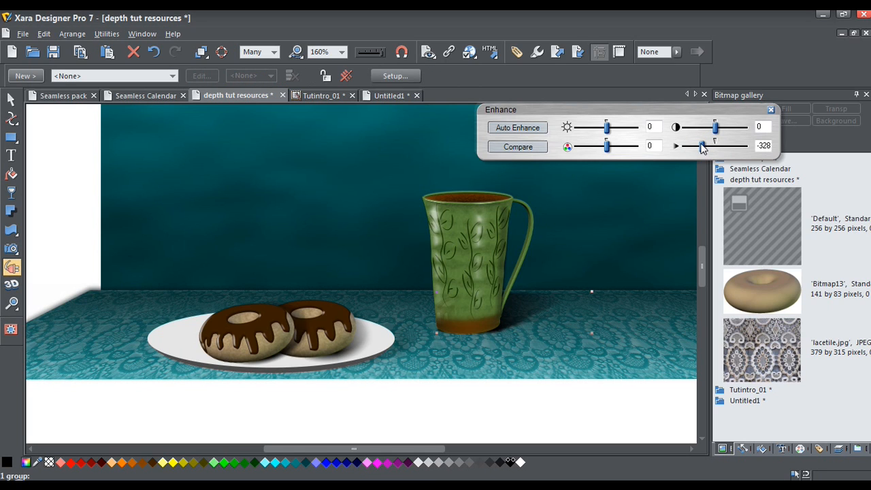
drag(715, 145, 705, 145)
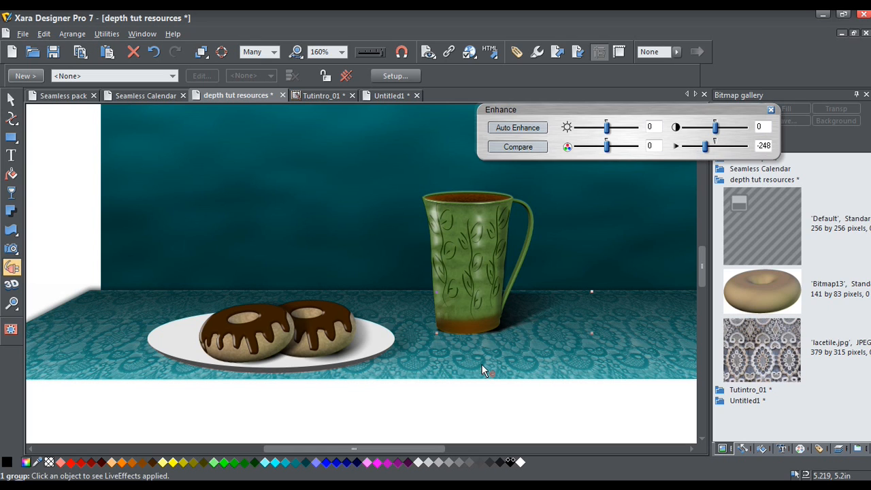
click(10, 99)
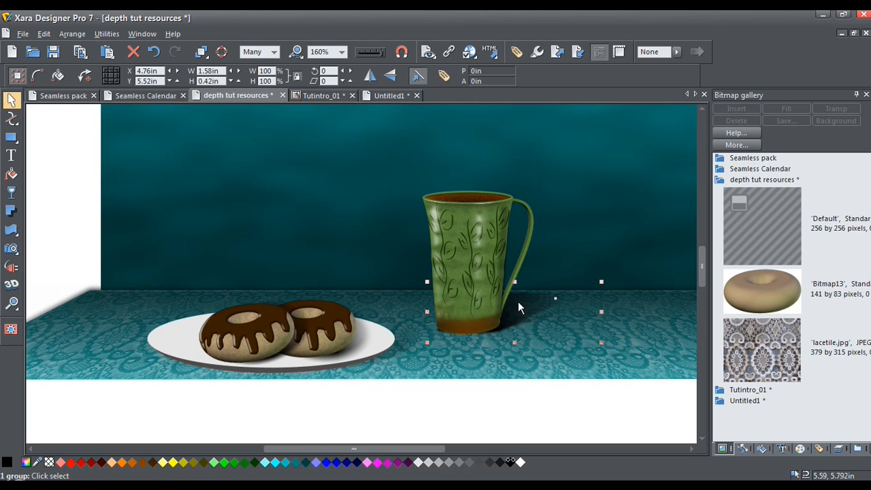
mouse_move(516, 282)
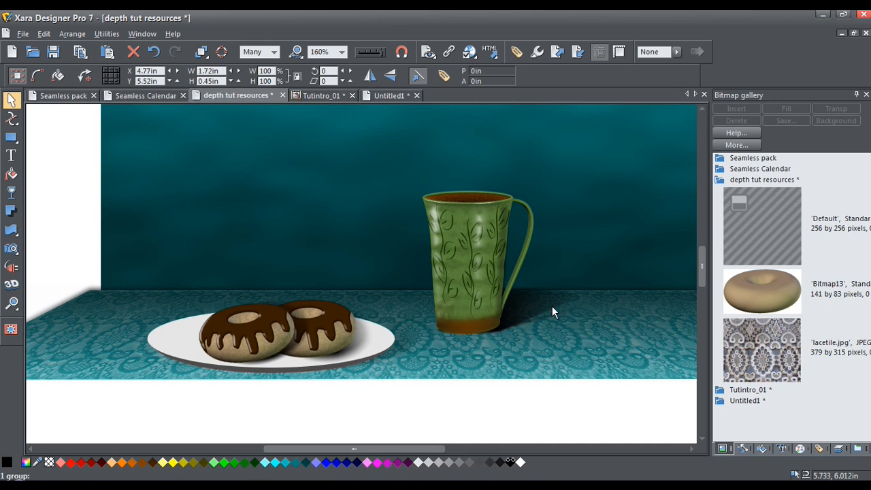
- Select the softened cup shadow and stretch it slightly wider
click(554, 311)
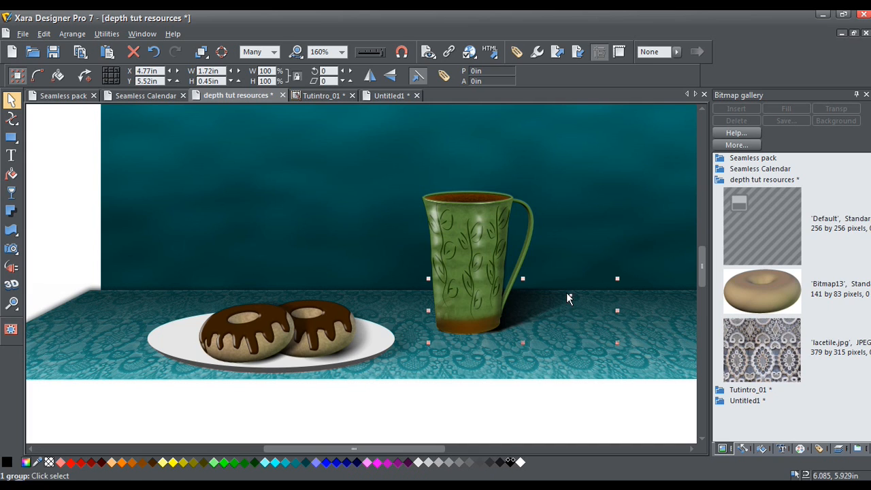
mouse_move(421, 329)
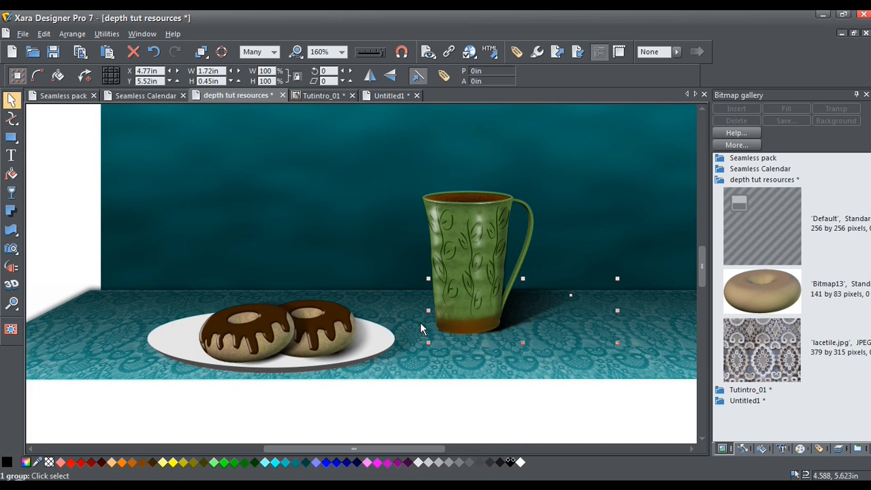
mouse_move(441, 373)
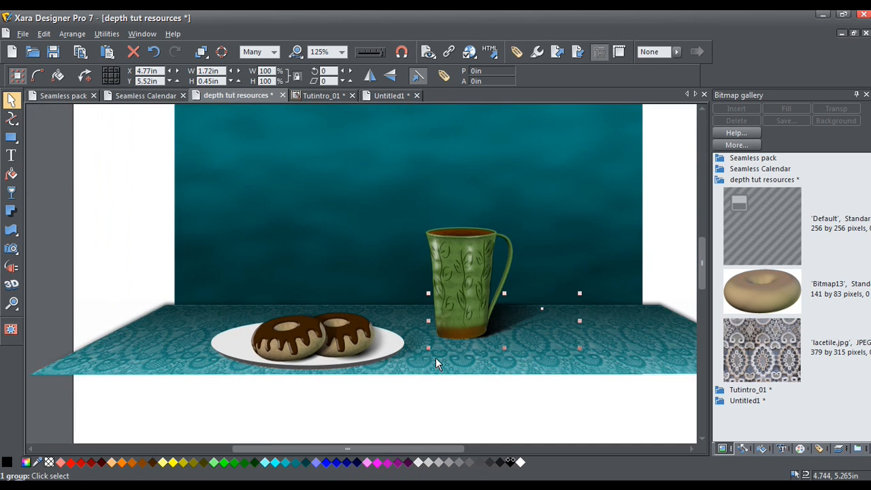
click(326, 52)
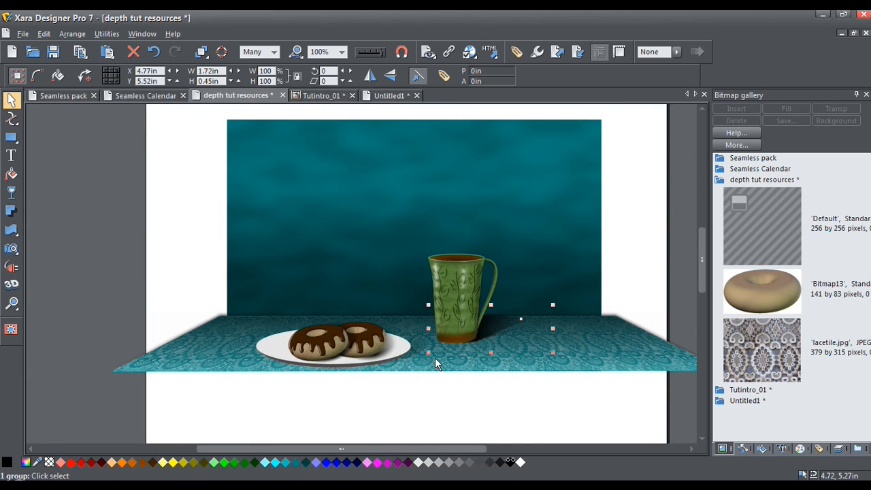
mouse_move(405, 380)
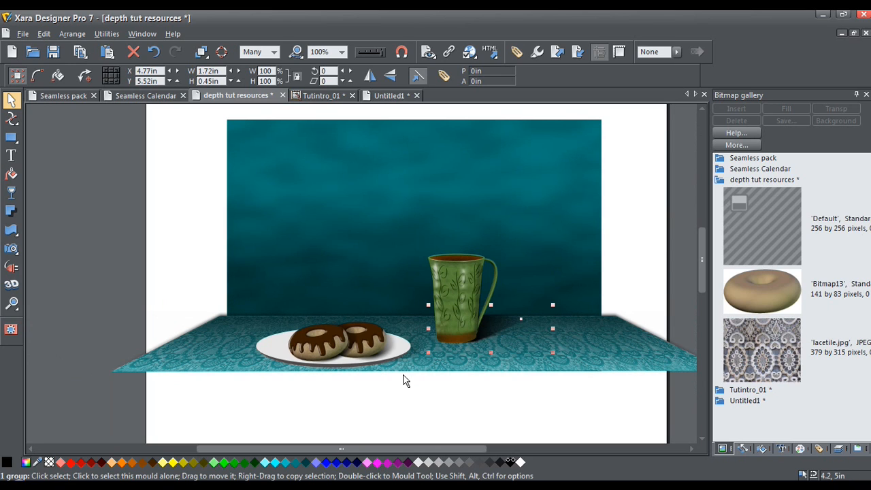
mouse_move(364, 238)
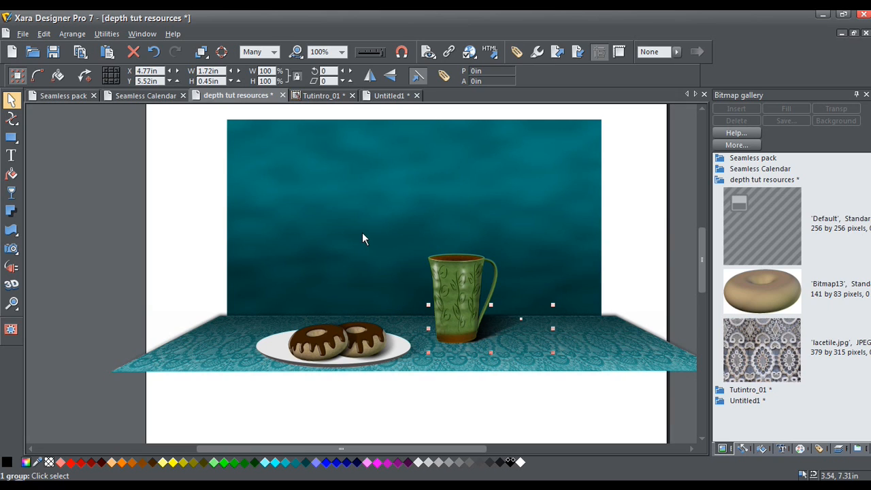
mouse_move(528, 344)
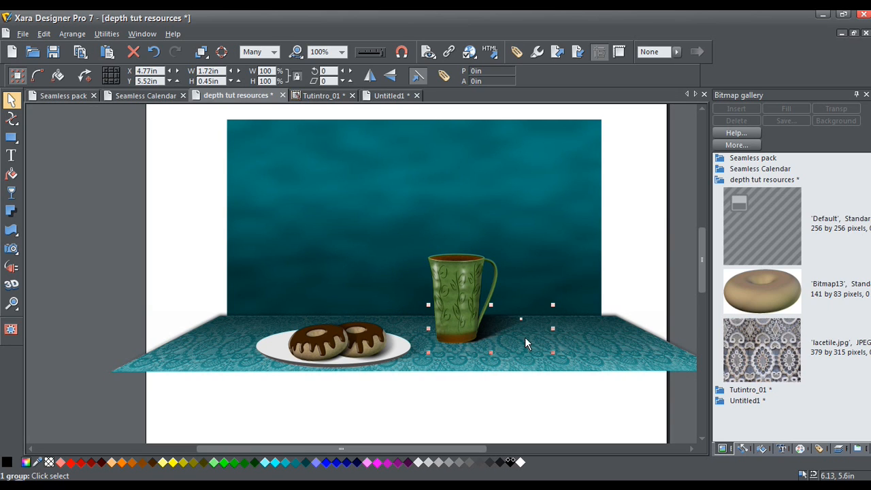
mouse_move(297, 167)
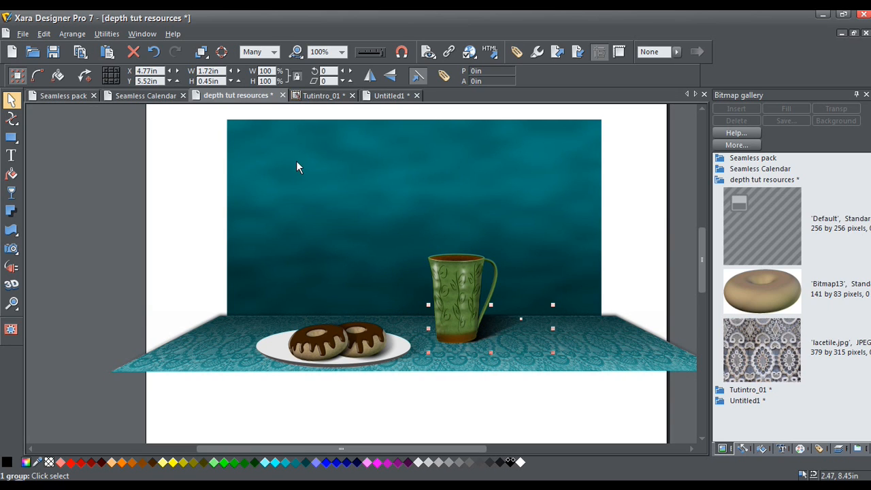
- Select the rectangle covering the whole stage scene
click(293, 177)
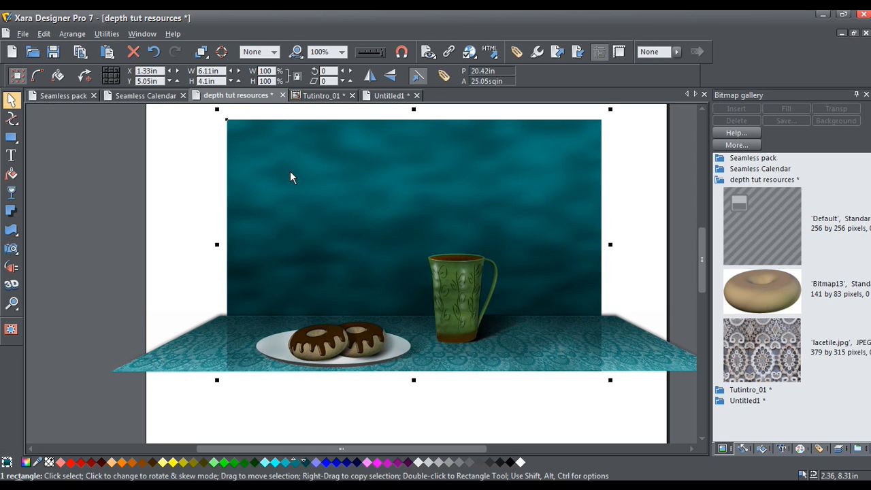
mouse_move(306, 174)
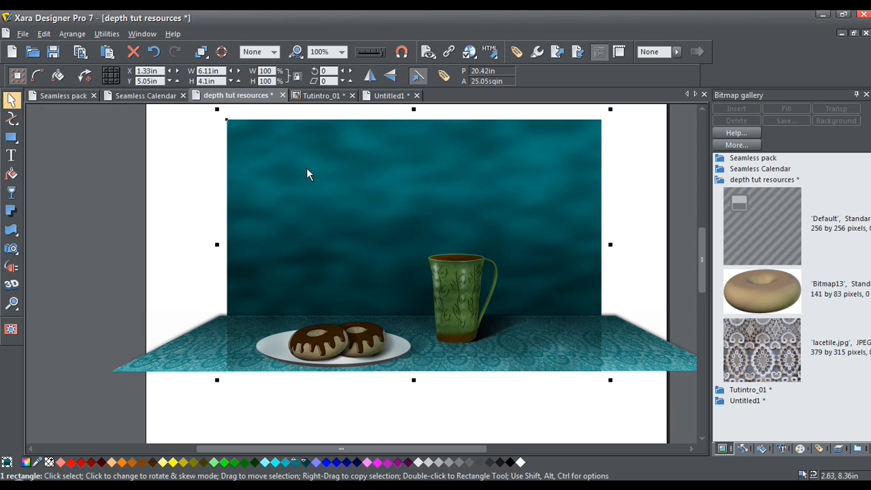
mouse_move(315, 331)
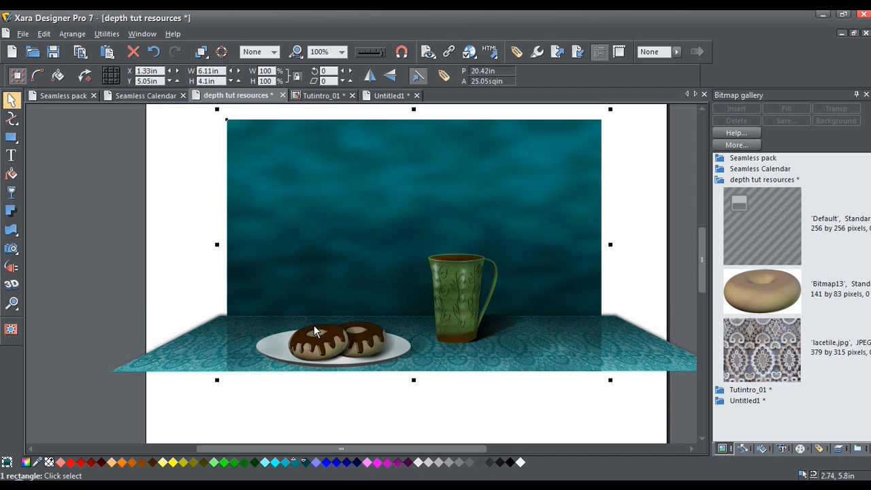
mouse_move(315, 329)
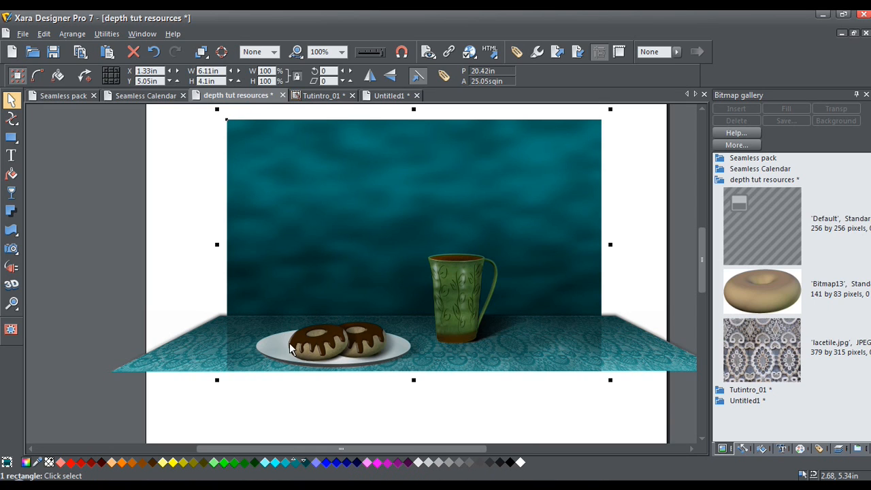
mouse_move(385, 359)
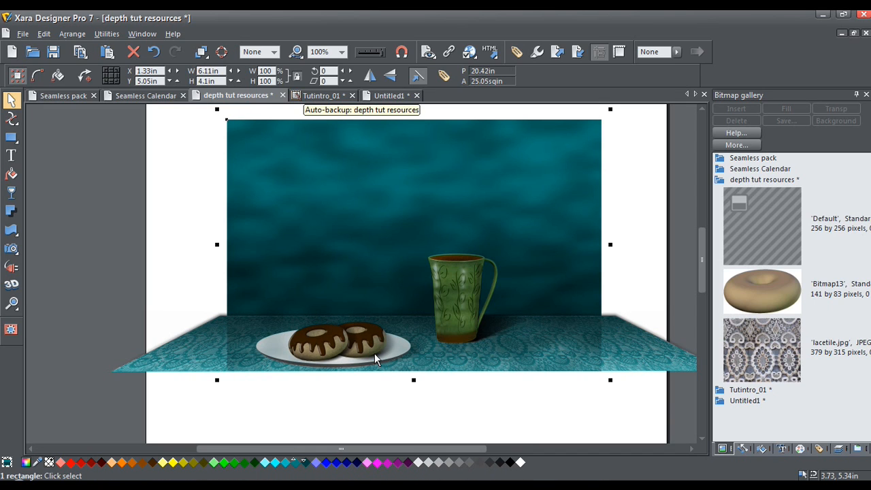
mouse_move(461, 303)
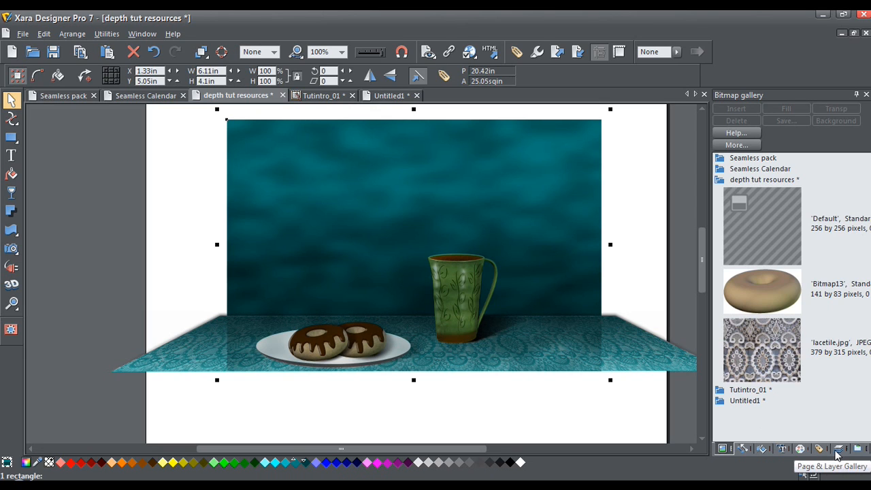
- In the Page & Layer Gallery, move the cup group and shadow below the overlay rectangle
click(839, 448)
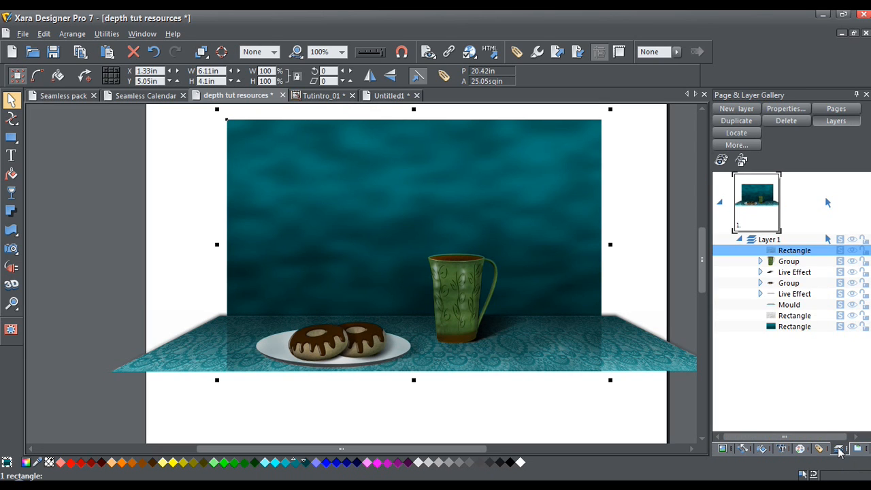
mouse_move(788, 305)
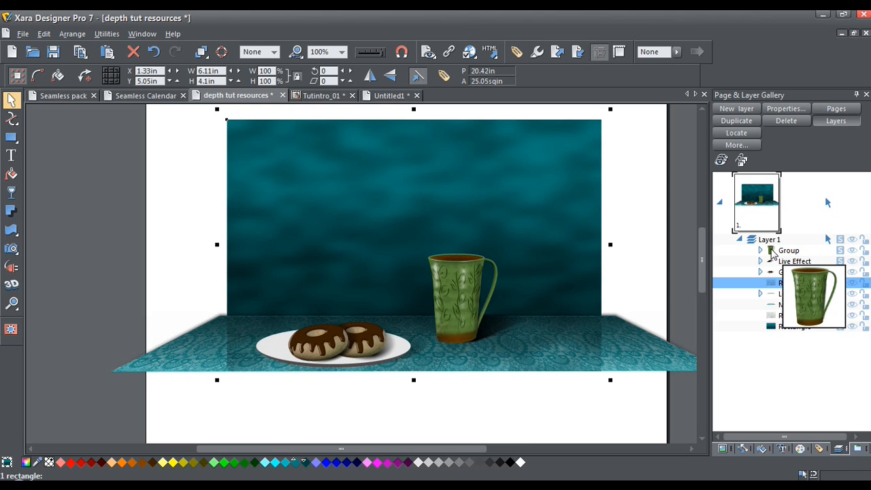
click(789, 250)
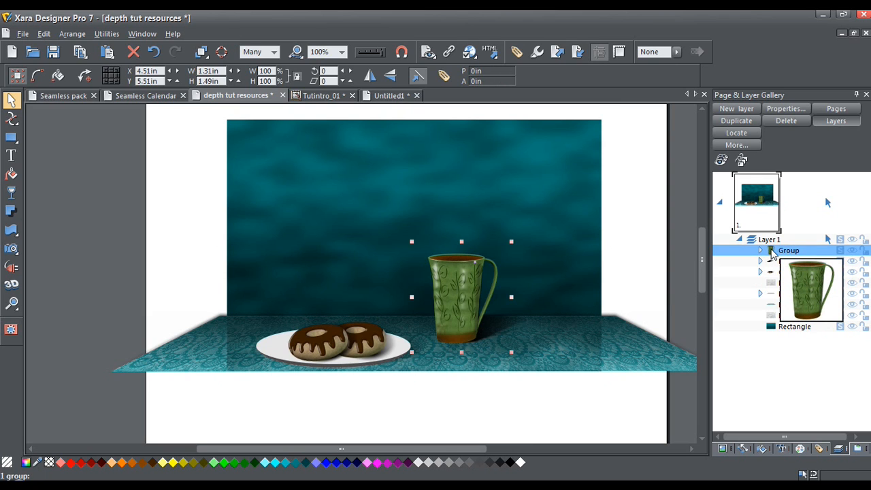
click(761, 251)
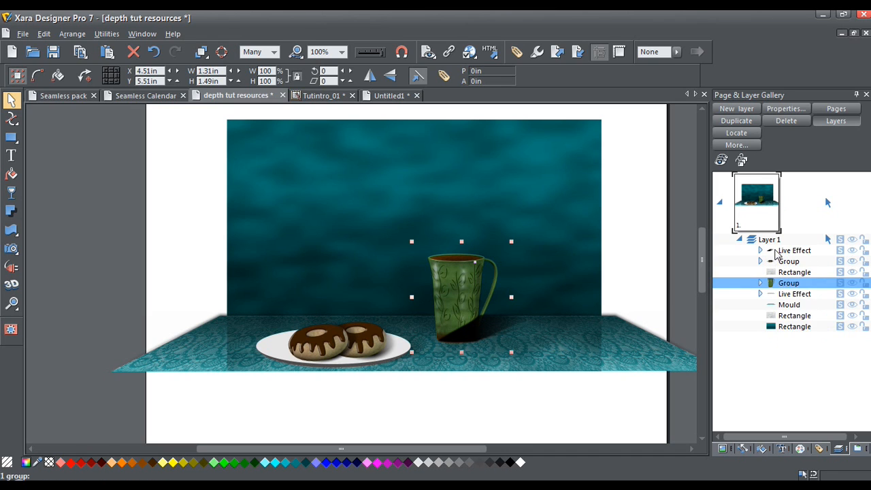
drag(789, 283, 788, 251)
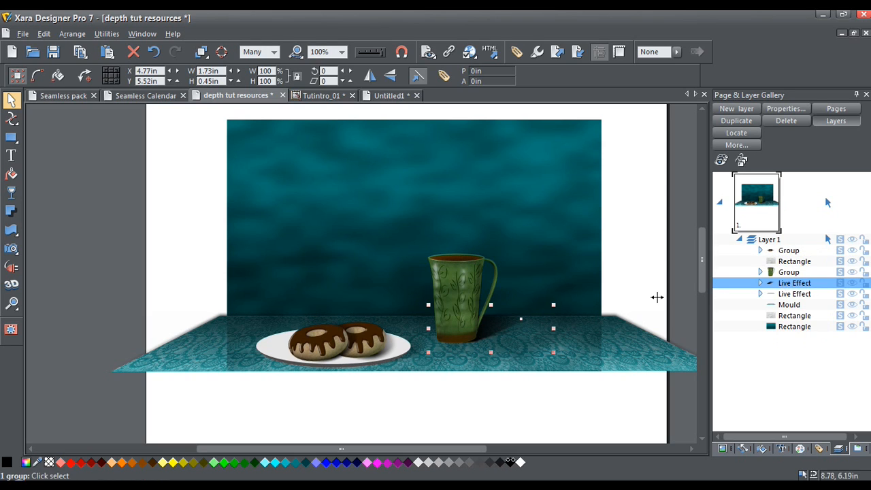
mouse_move(385, 257)
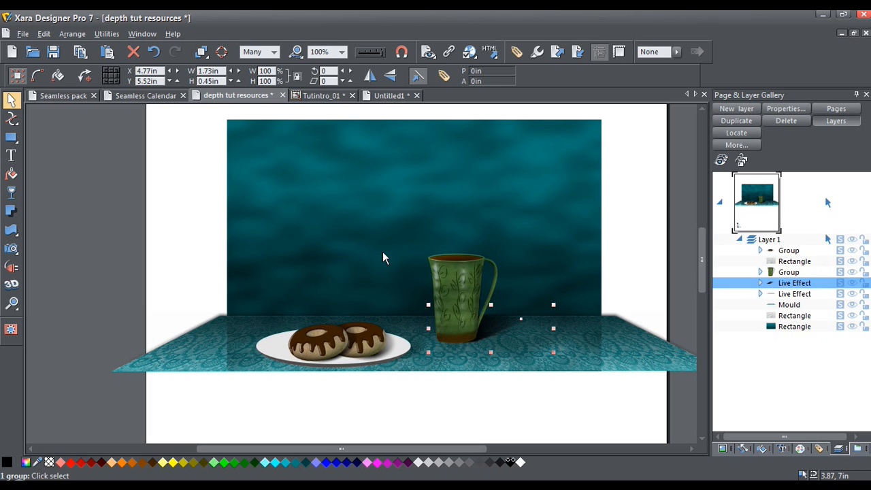
mouse_move(378, 238)
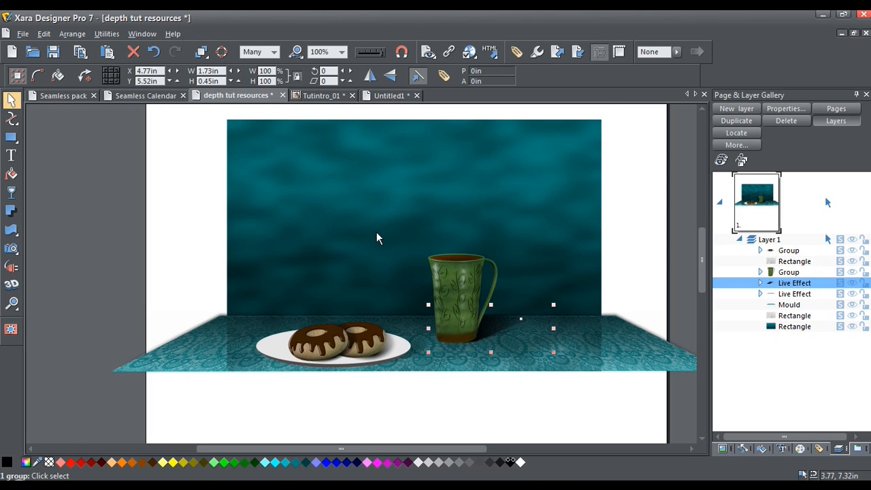
click(795, 261)
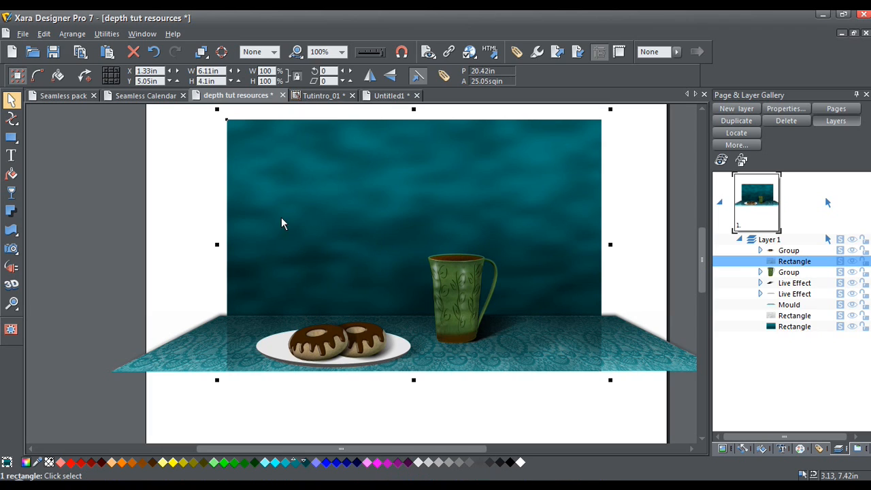
- Stretch and rotate the fractal plasma transparency on the overlay and lower its strength
click(12, 194)
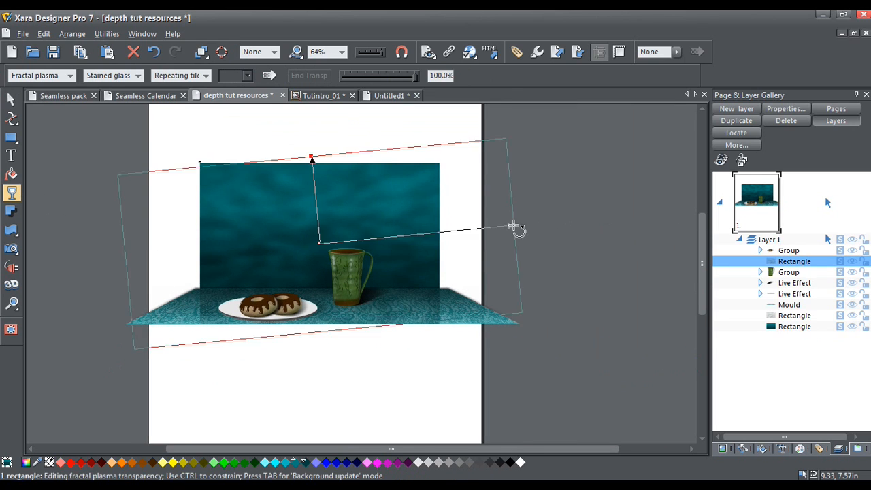
drag(514, 226, 477, 180)
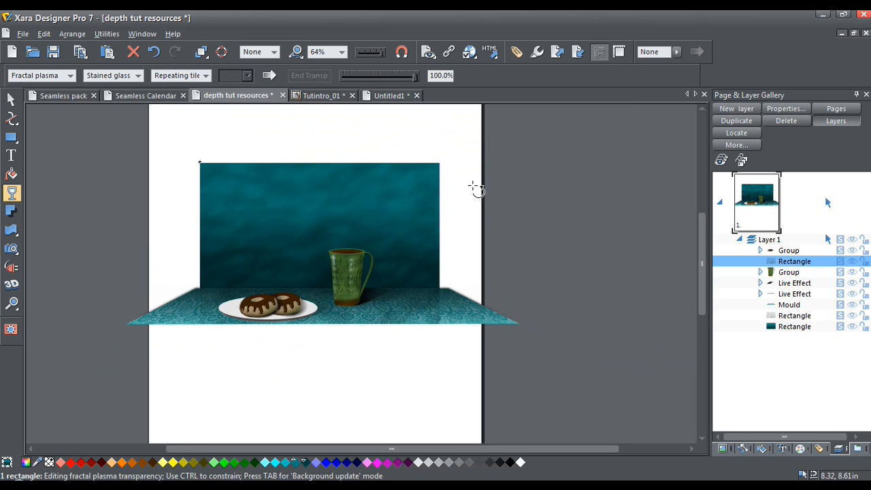
drag(477, 187, 469, 200)
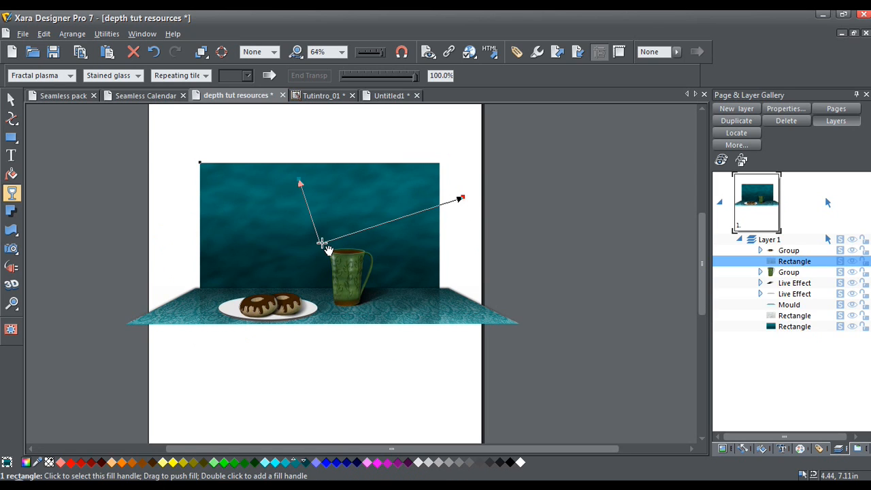
mouse_move(323, 246)
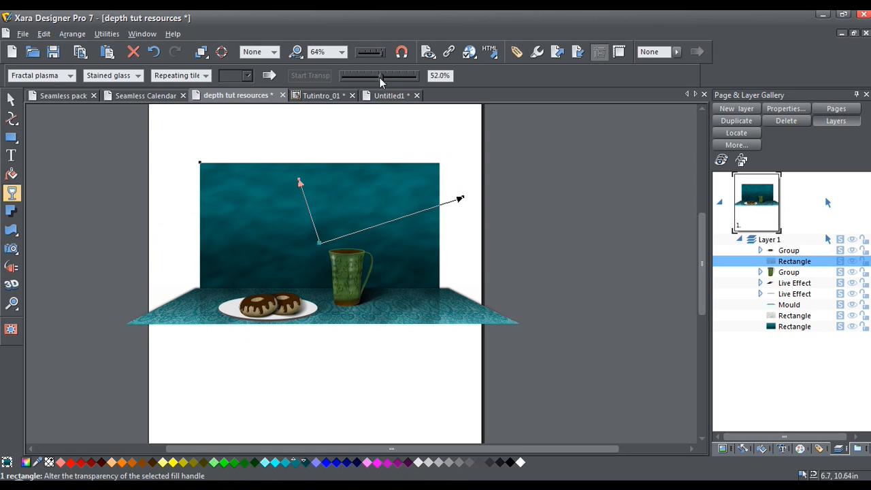
drag(386, 76, 368, 76)
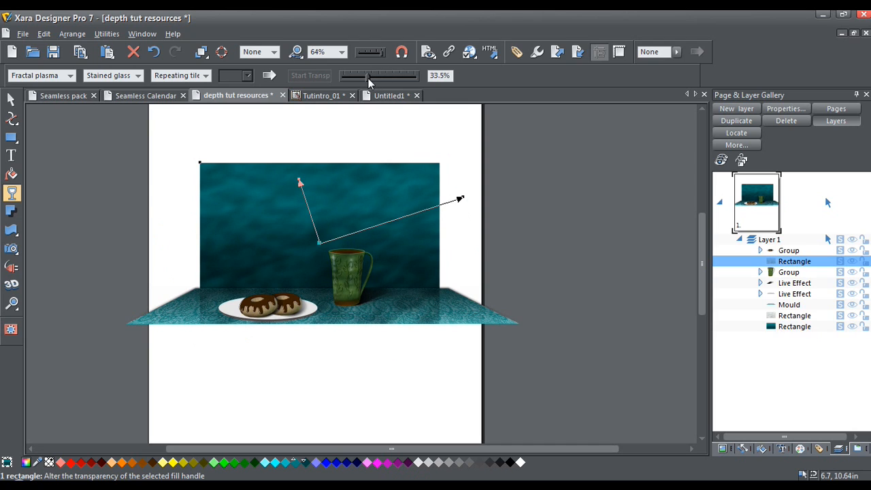
drag(366, 76, 375, 75)
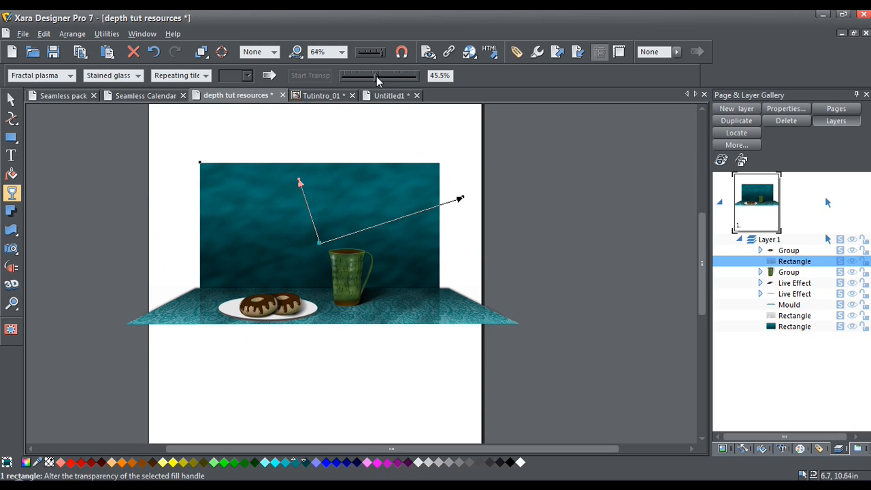
mouse_move(333, 228)
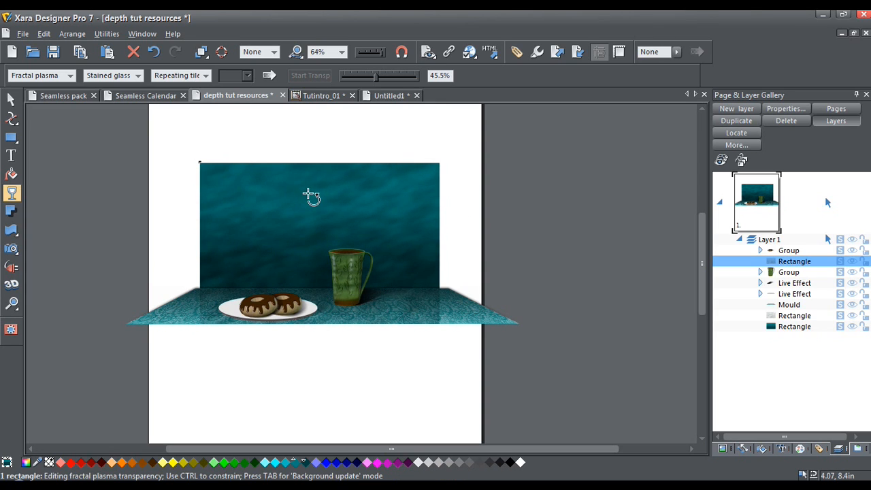
mouse_move(318, 203)
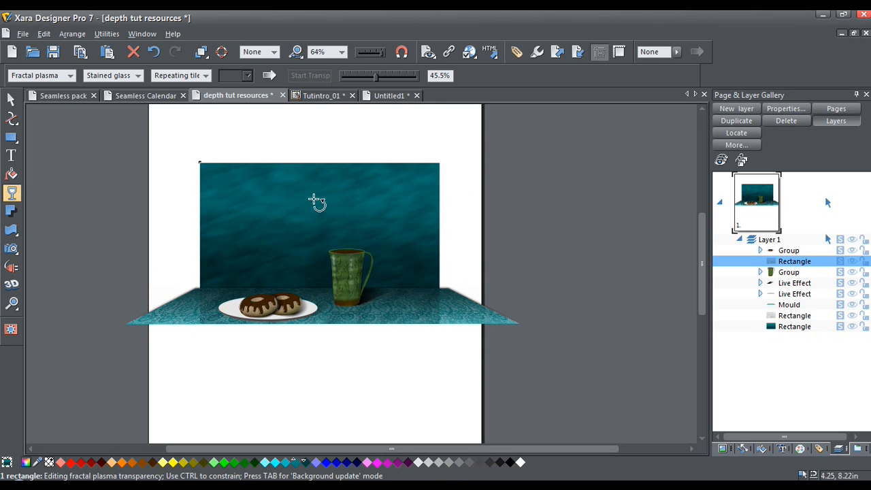
- Reposition the plasma pattern's start point and set transparency strength to 51%
drag(310, 194, 462, 197)
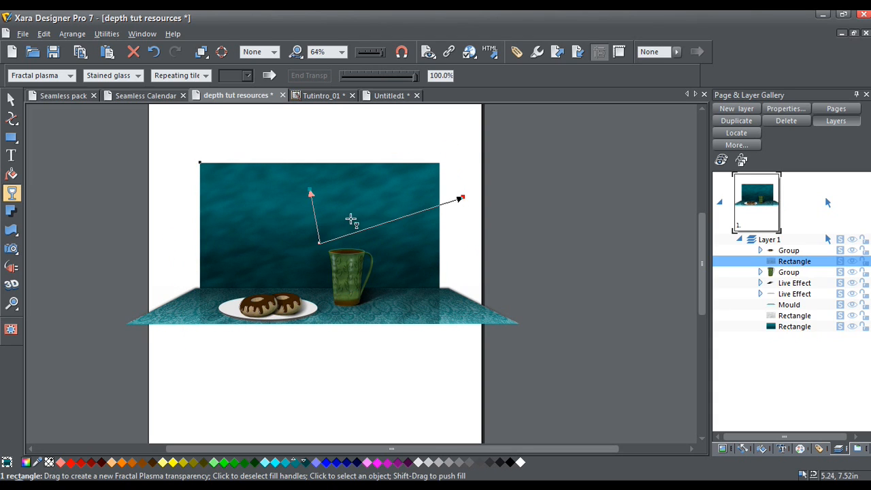
mouse_move(310, 195)
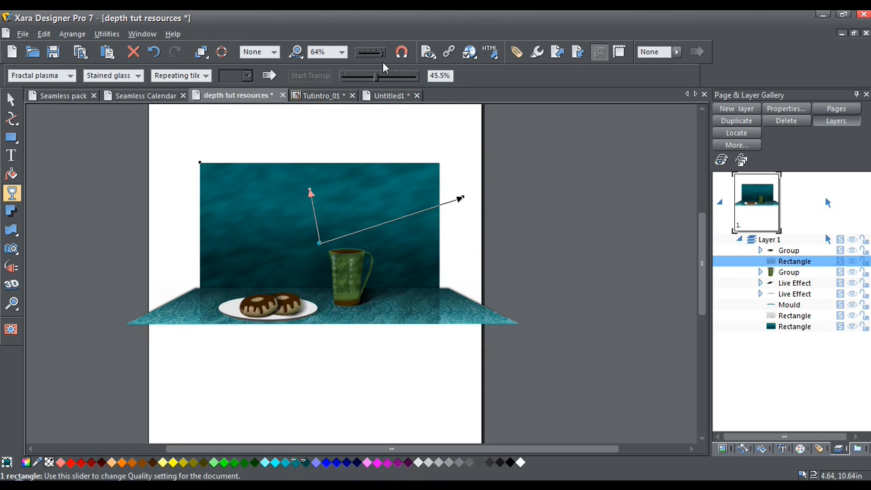
drag(397, 76, 378, 75)
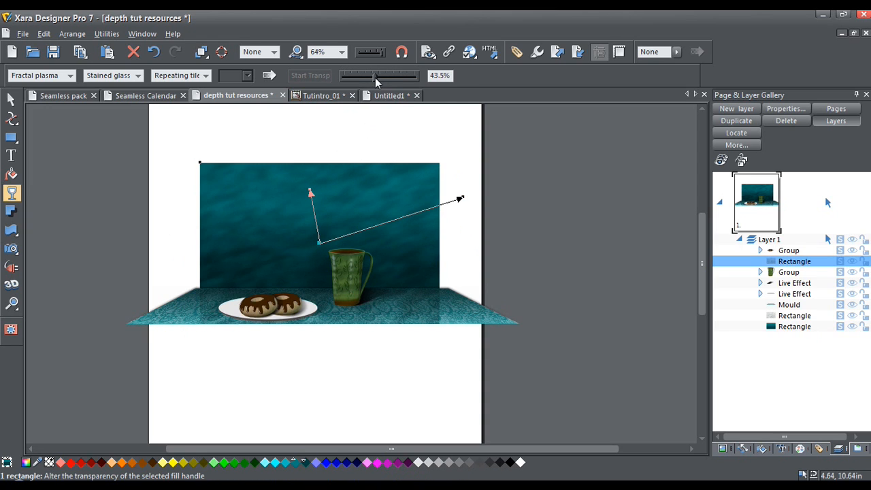
drag(375, 76, 383, 75)
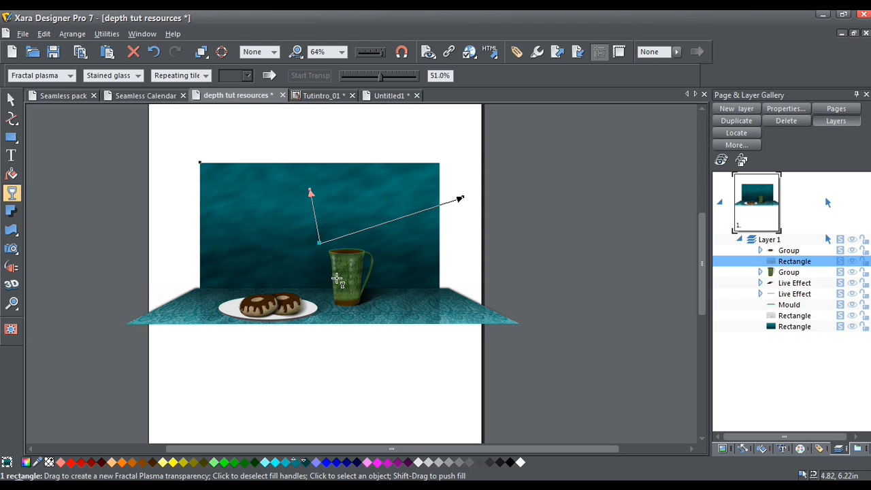
mouse_move(330, 388)
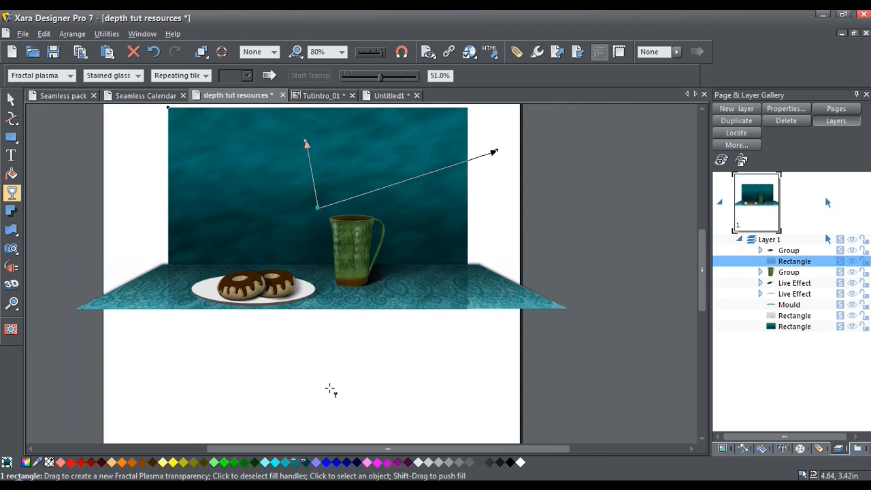
scroll(down, 3)
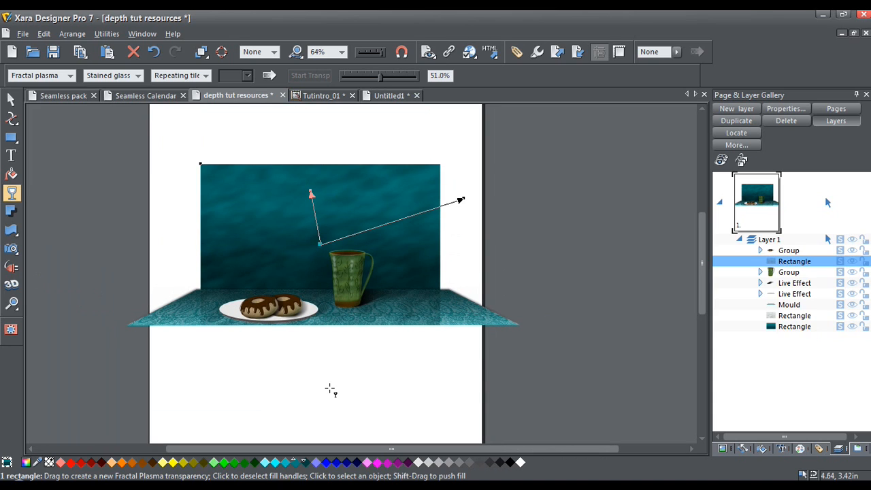
- Deselect everything, then select all scene objects with Ctrl+A
click(11, 100)
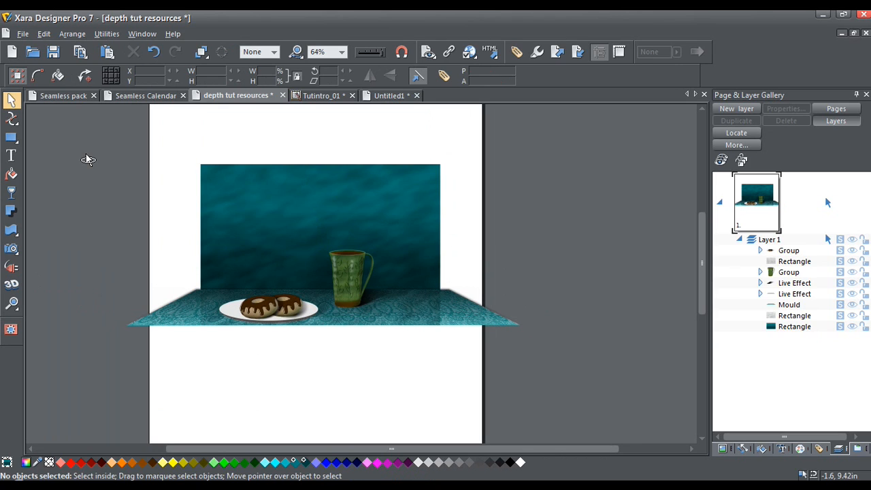
key(ctrl+a)
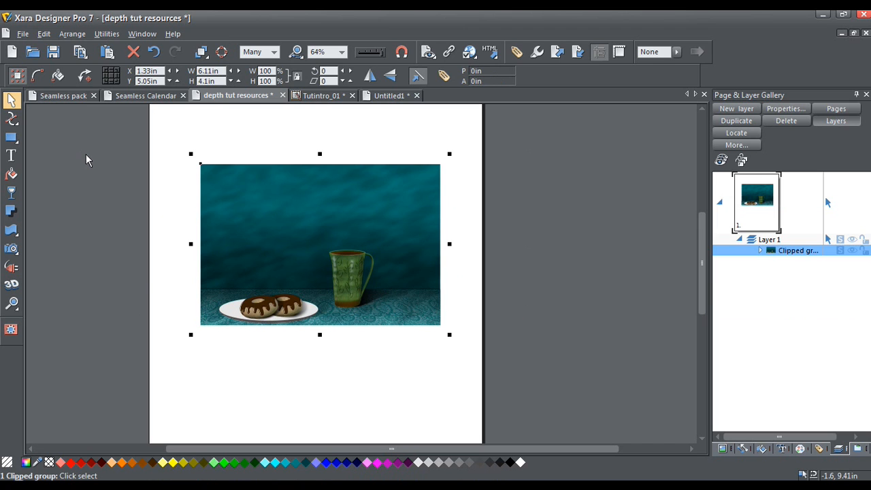
mouse_move(130, 278)
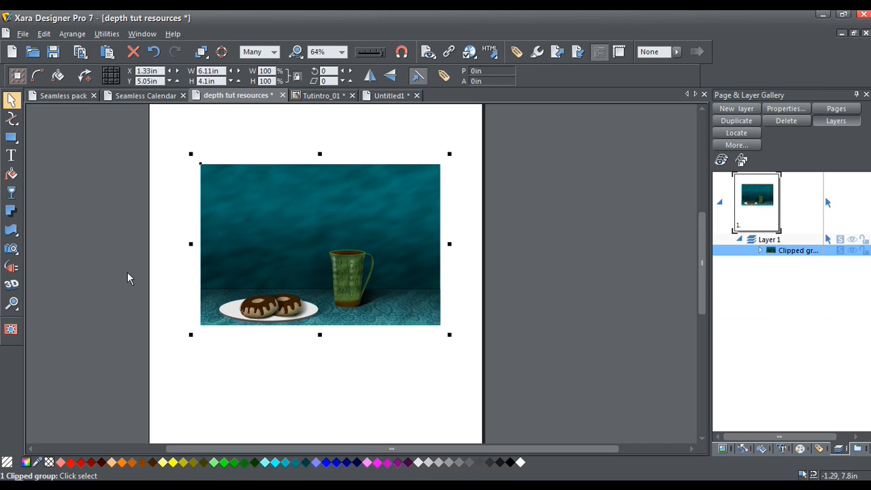
mouse_move(434, 463)
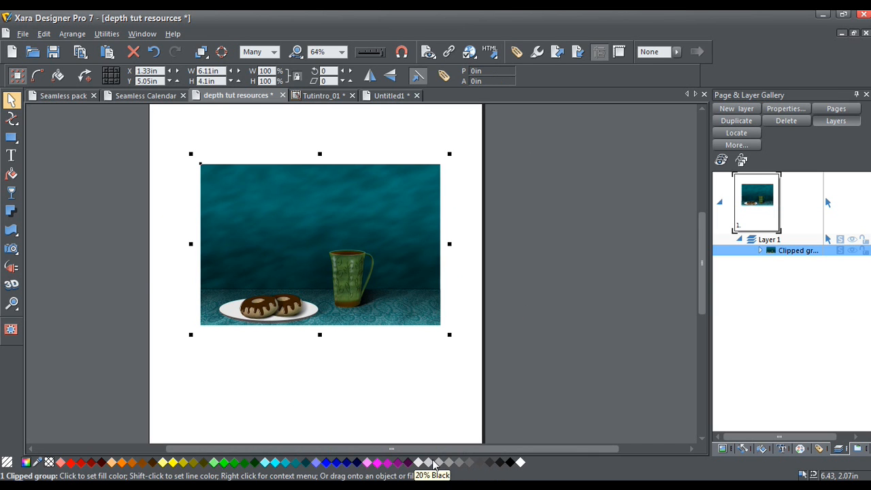